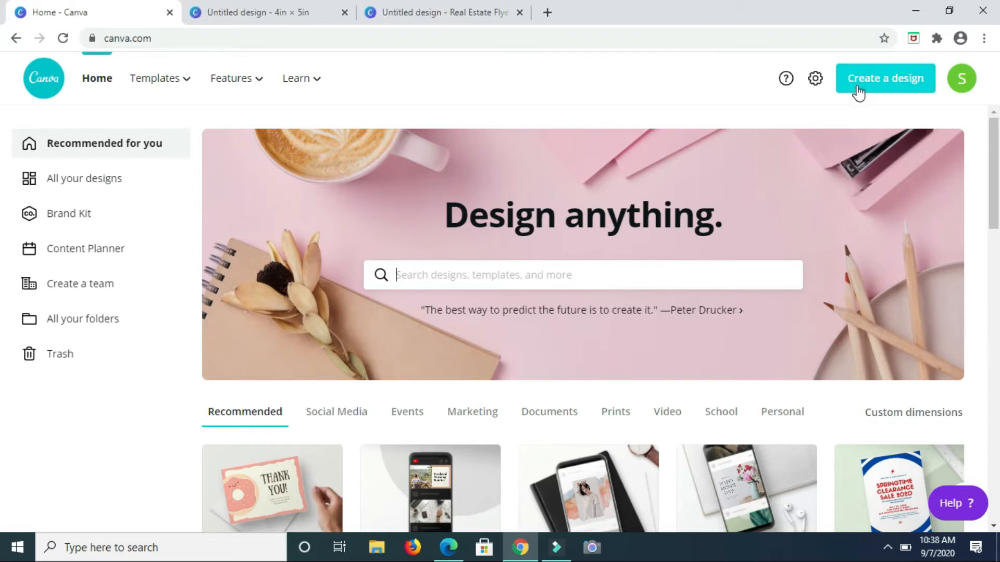
# - Create a blank custom-size design 5 inches wide by 4 inches tall
pyautogui.click(885, 78)
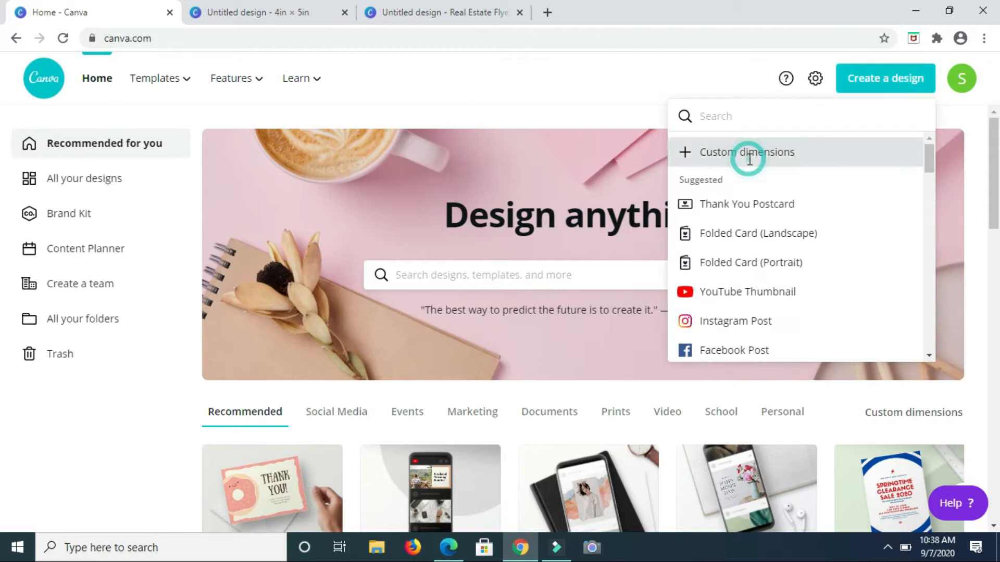
pyautogui.click(746, 152)
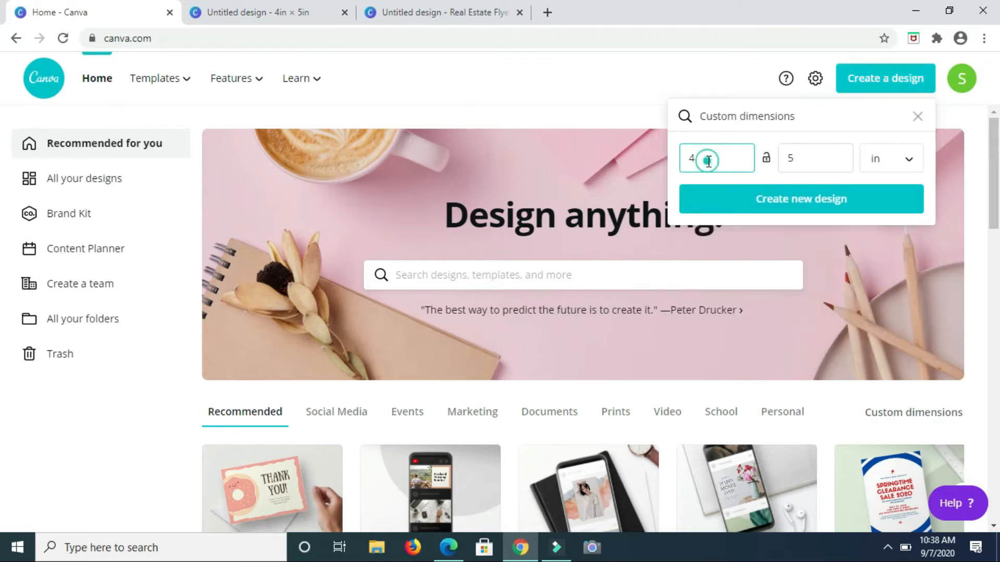
pyautogui.write('5')
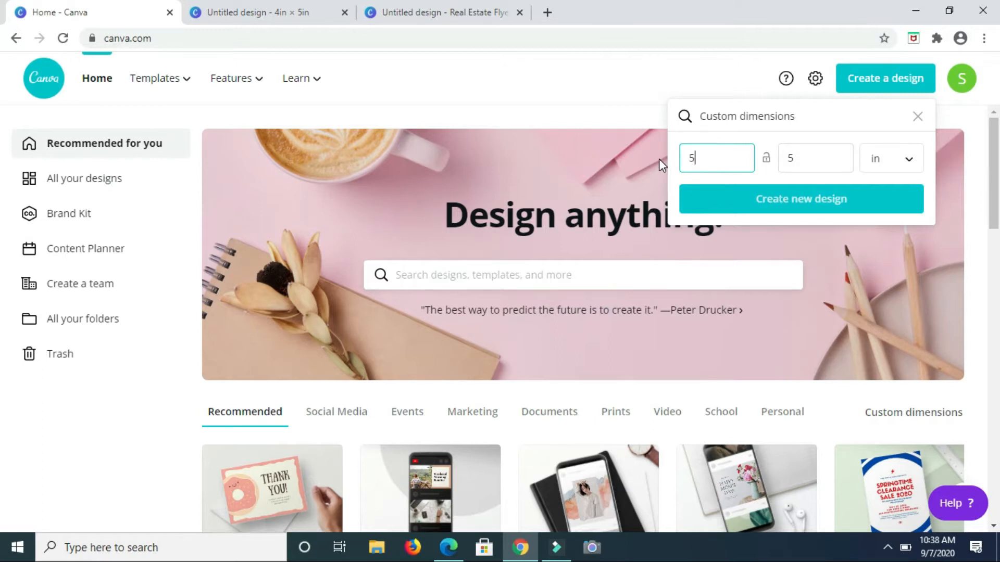
pyautogui.click(815, 159)
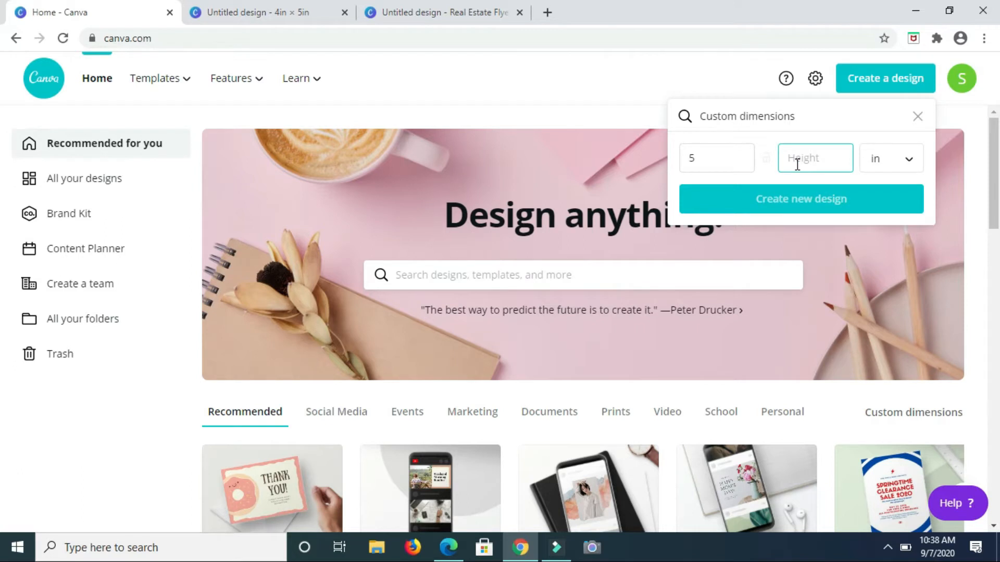
pyautogui.write('4')
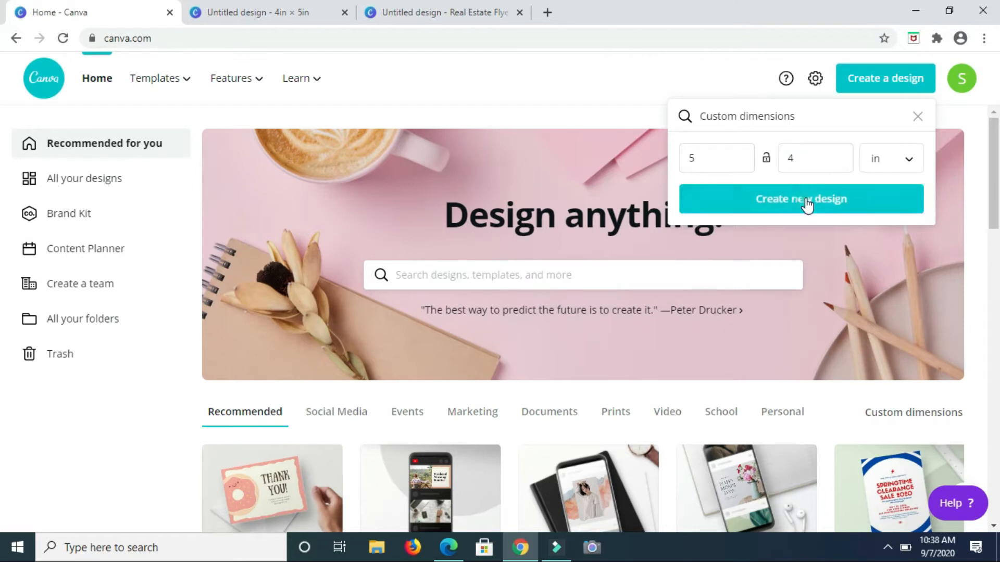
pyautogui.click(801, 198)
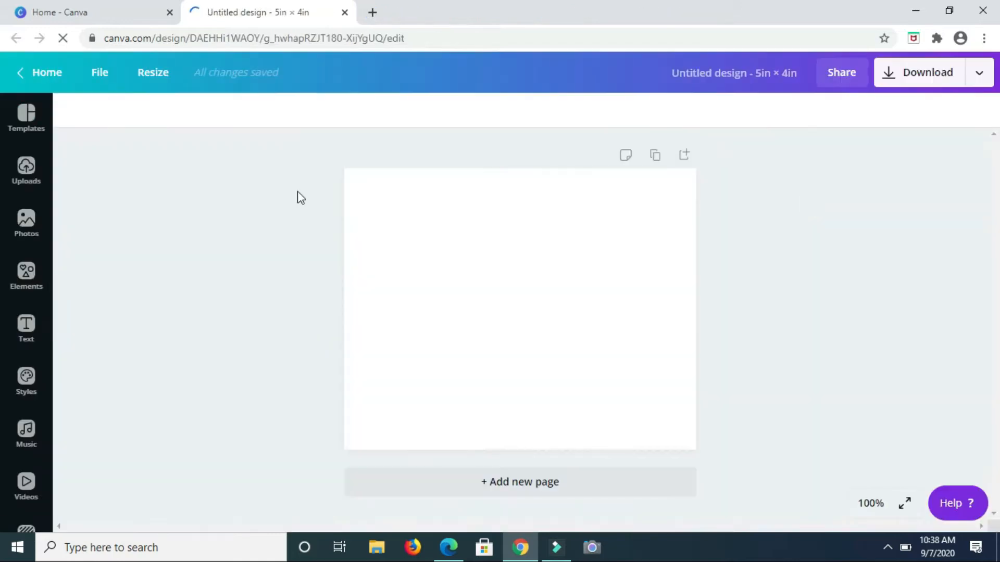
# - Search Elements for 'grad' and add the pastel gradient brush stroke to the page
pyautogui.click(520, 310)
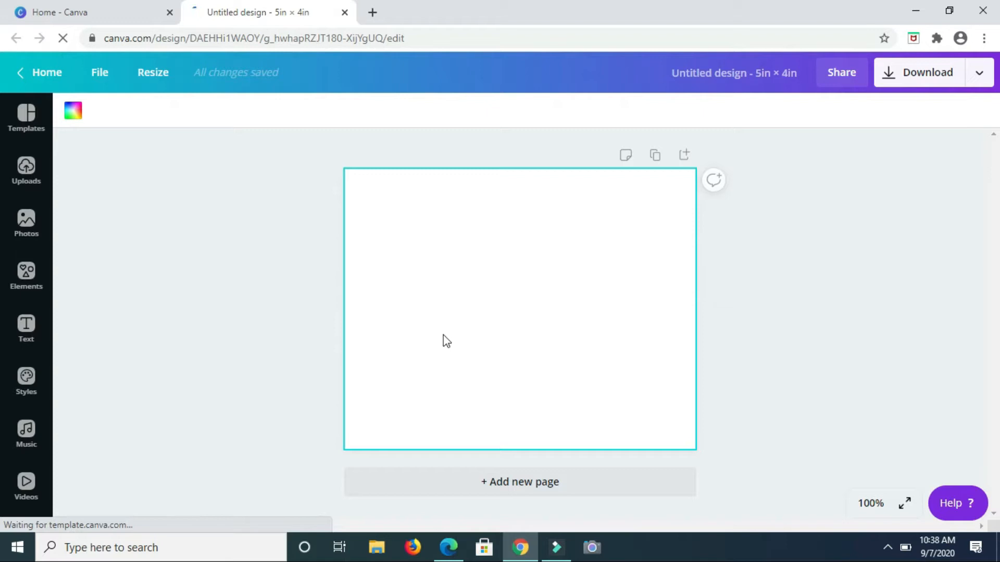
pyautogui.moveTo(26, 276)
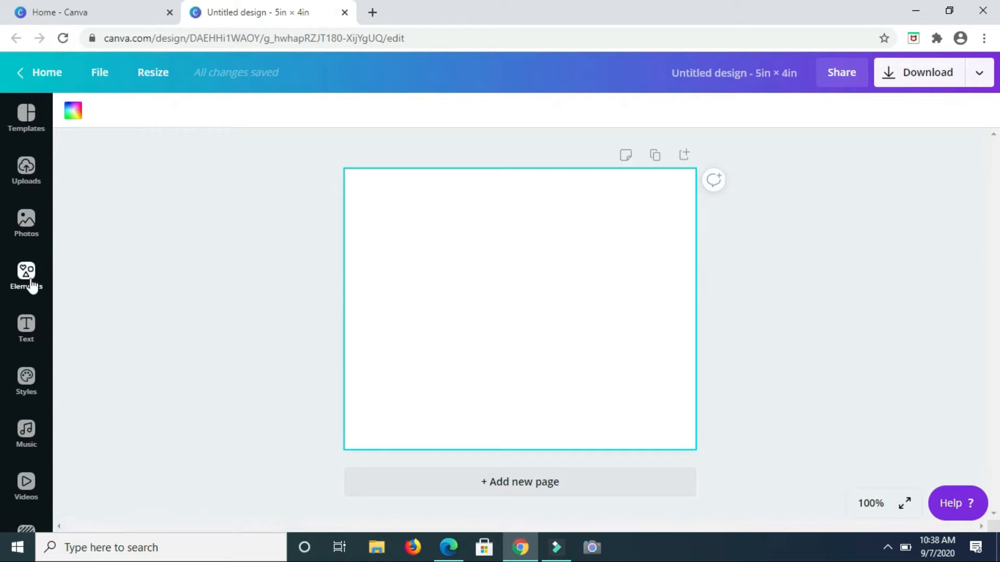
pyautogui.click(26, 274)
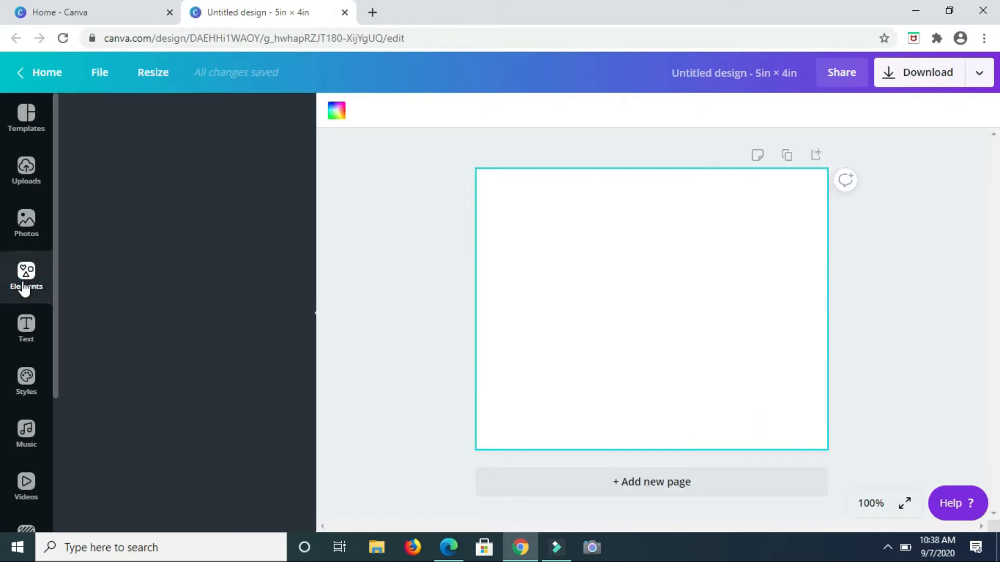
pyautogui.click(25, 277)
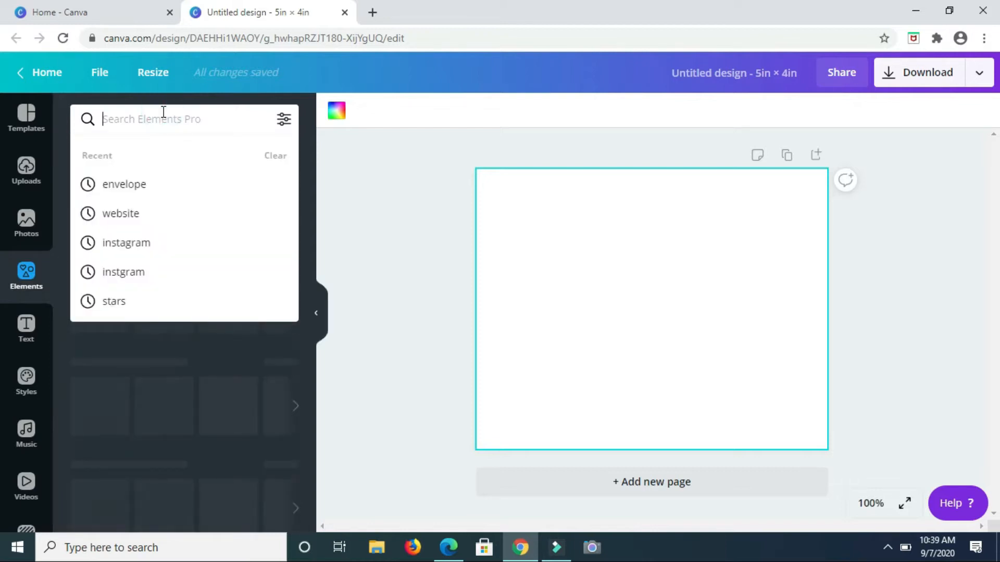
pyautogui.write('gradient')
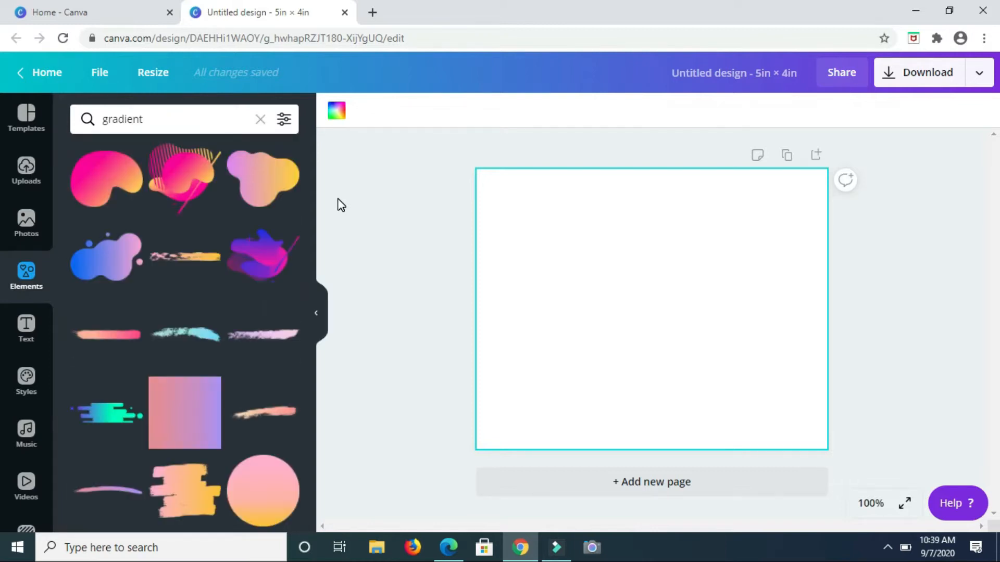
pyautogui.moveTo(261, 345)
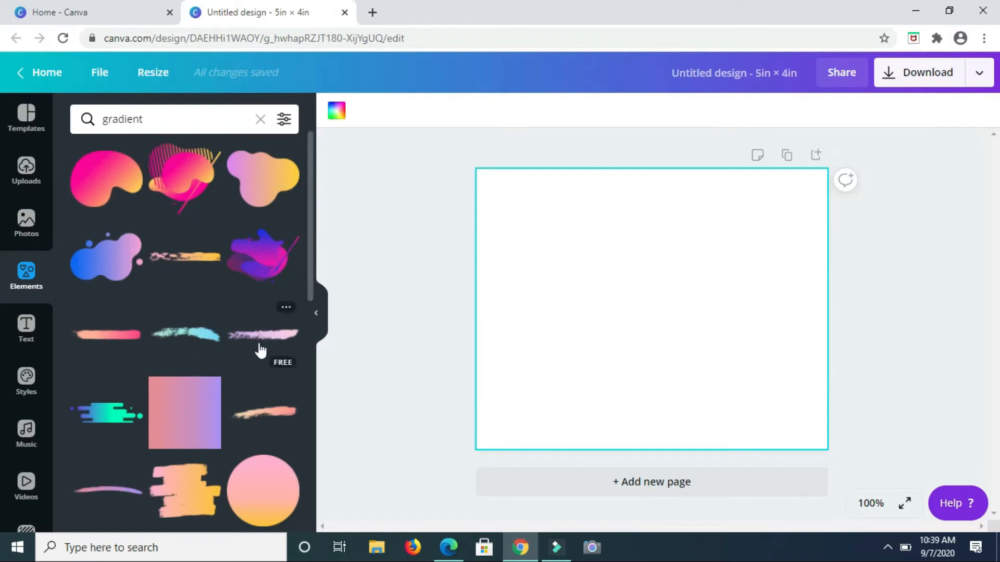
pyautogui.scroll(-3)
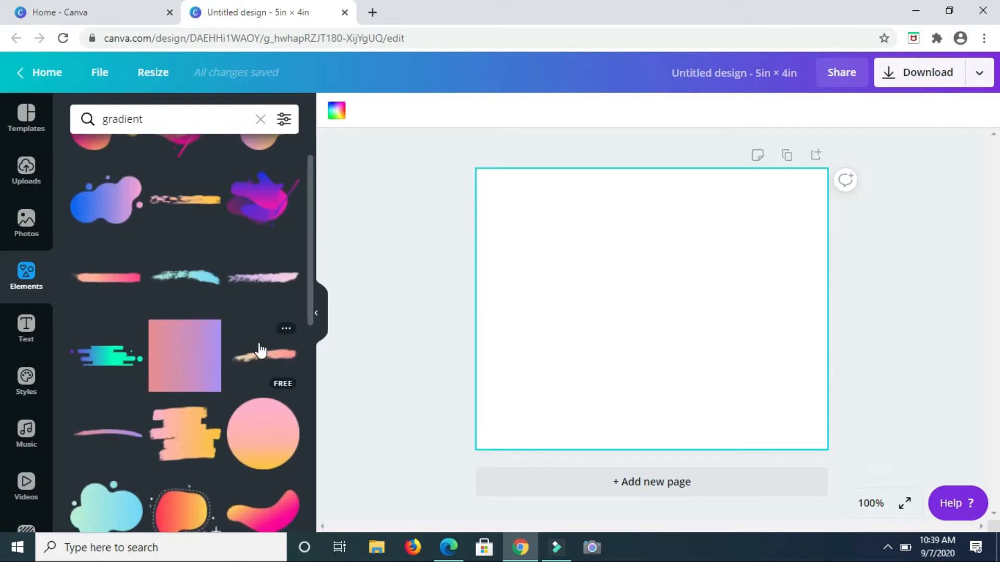
pyautogui.moveTo(268, 306)
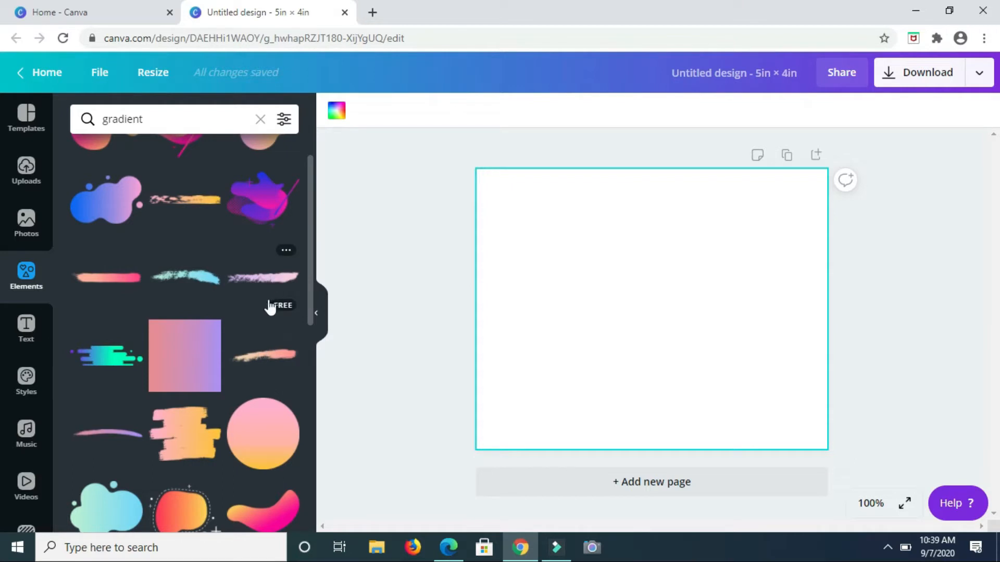
pyautogui.moveTo(265, 290)
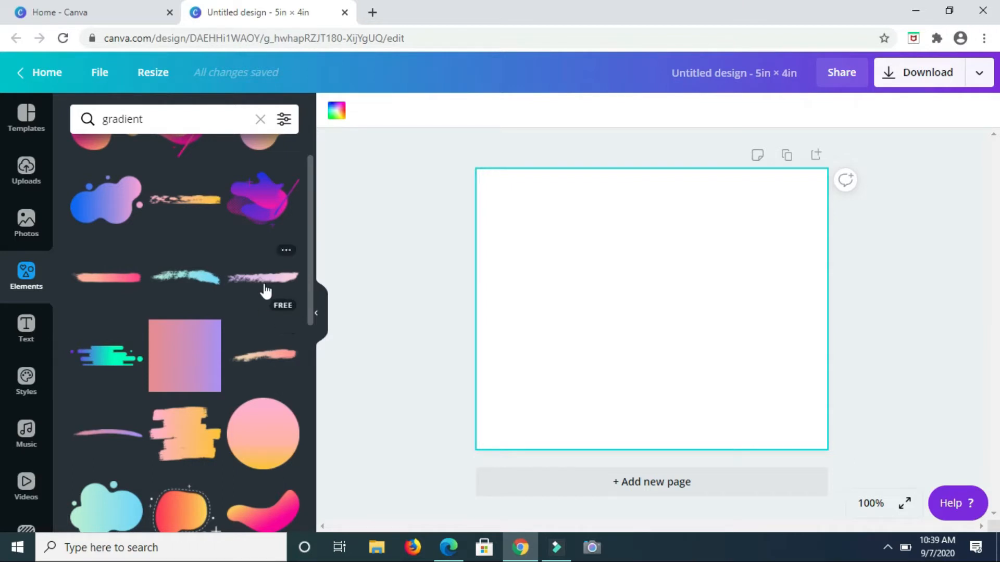
pyautogui.click(263, 285)
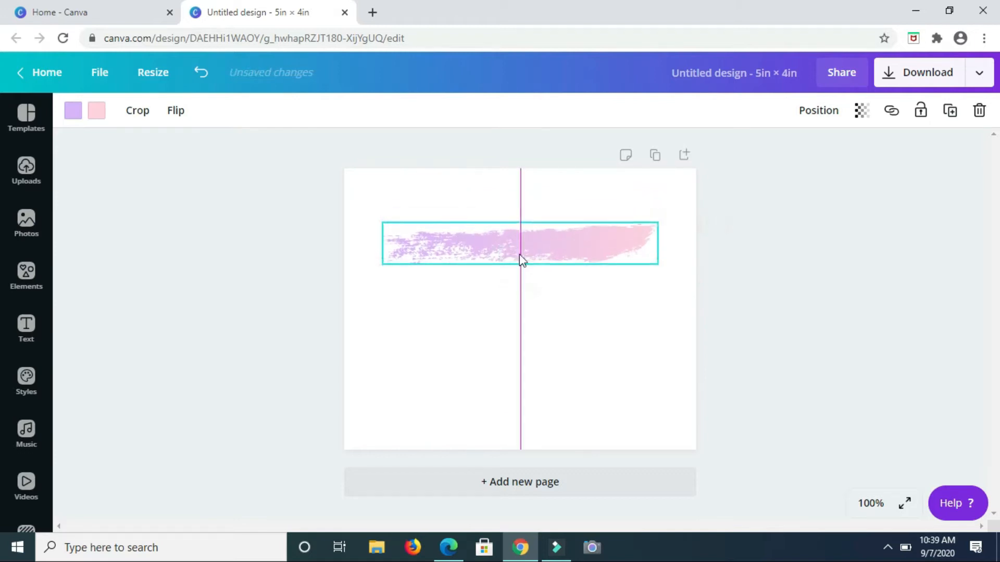
pyautogui.moveTo(73, 110)
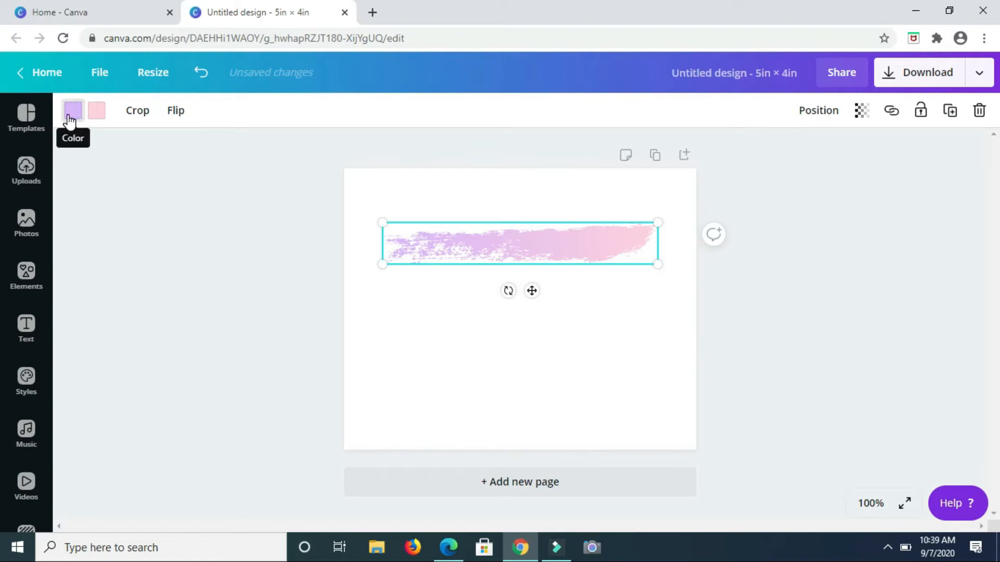
# - Recolour the brush stroke's gradient to run from magenta to mint green
pyautogui.click(72, 111)
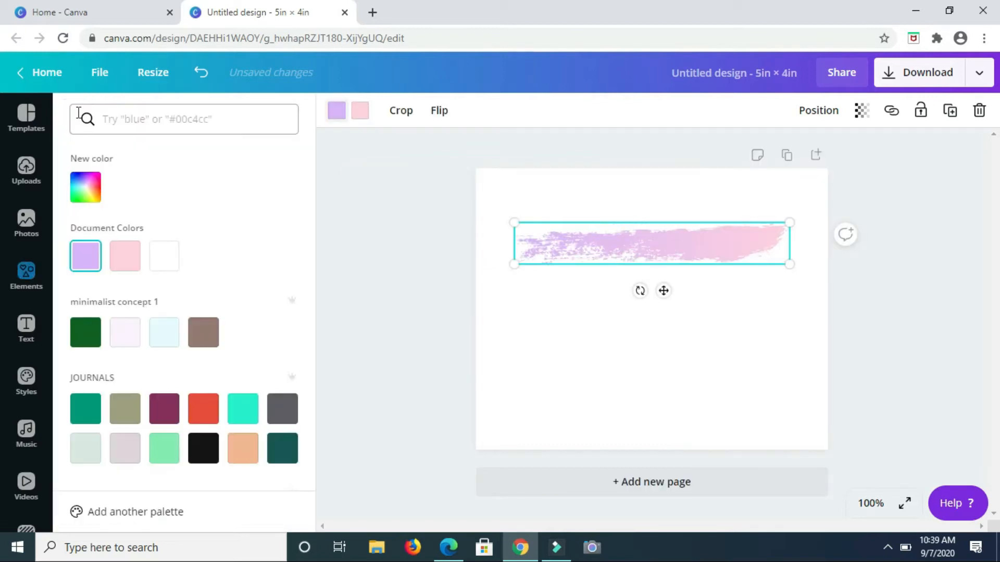
pyautogui.scroll(-3)
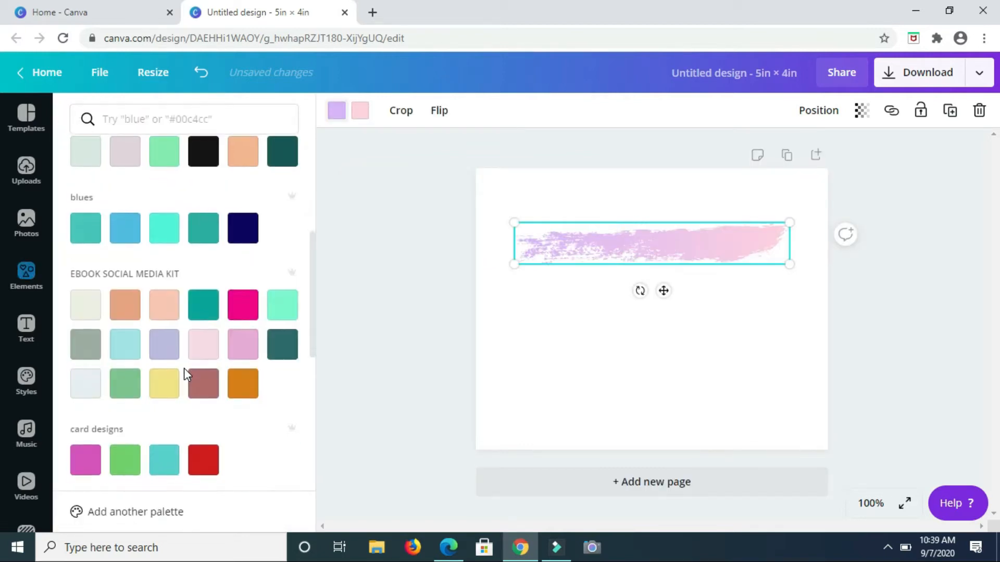
pyautogui.click(243, 300)
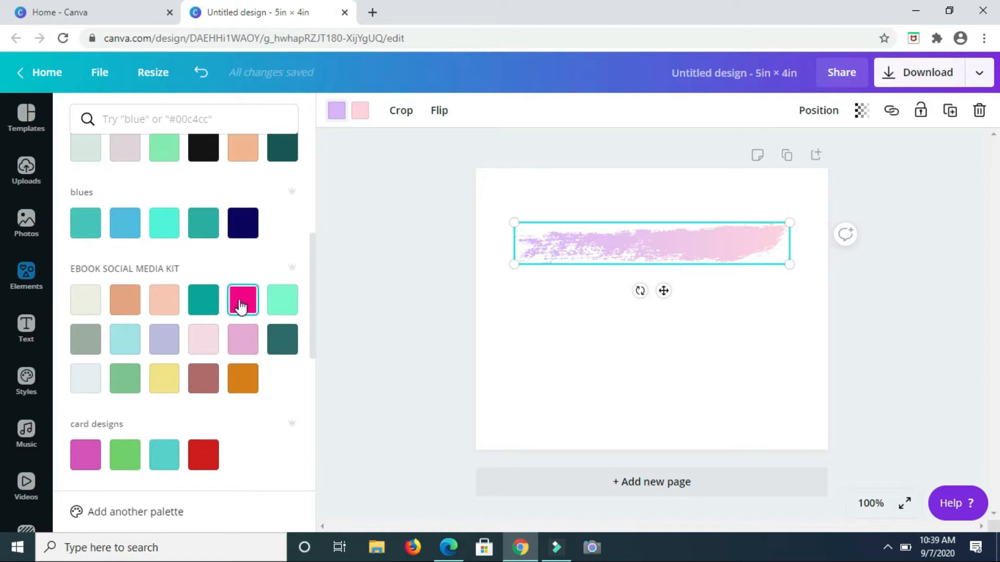
pyautogui.click(203, 299)
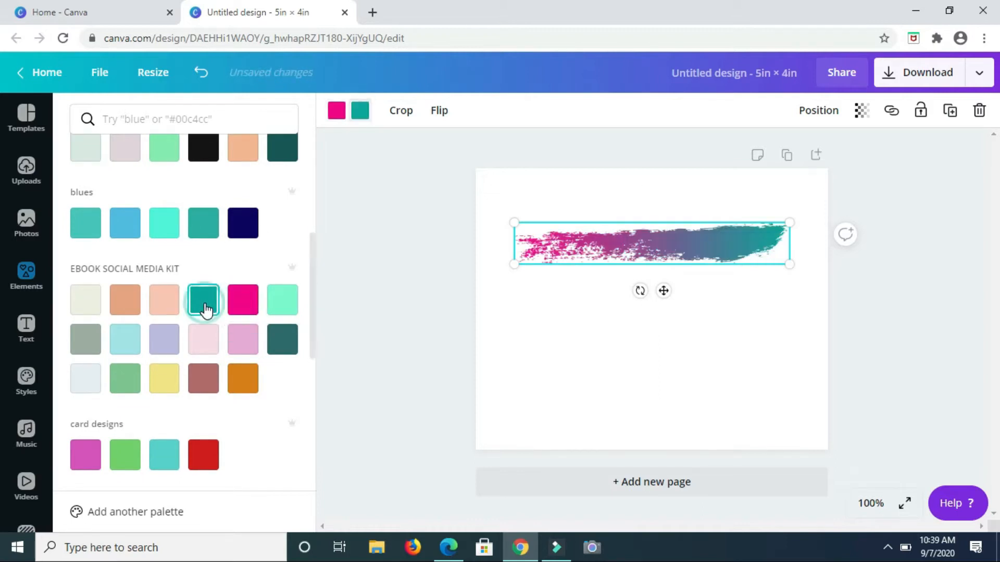
pyautogui.click(243, 378)
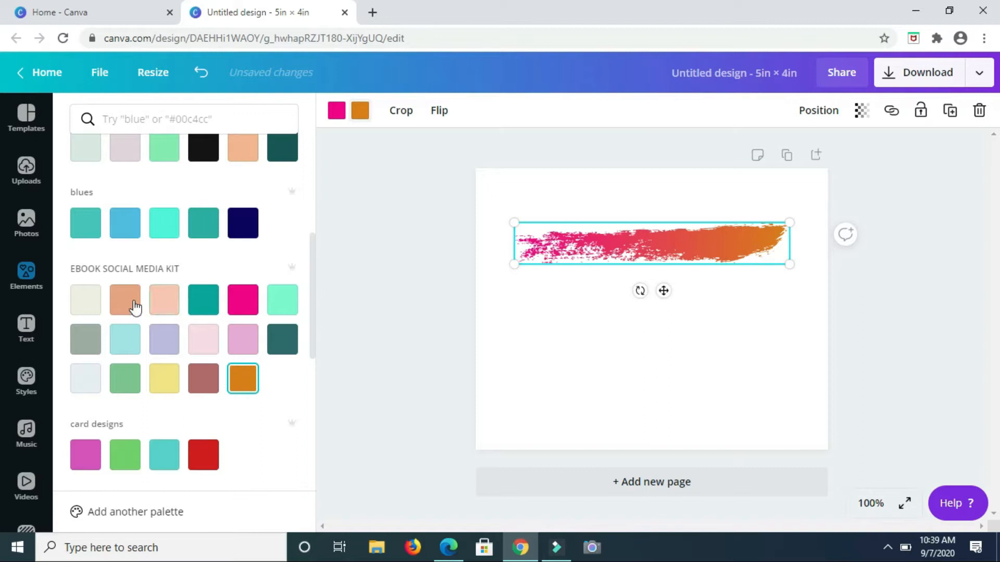
pyautogui.click(282, 300)
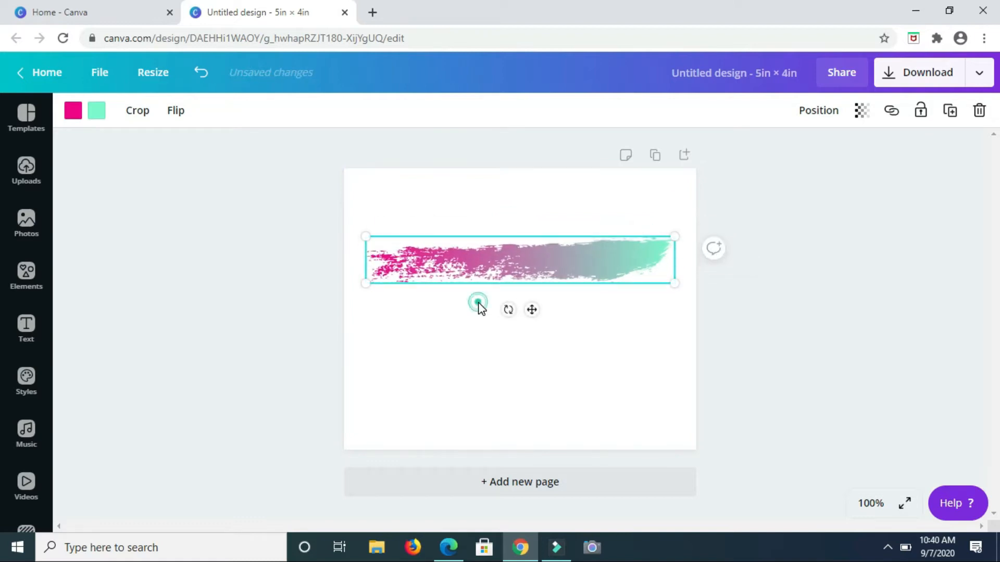
# - Add a text box reading 'Thank You' over the brush stroke
pyautogui.click(447, 345)
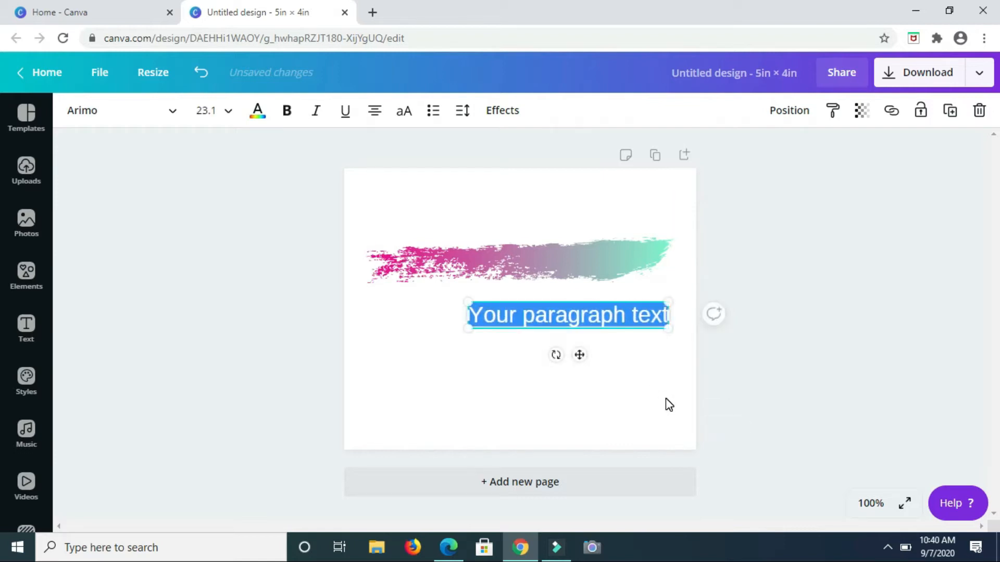
pyautogui.write('tha')
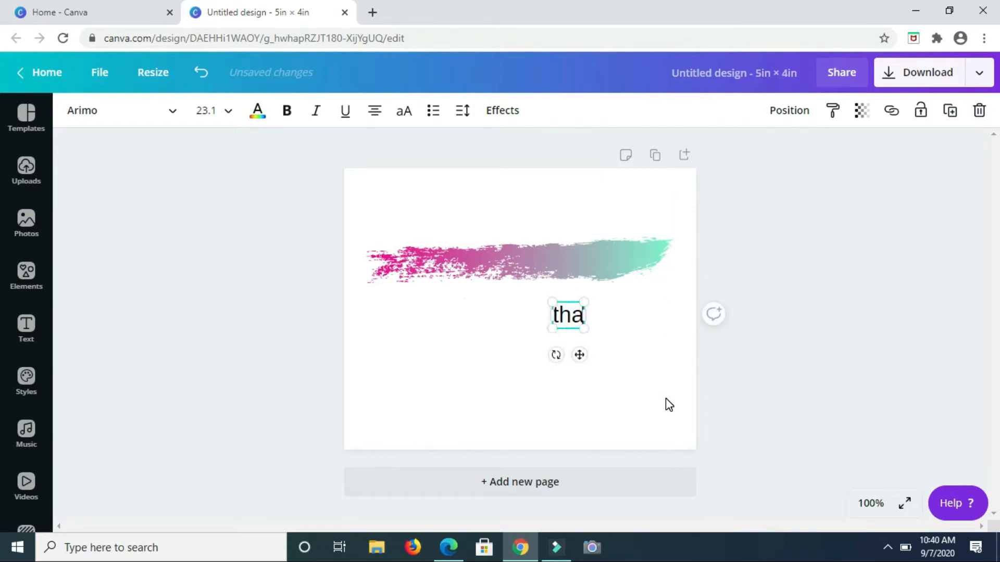
pyautogui.write('nk')
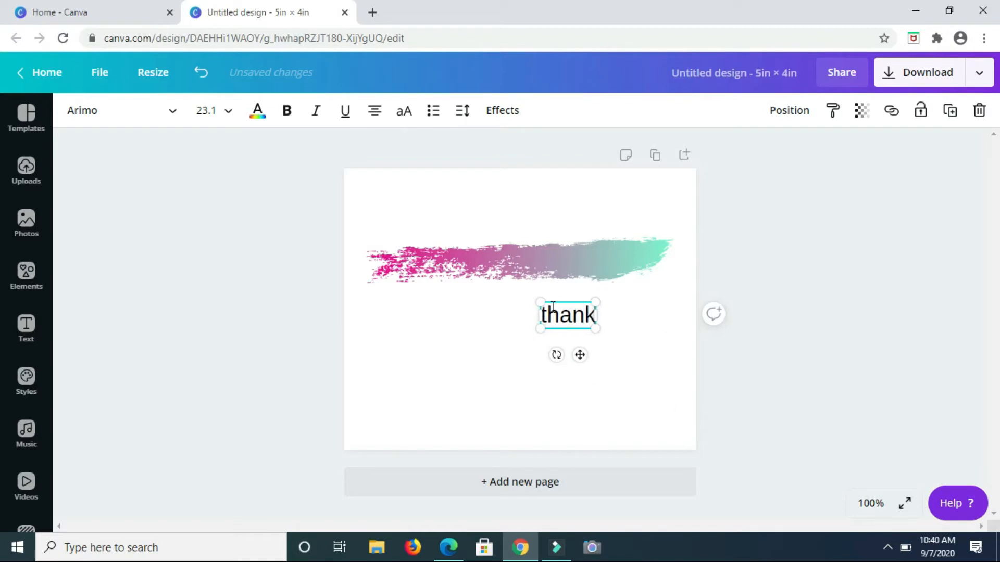
pyautogui.press('Backspace')
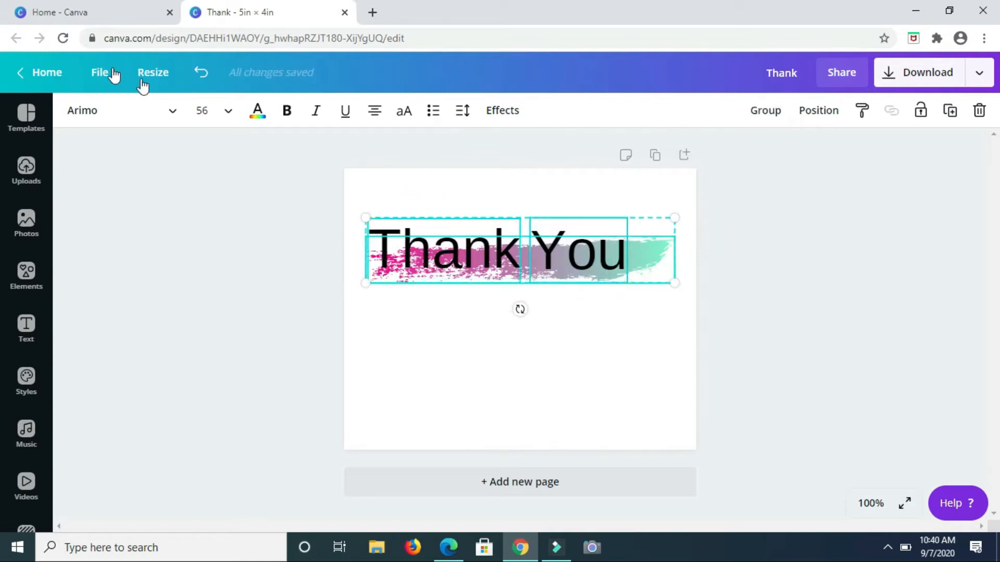
pyautogui.moveTo(180, 110)
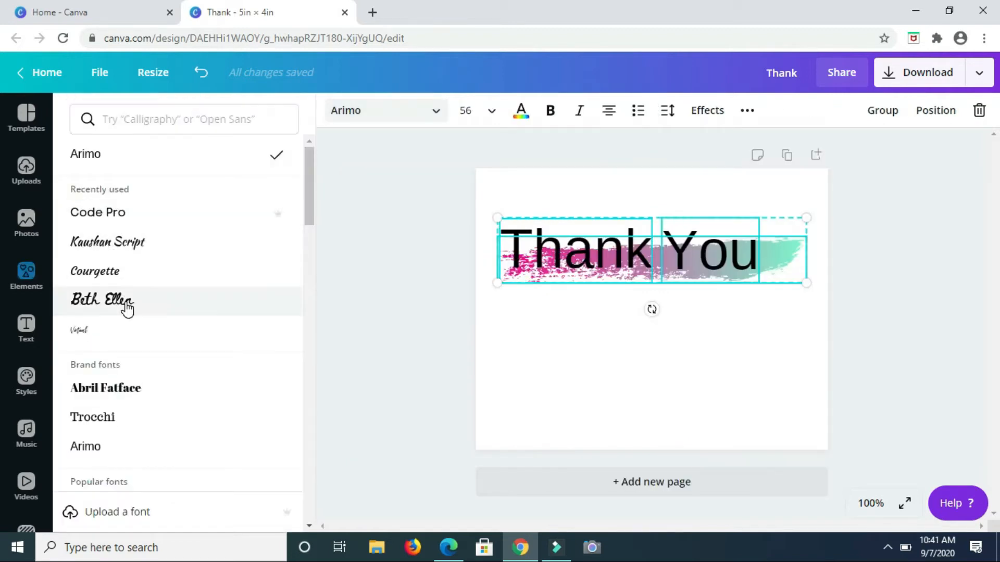
# - Set the Thank and You words in the Beth Ellen handwritten script font
pyautogui.click(102, 300)
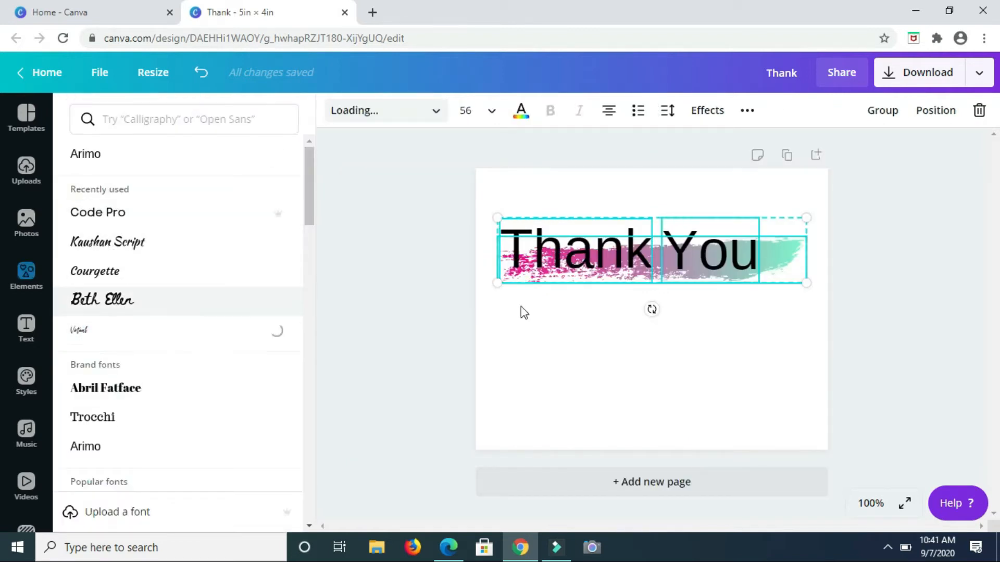
pyautogui.click(78, 330)
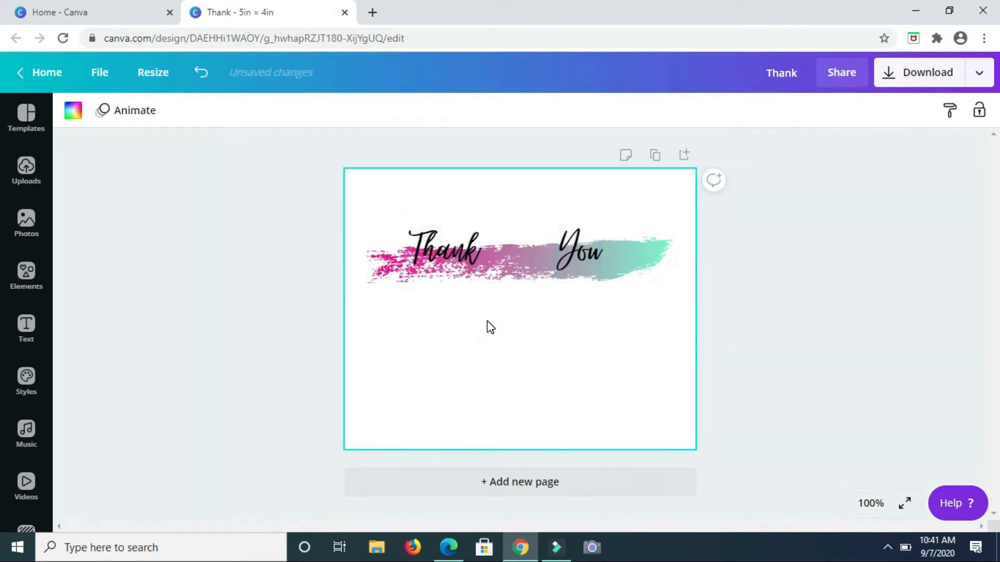
# - Enlarge and reposition the Thank and You words to span the brush stroke
pyautogui.click(444, 249)
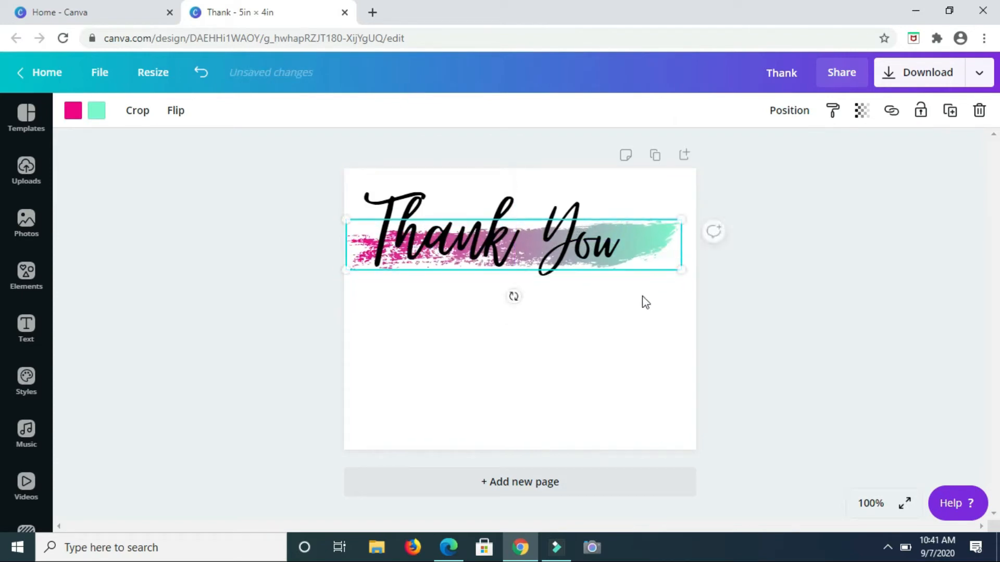
pyautogui.click(577, 243)
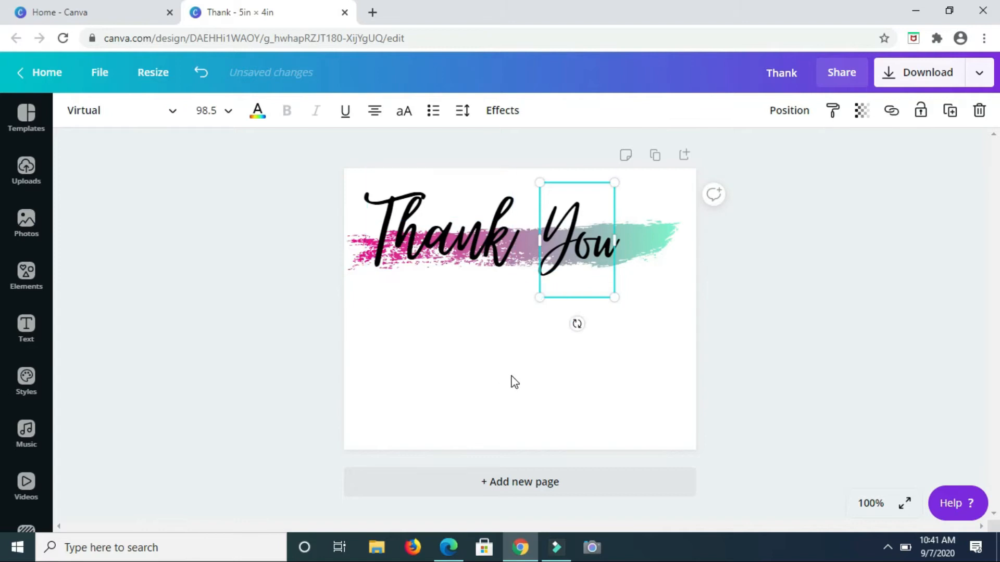
pyautogui.click(510, 376)
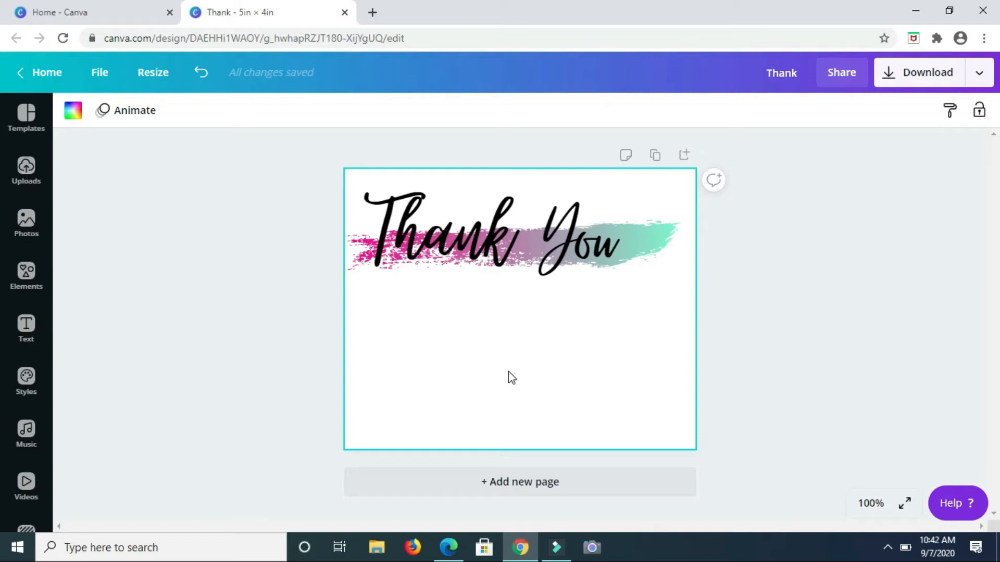
pyautogui.moveTo(454, 300)
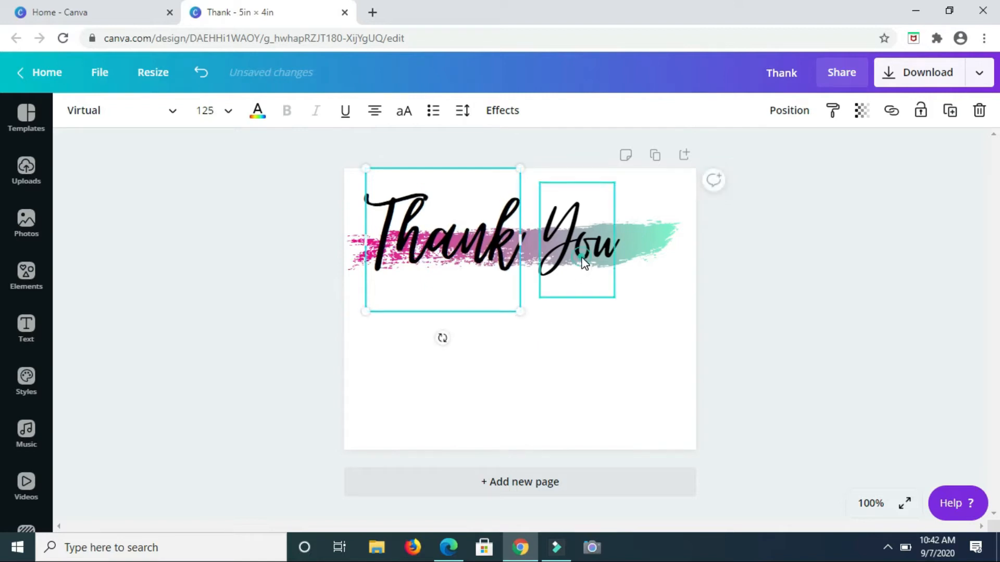
pyautogui.click(445, 337)
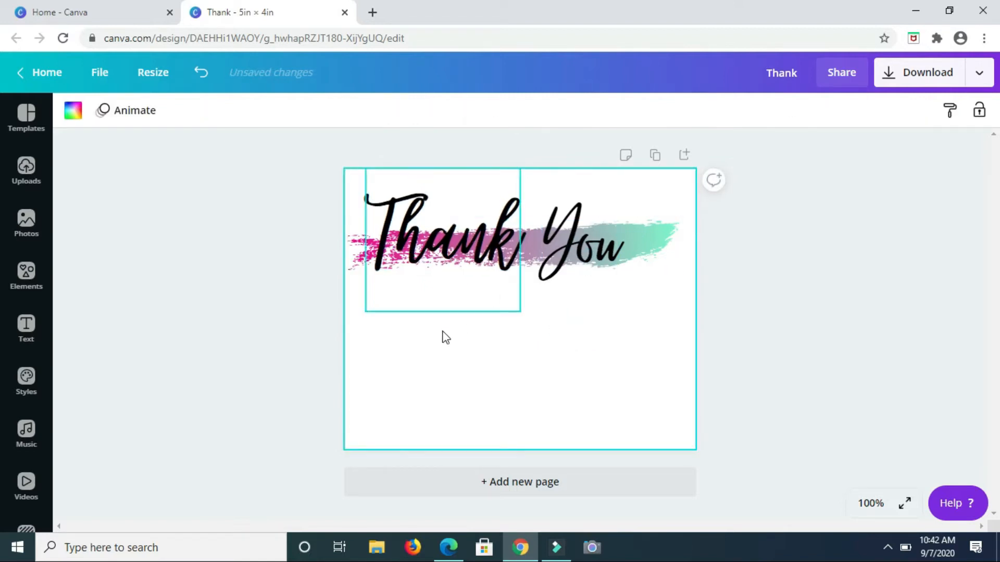
pyautogui.click(511, 367)
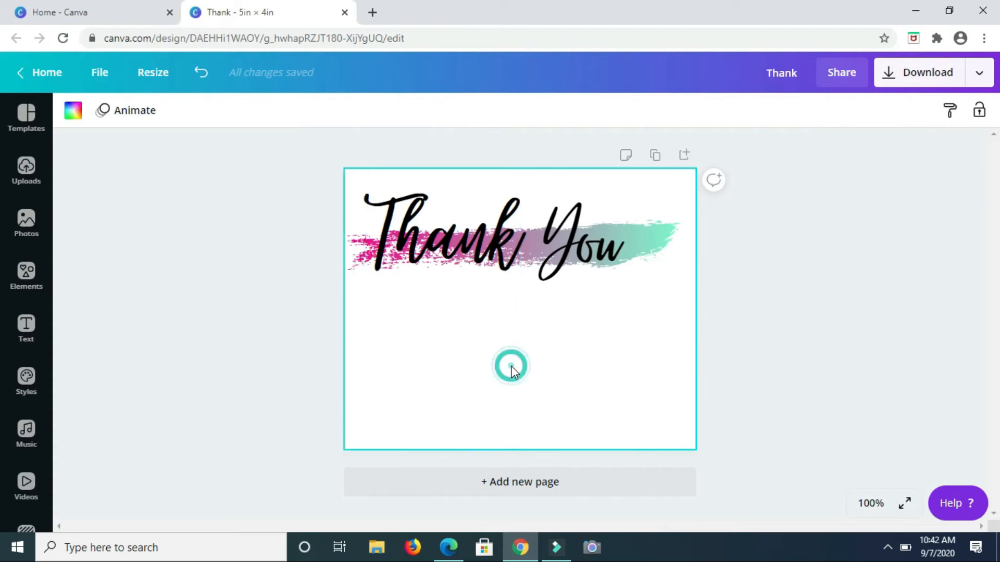
# - Add a new paragraph text box and set its font to Arimo
pyautogui.click(511, 369)
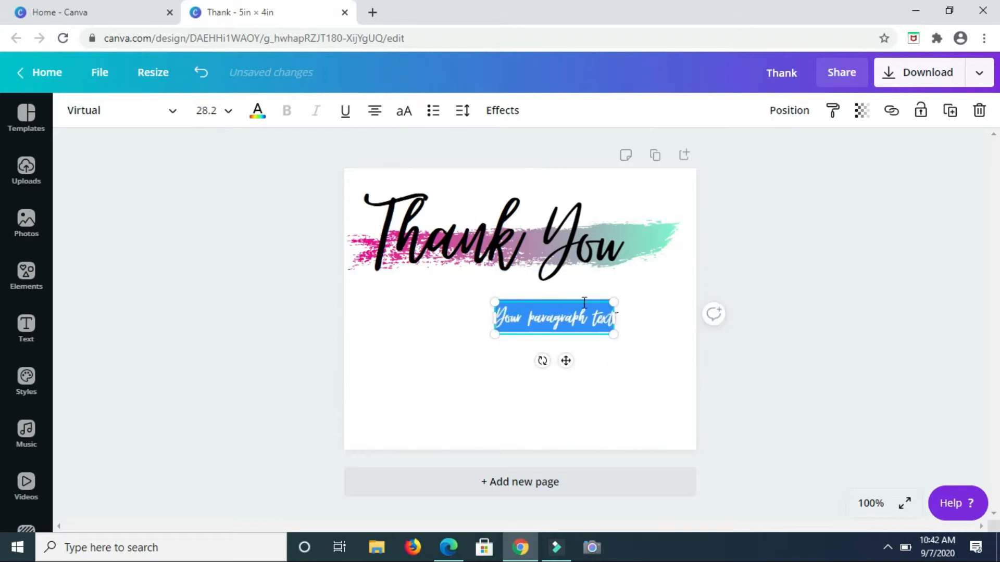
pyautogui.click(172, 110)
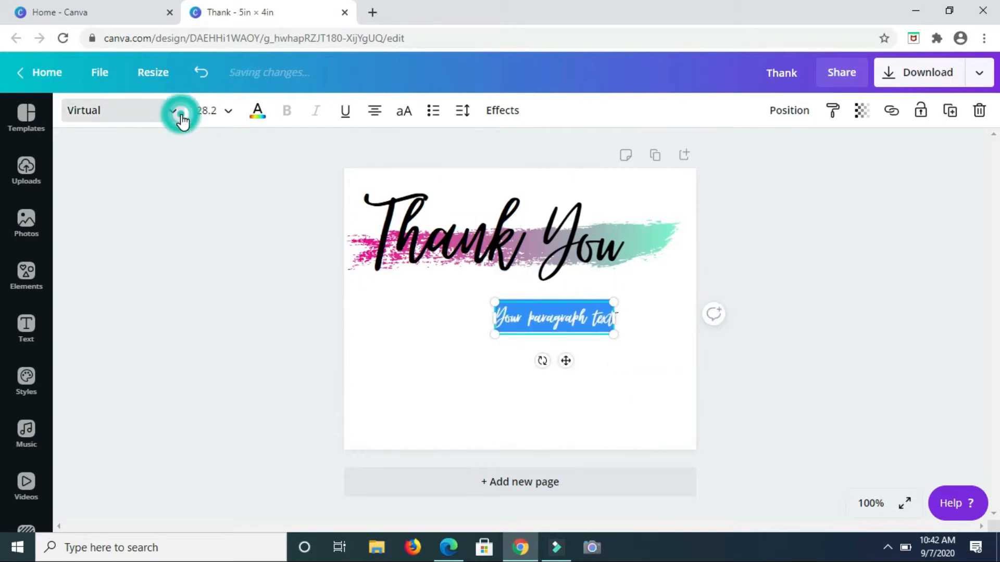
pyautogui.click(181, 111)
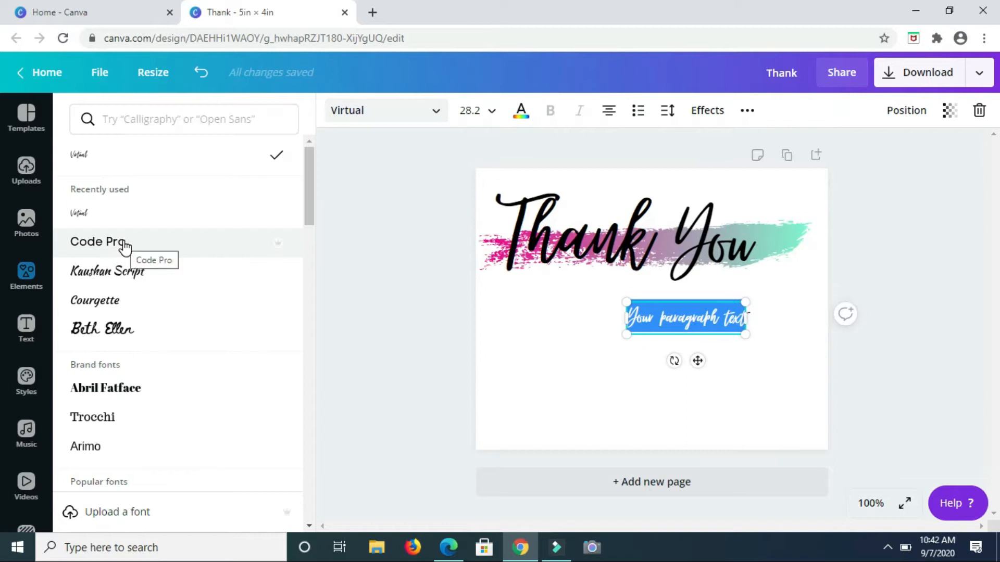
pyautogui.moveTo(174, 271)
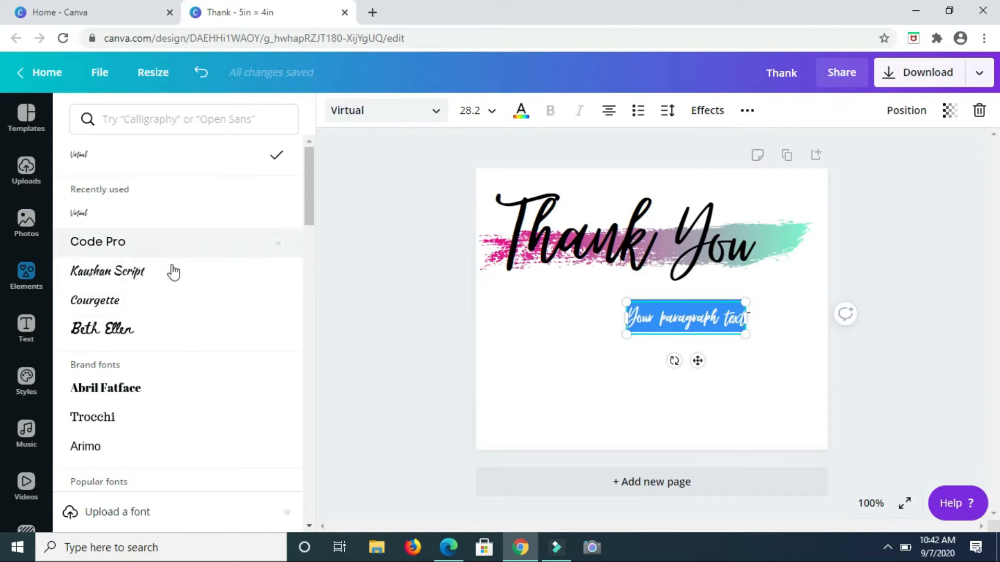
pyautogui.scroll(-3)
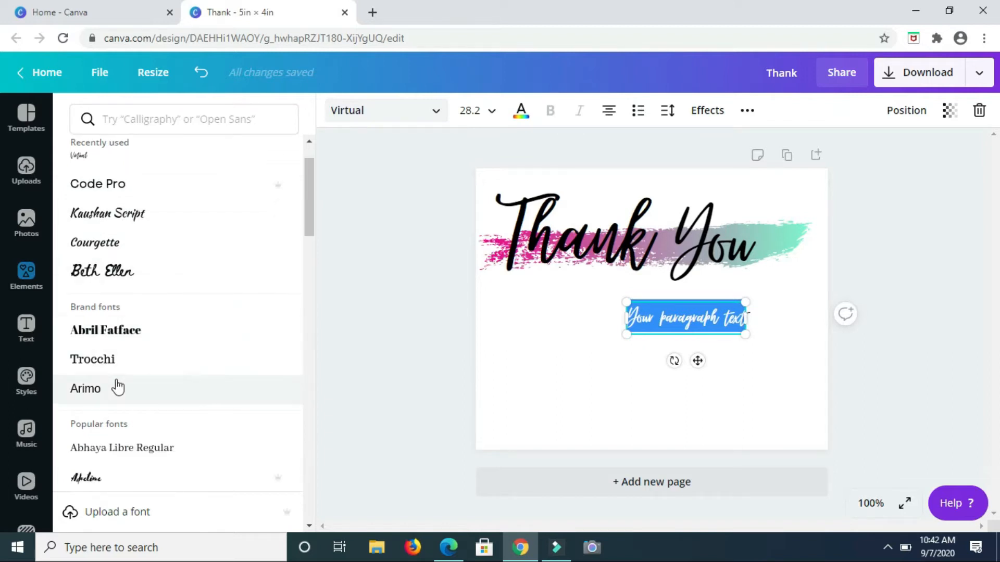
pyautogui.click(85, 388)
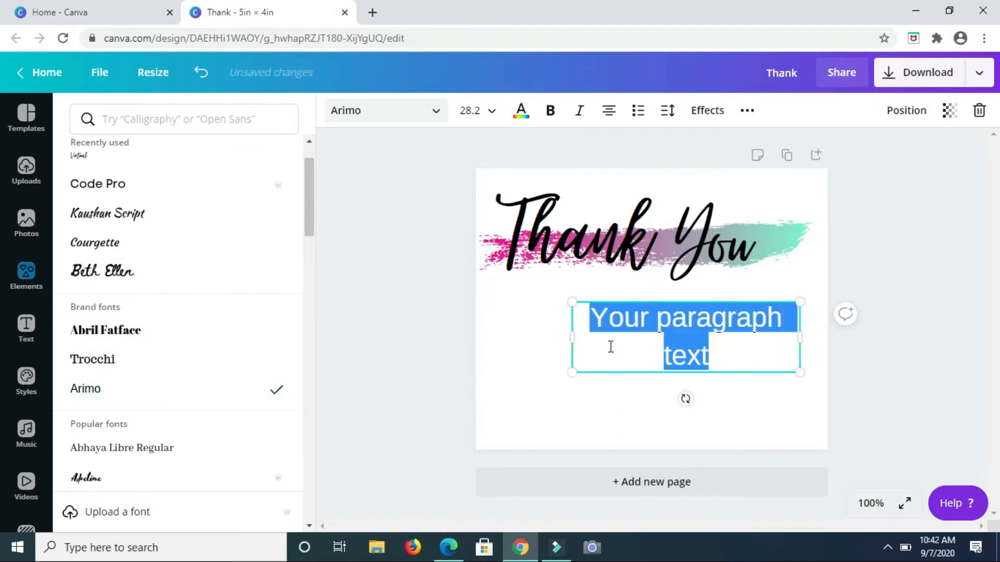
# - Fill the Arimo text box with 'for your purchase'
pyautogui.write('for')
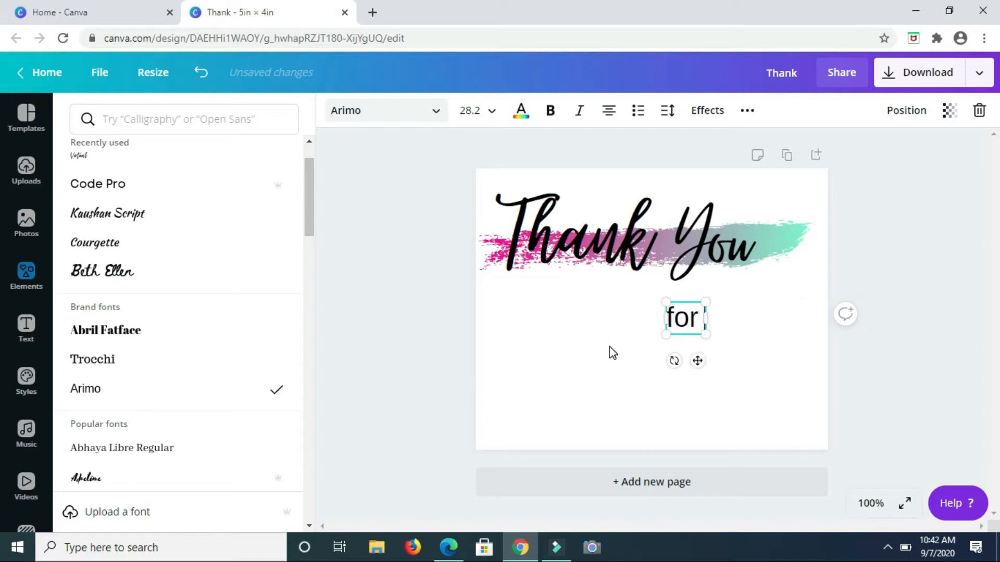
pyautogui.write('your p')
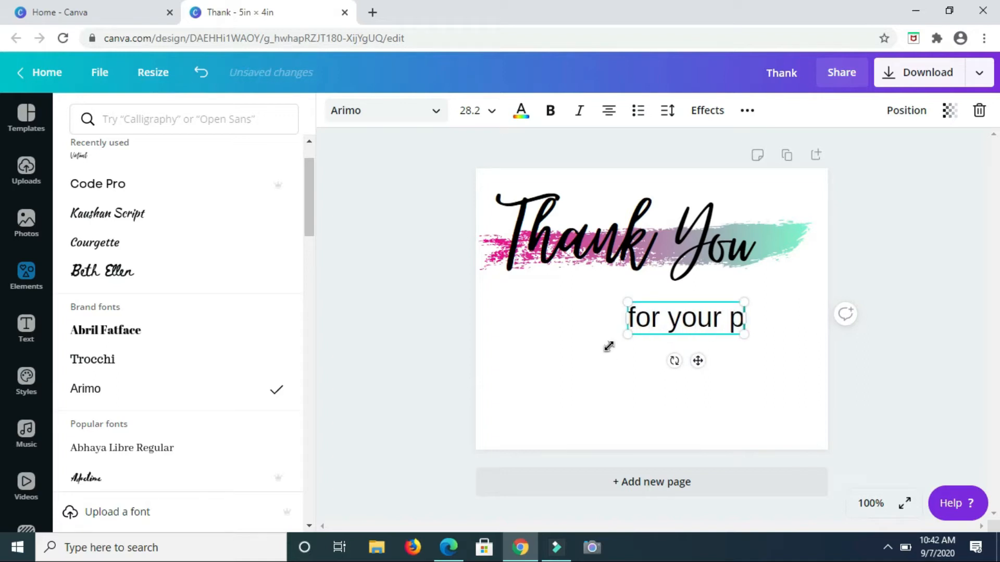
pyautogui.write('urchase')
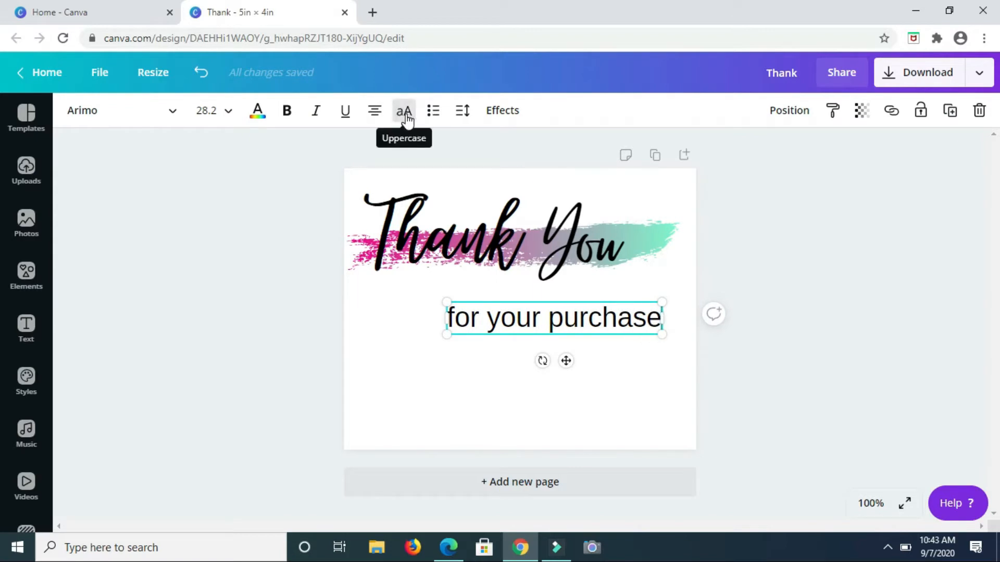
# - Make the 'for your purchase' subtitle uppercase and tuck it beneath 'Thank'
pyautogui.click(403, 110)
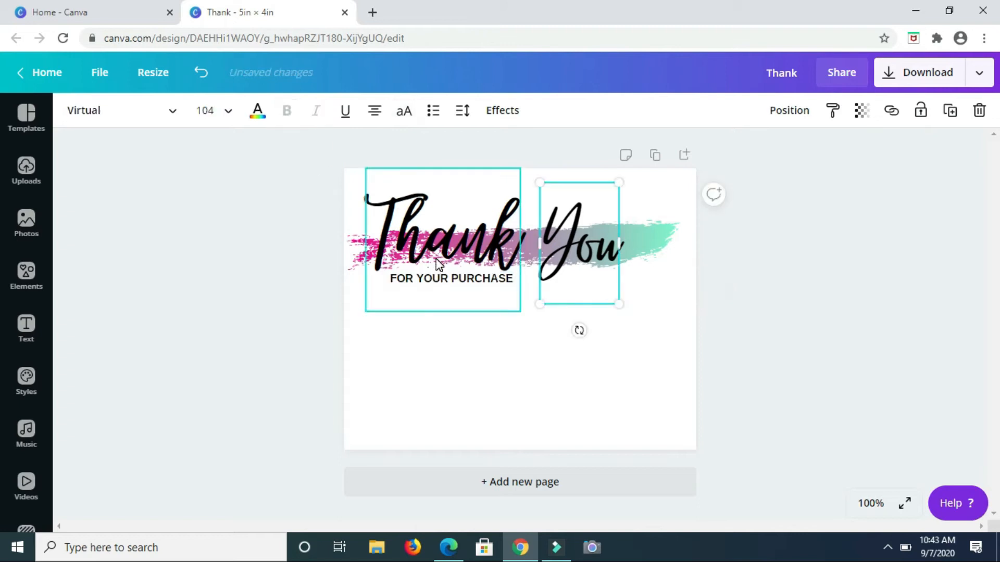
pyautogui.click(456, 386)
pyautogui.write('IF YOU LO')
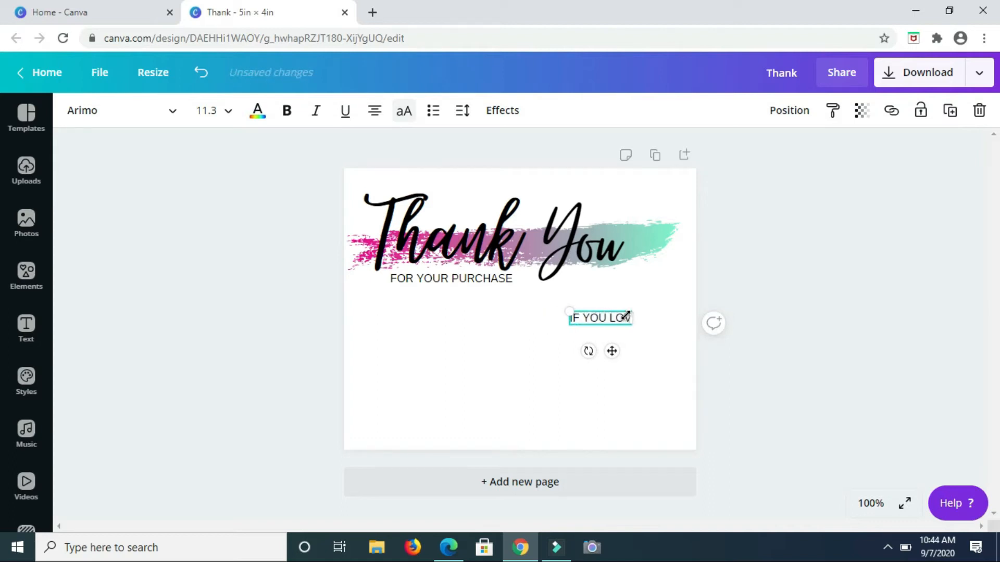
# - Write the second message 'IF YOU LOVE YOUR PURCHASE, PLEASE LEAVE A REVIEW!'
pyautogui.write('VE')
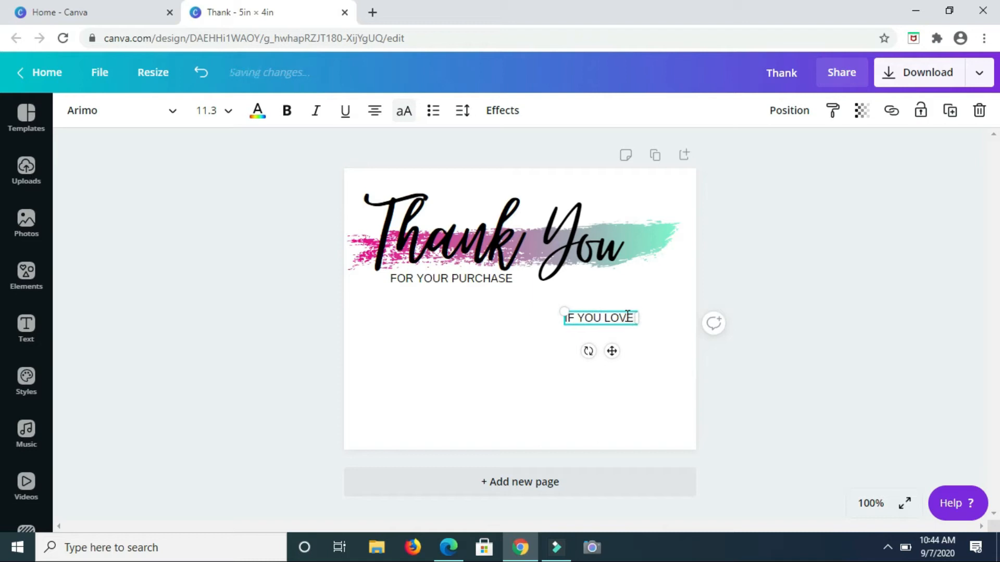
pyautogui.write('YOUR P')
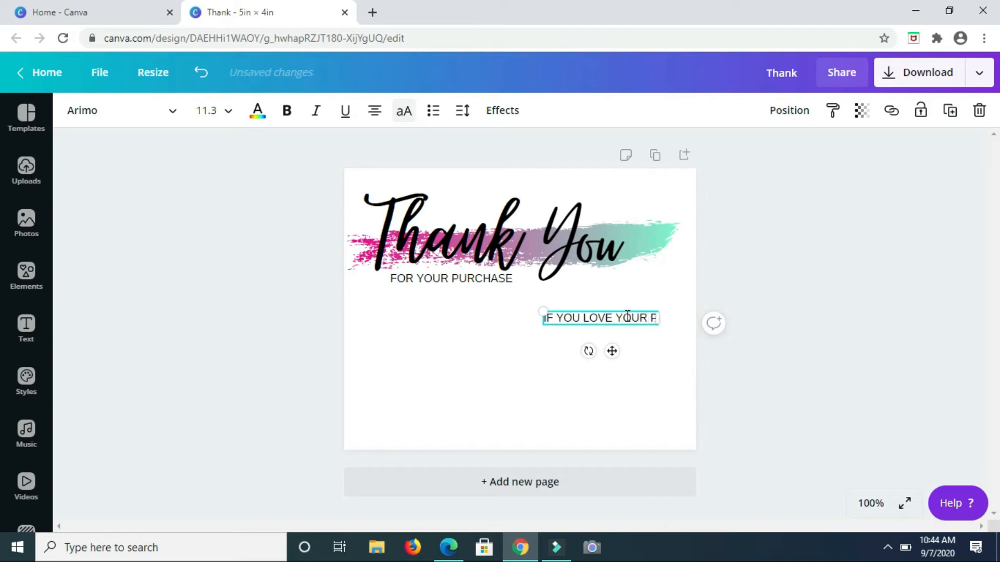
pyautogui.write('PURCHASE')
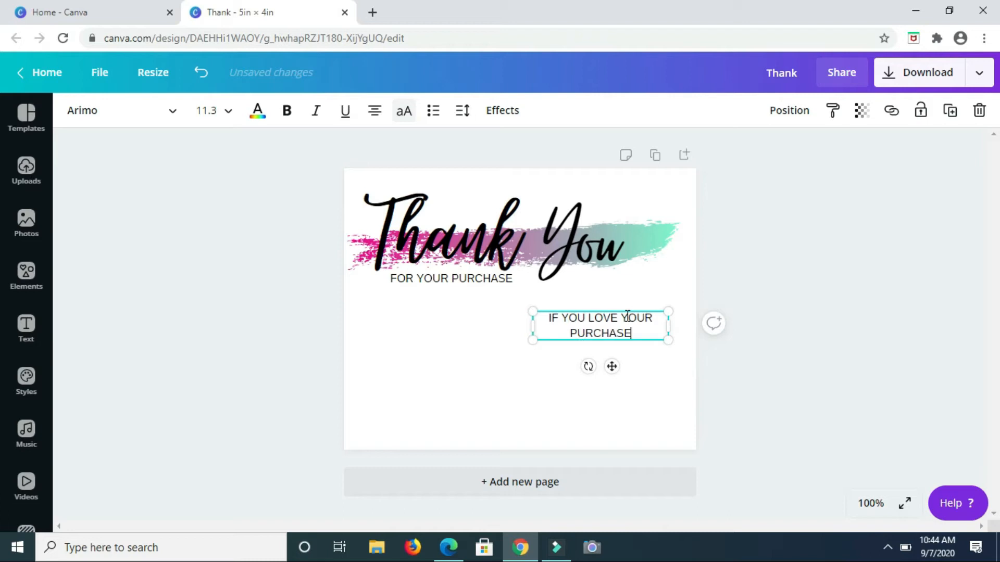
pyautogui.write(', PL')
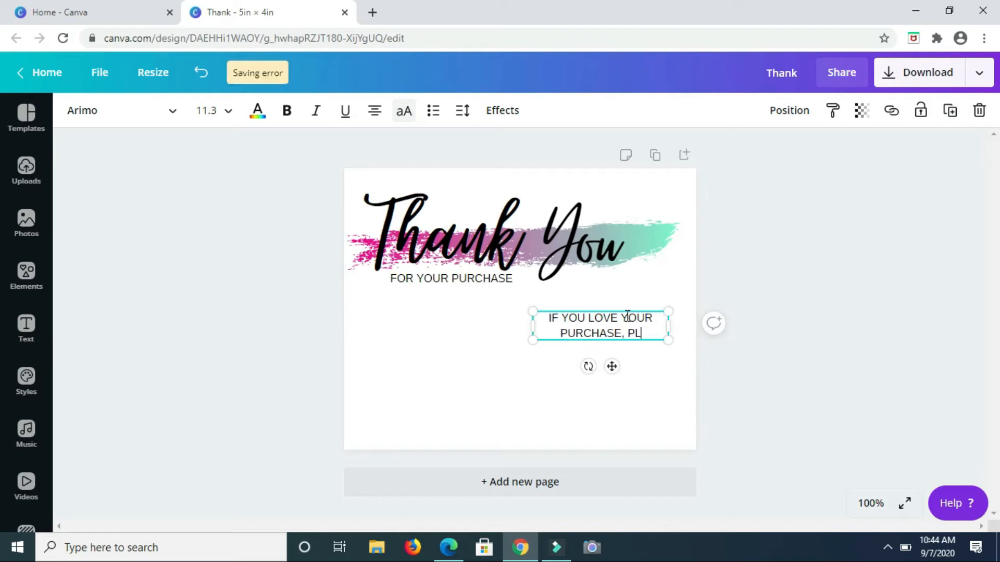
pyautogui.write('EASE LEAVE A')
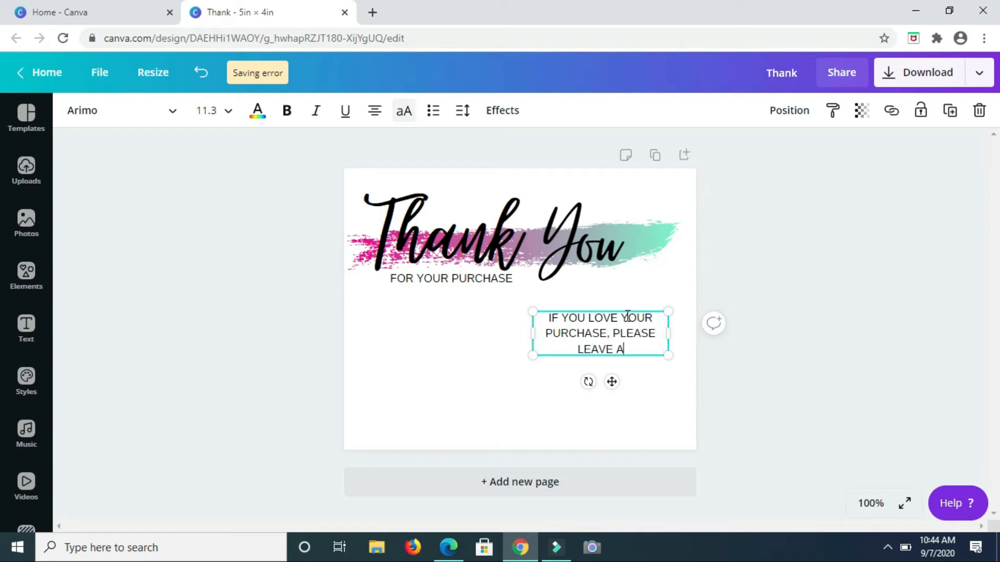
pyautogui.write('REVIE')
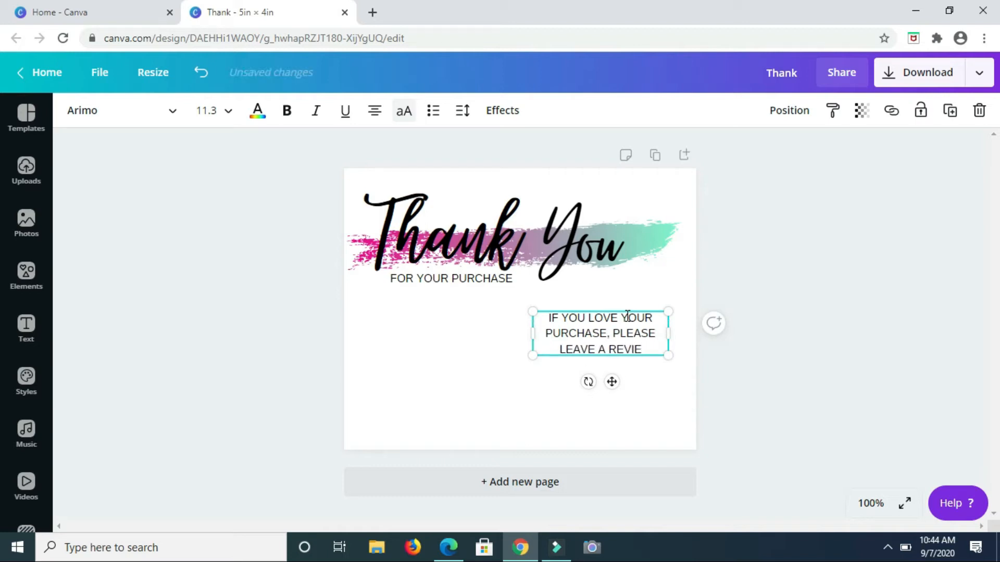
pyautogui.write('W')
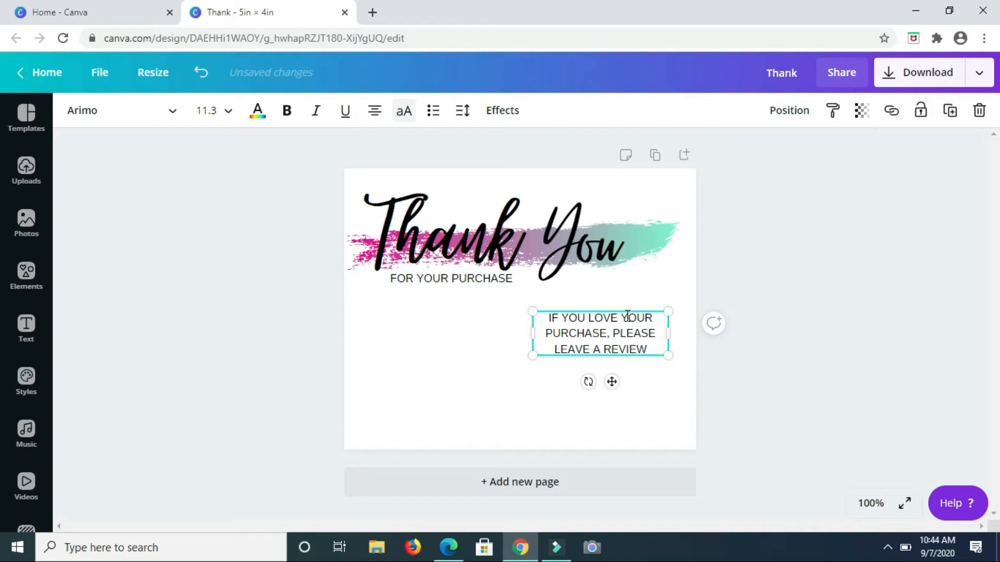
pyautogui.write('!')
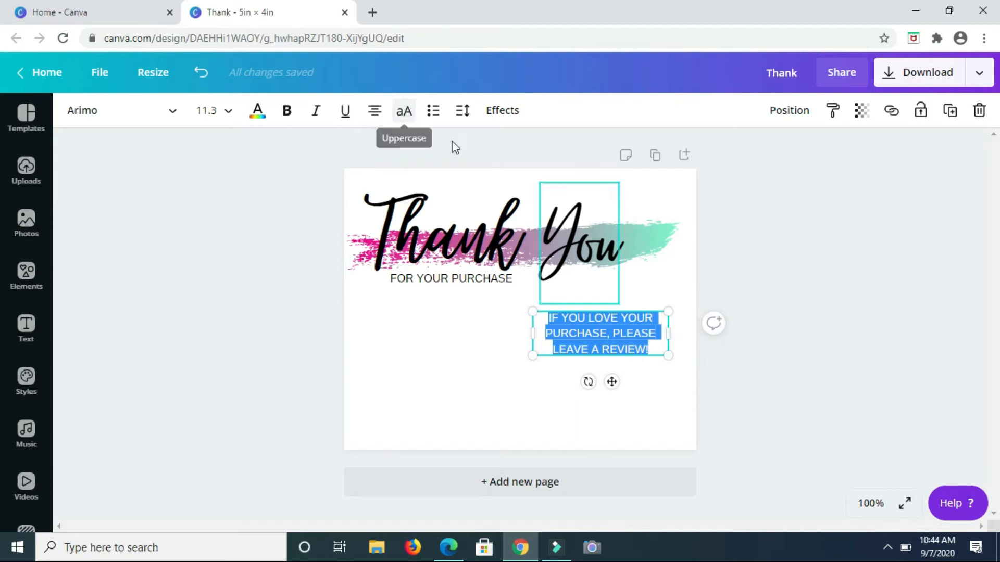
# - Switch the review message to sentence case and place it on the card's right side
pyautogui.click(405, 111)
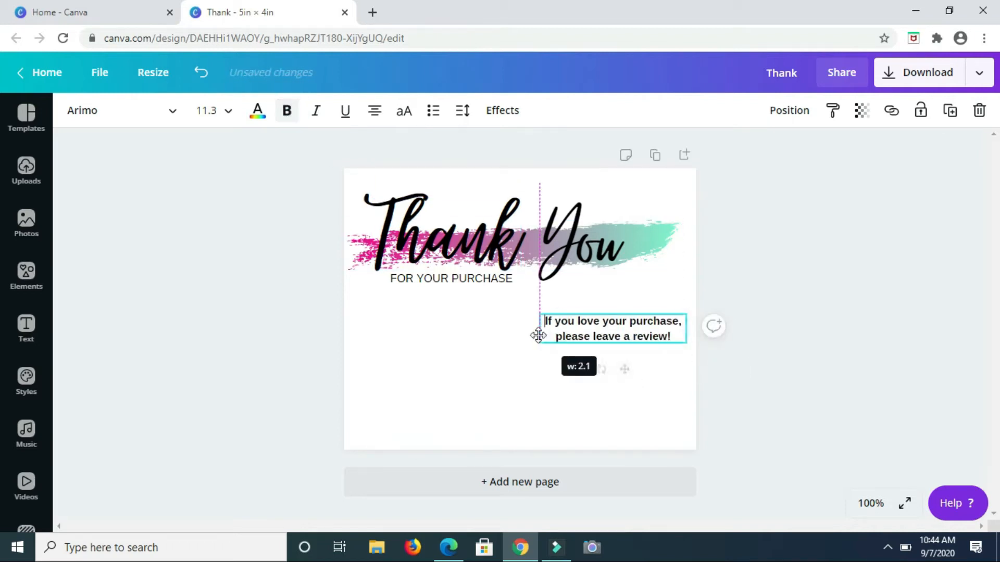
pyautogui.click(277, 348)
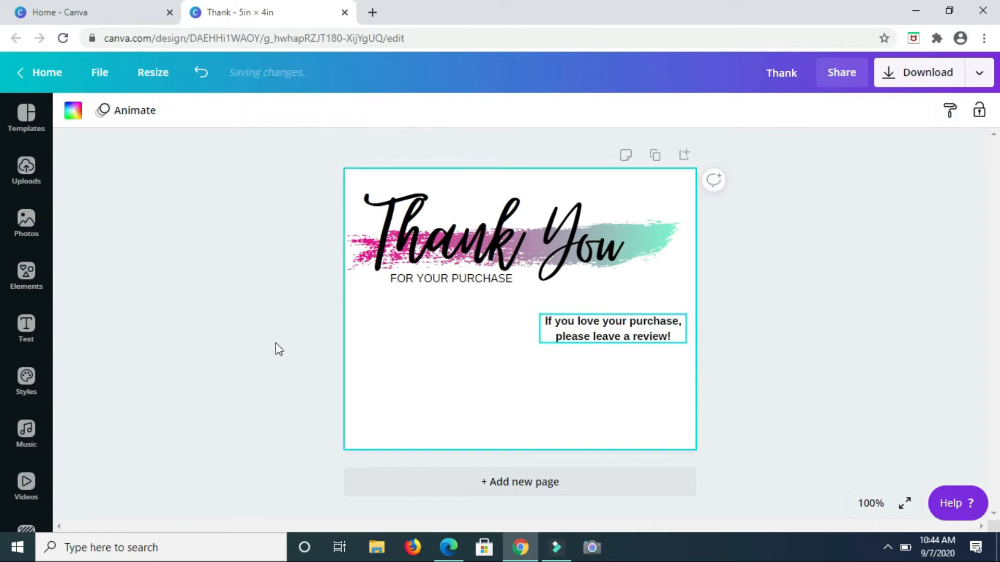
pyautogui.click(603, 392)
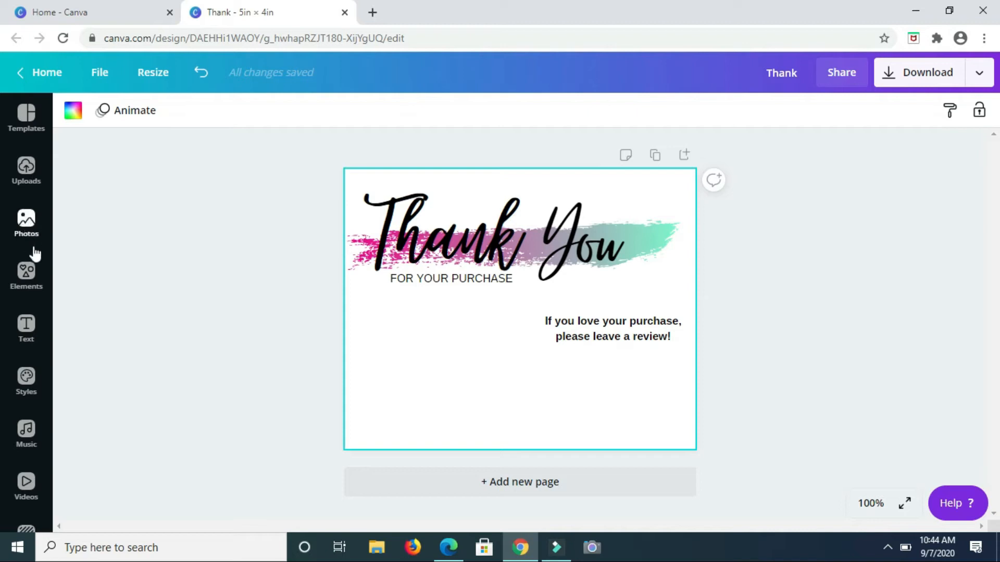
pyautogui.moveTo(26, 274)
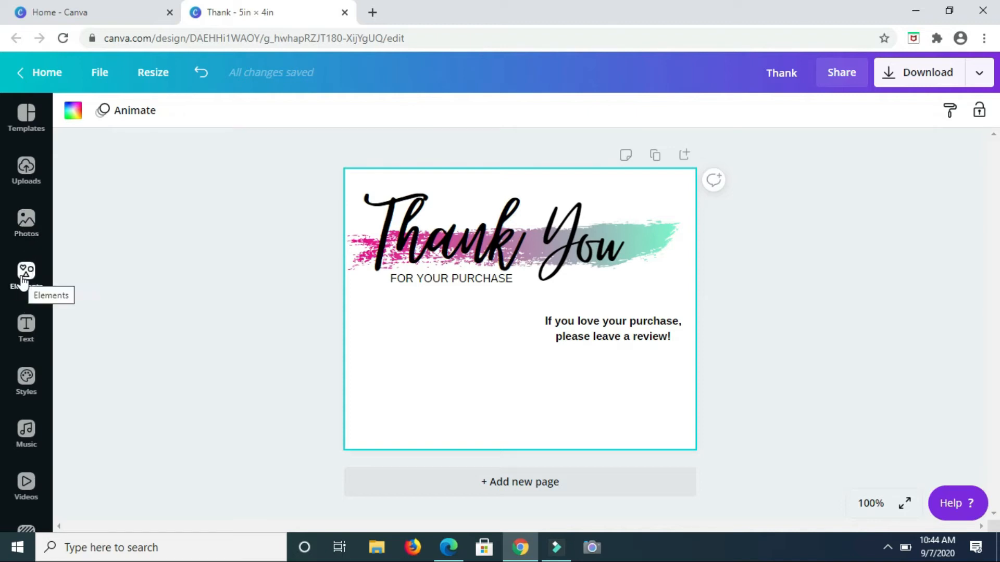
pyautogui.moveTo(26, 274)
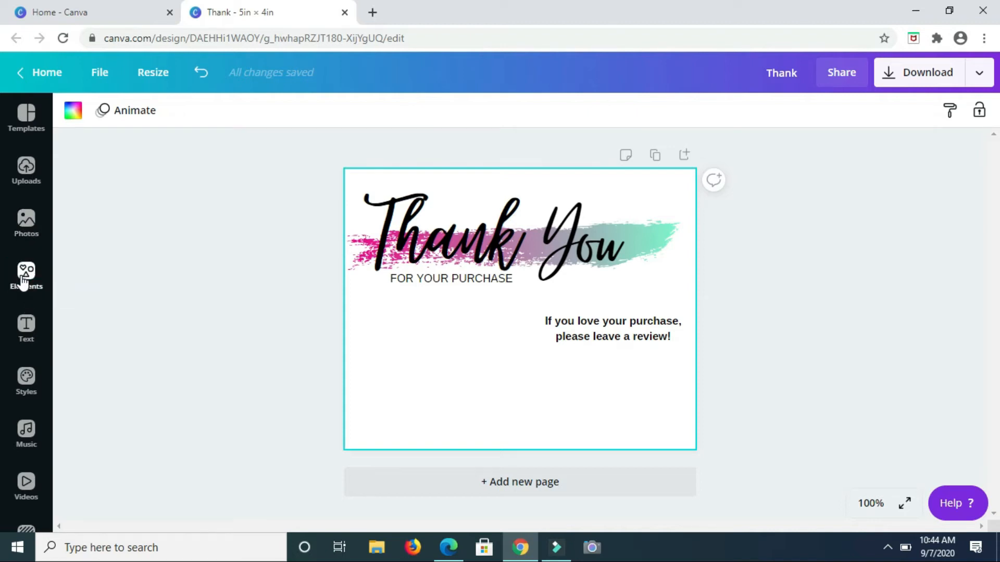
# - Search the Elements graphics library for 'stars'
pyautogui.click(26, 277)
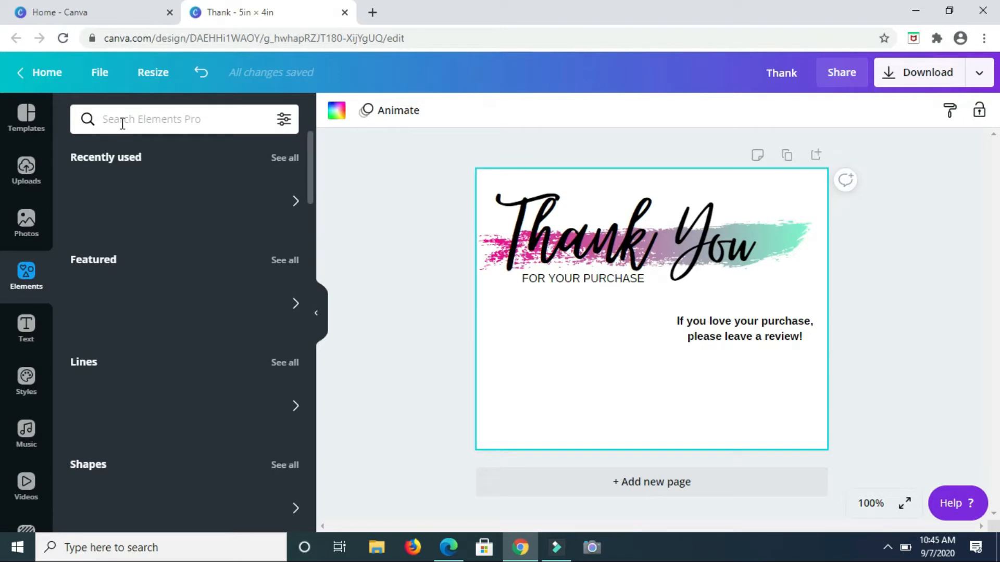
pyautogui.write('stars')
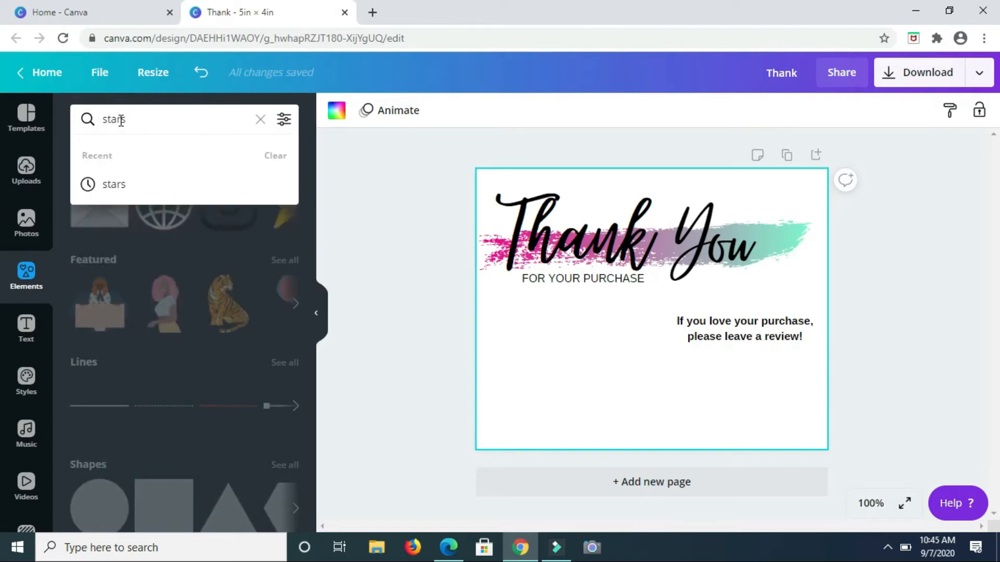
pyautogui.click(114, 185)
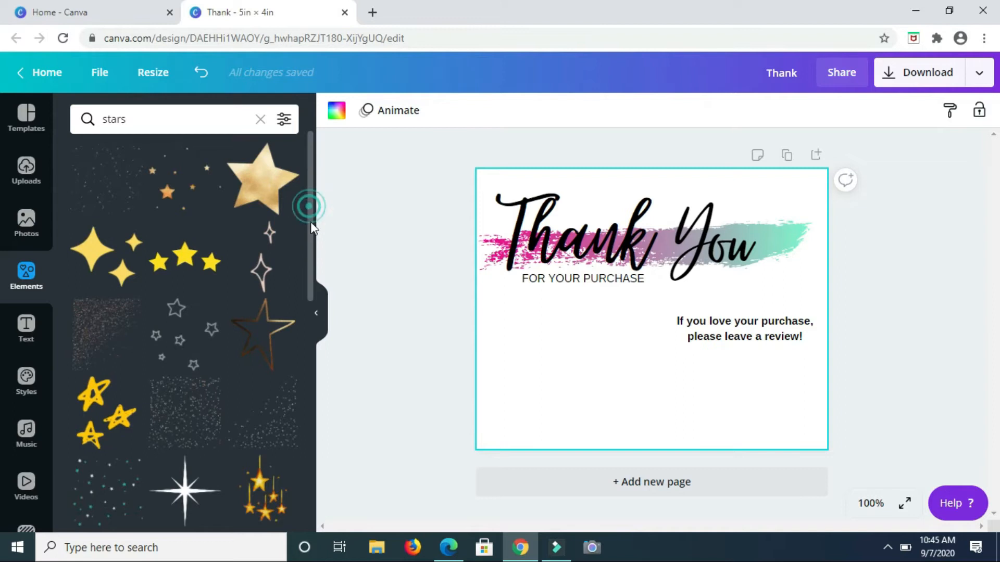
pyautogui.scroll(-3)
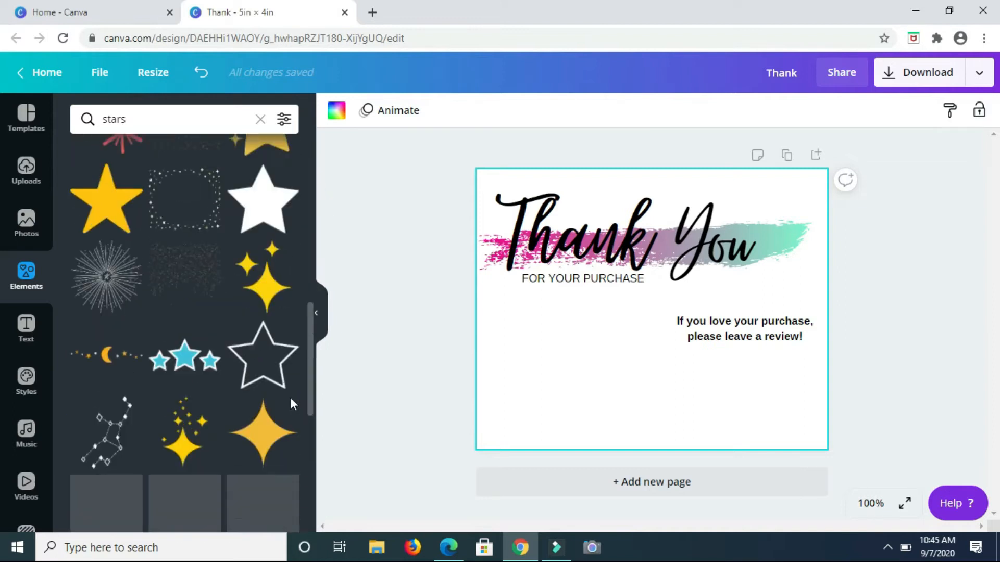
pyautogui.scroll(3)
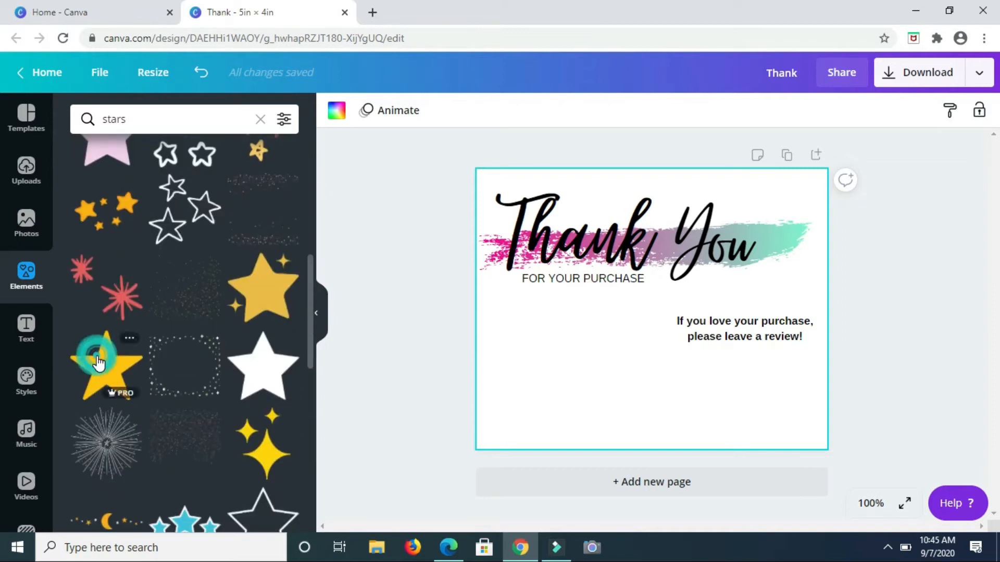
# - Add the solid gold star graphic onto the middle of the card and select it
pyautogui.click(95, 364)
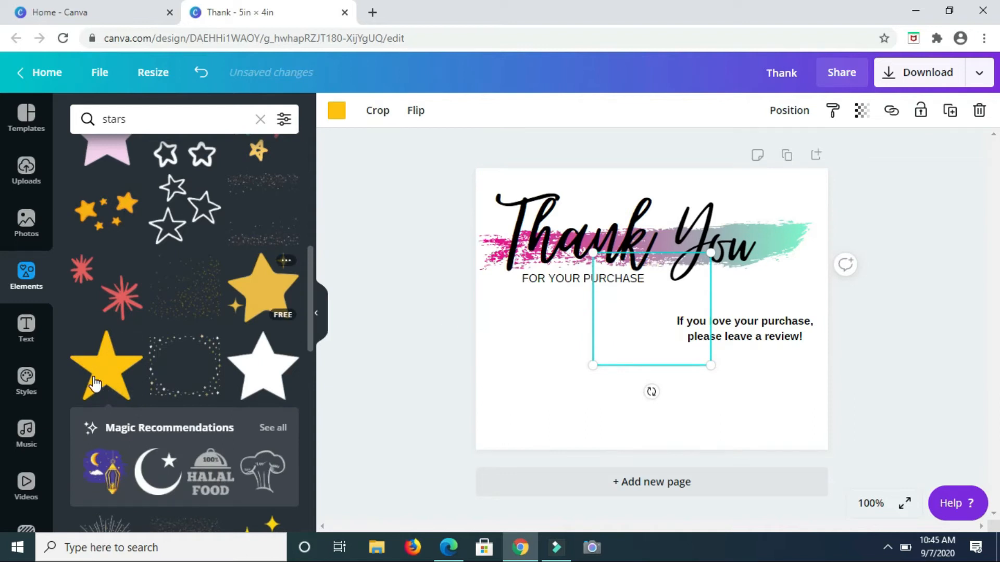
pyautogui.click(106, 365)
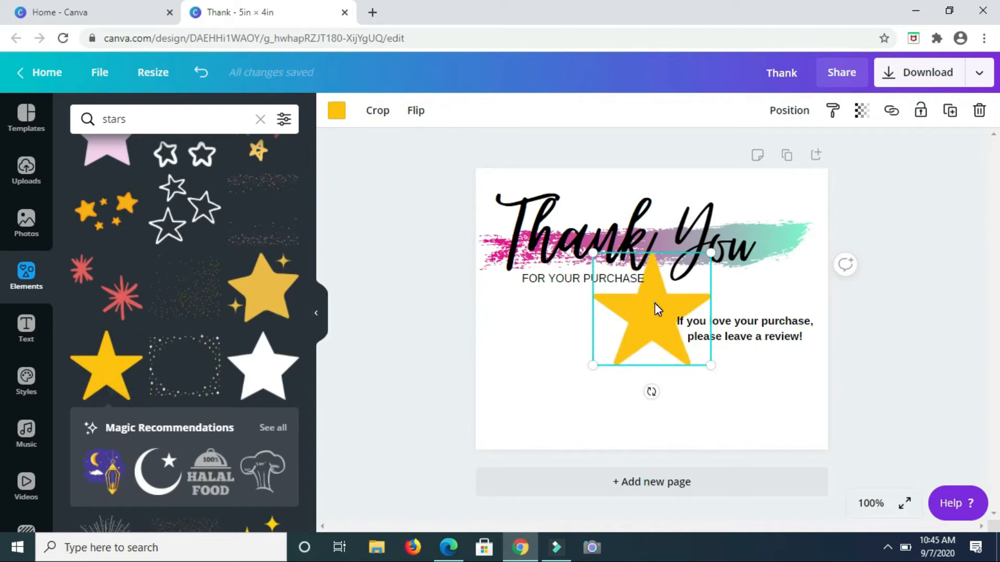
pyautogui.moveTo(980, 110)
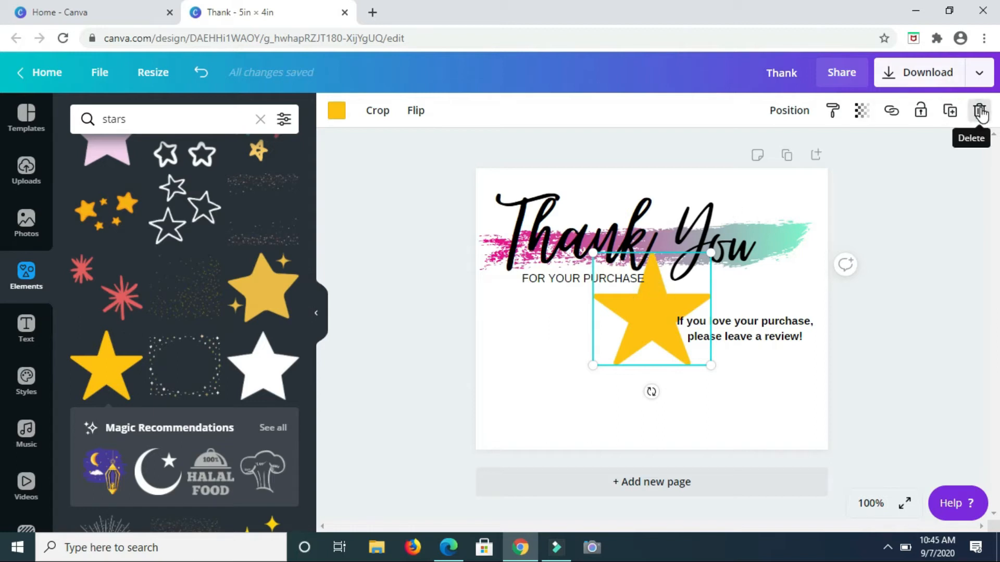
# - Delete the gold star and insert the plain white star from Elements instead
pyautogui.click(981, 110)
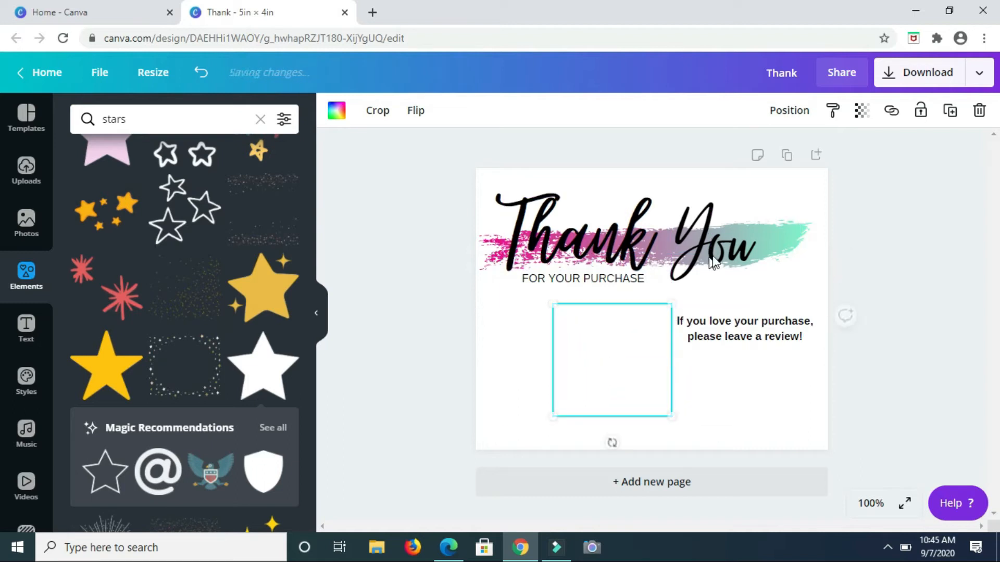
pyautogui.click(611, 368)
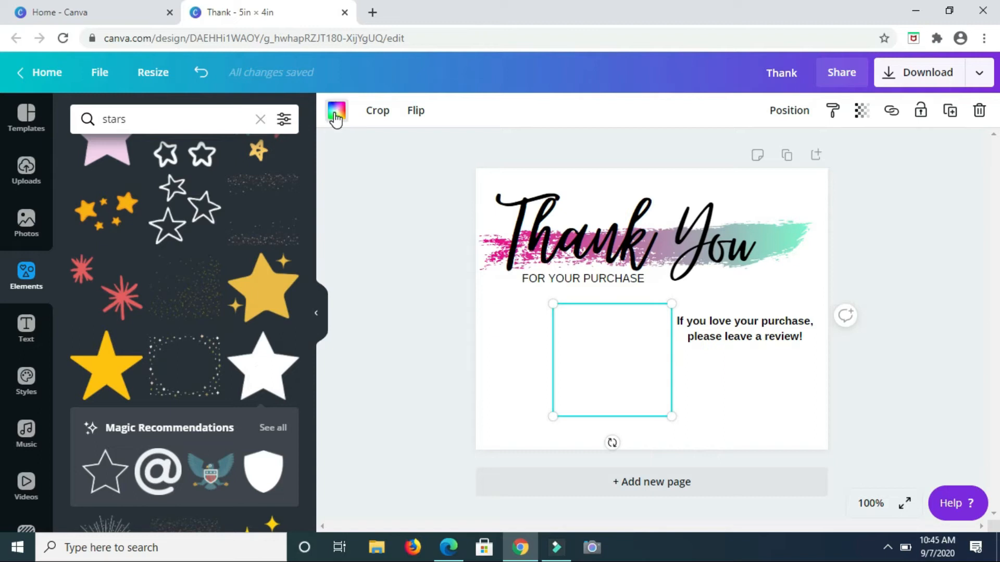
# - Recolour the white star to Peach yellow #ffbd59
pyautogui.click(337, 110)
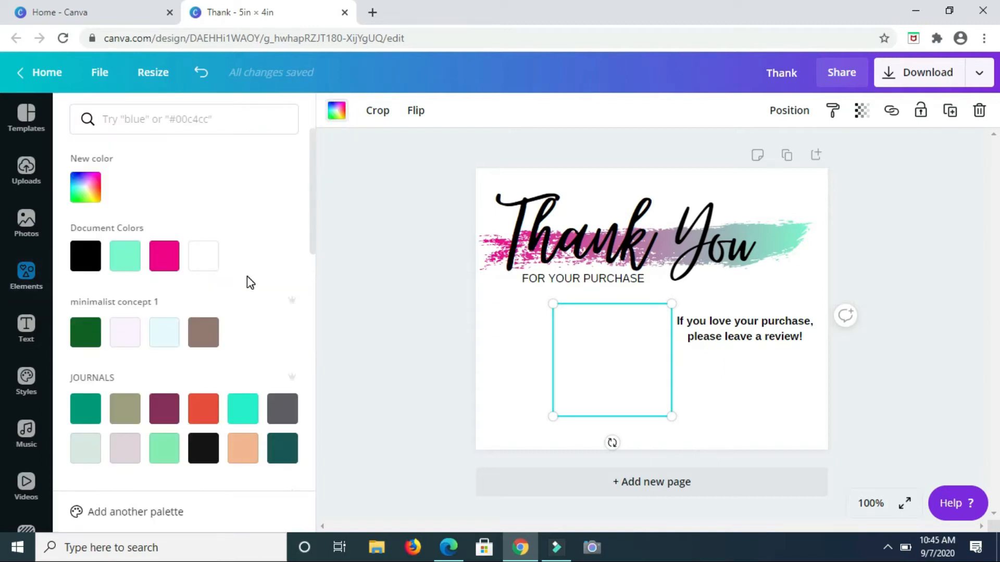
pyautogui.scroll(-3)
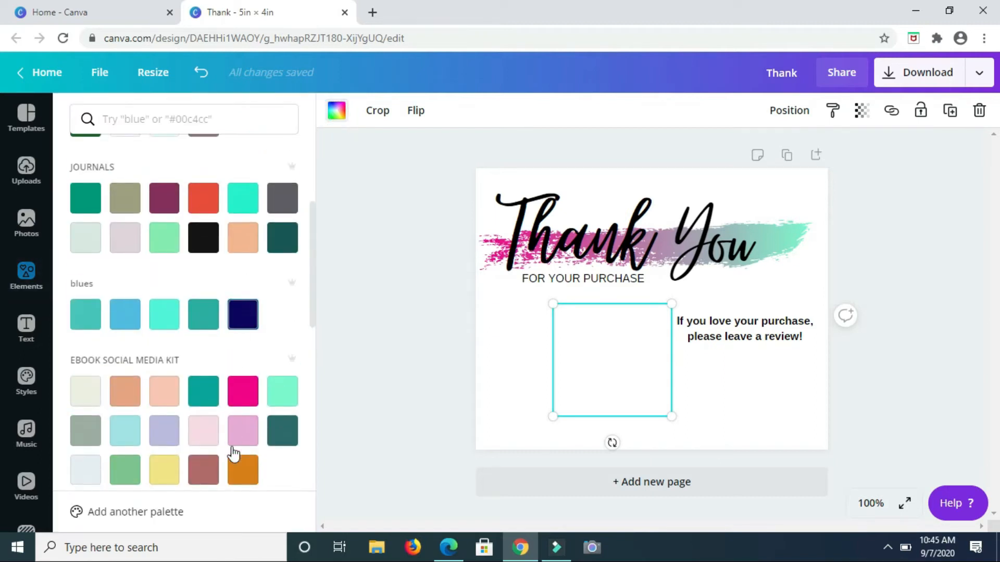
pyautogui.click(243, 470)
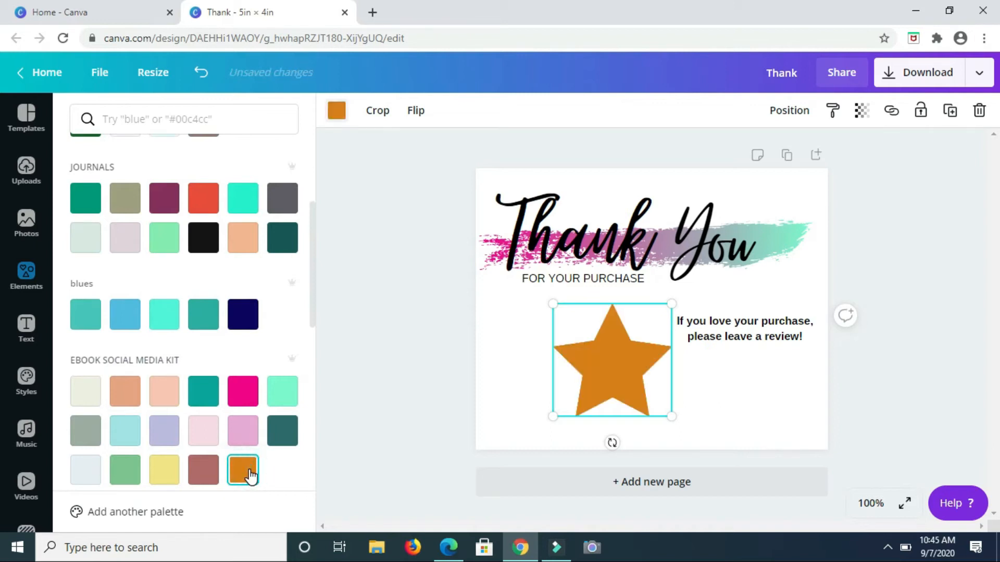
pyautogui.scroll(-3)
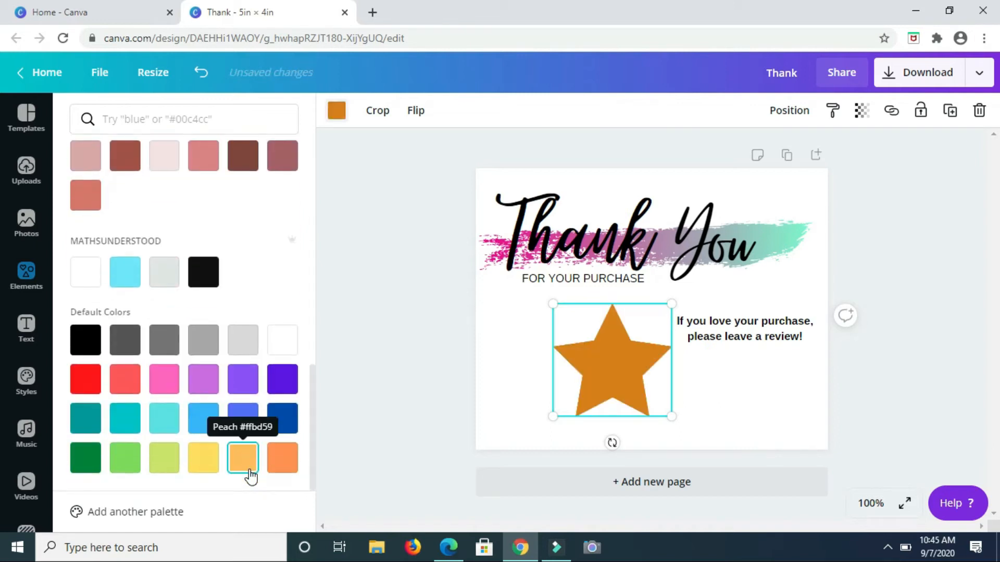
pyautogui.click(203, 457)
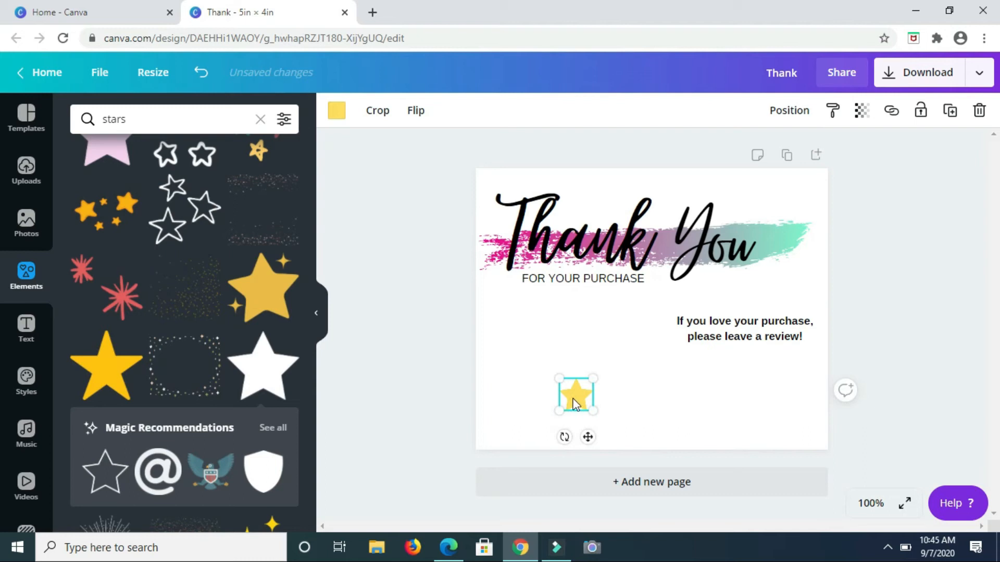
pyautogui.moveTo(610, 502)
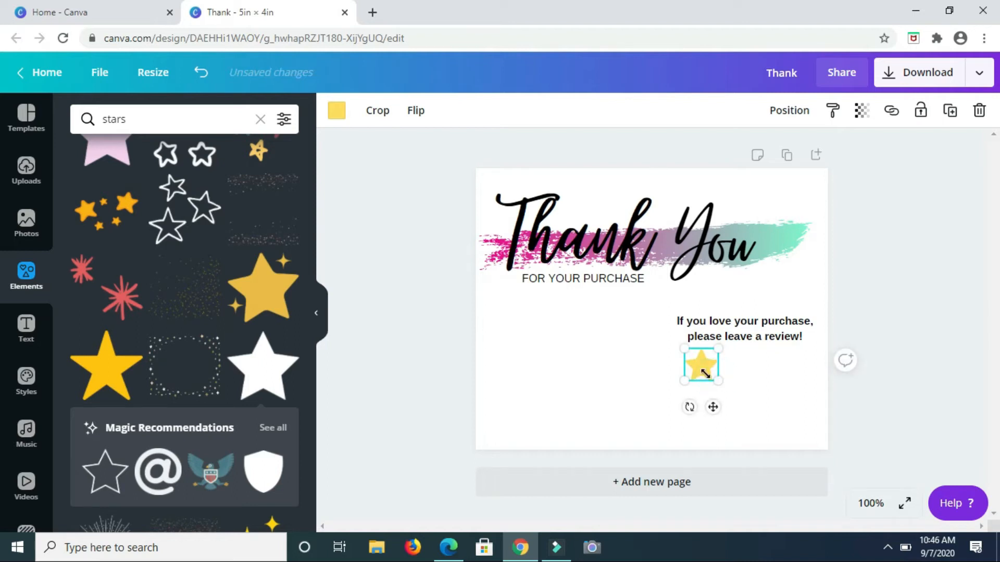
# - Shrink the star and place it just below the review request text
pyautogui.click(316, 314)
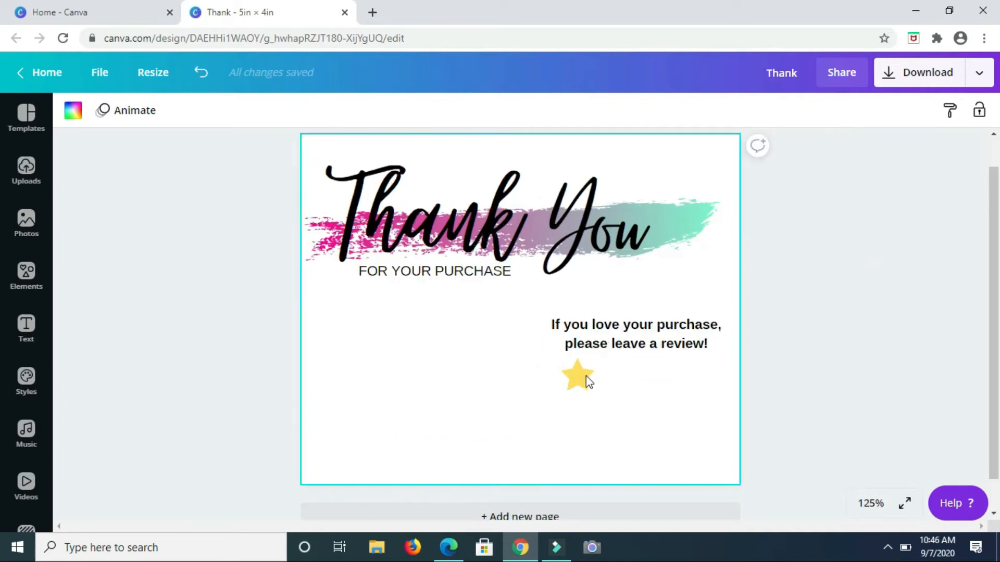
pyautogui.click(660, 387)
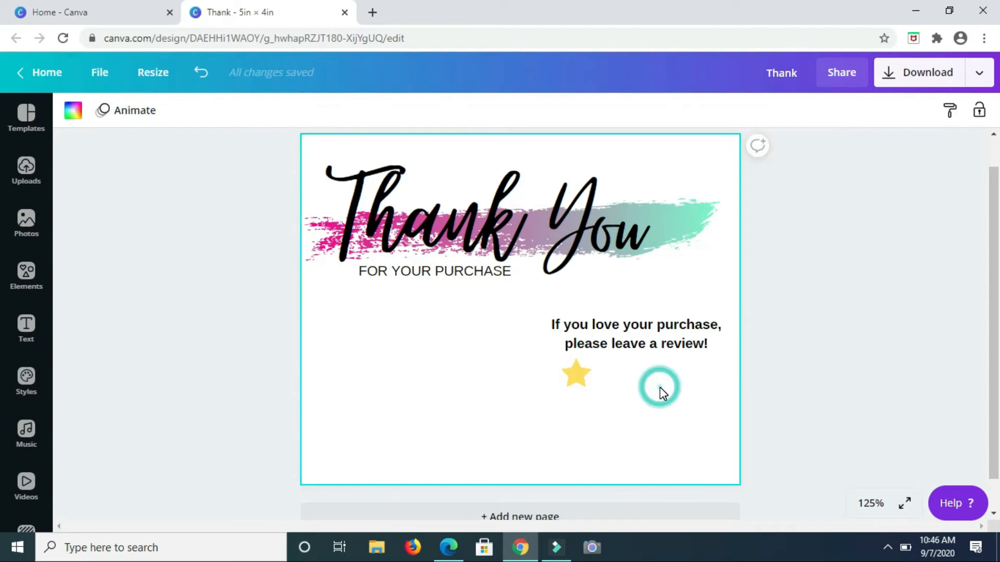
pyautogui.click(575, 374)
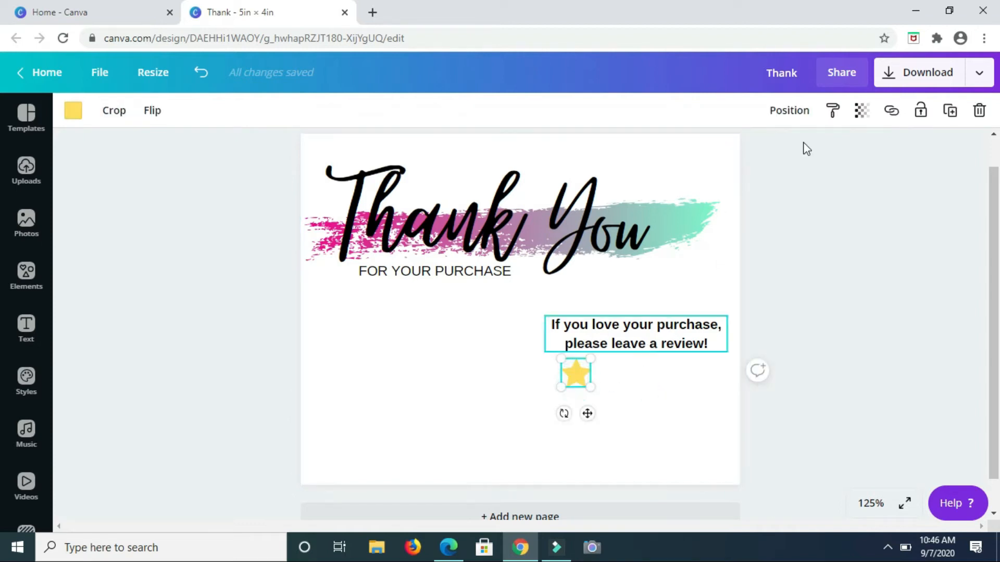
pyautogui.moveTo(950, 111)
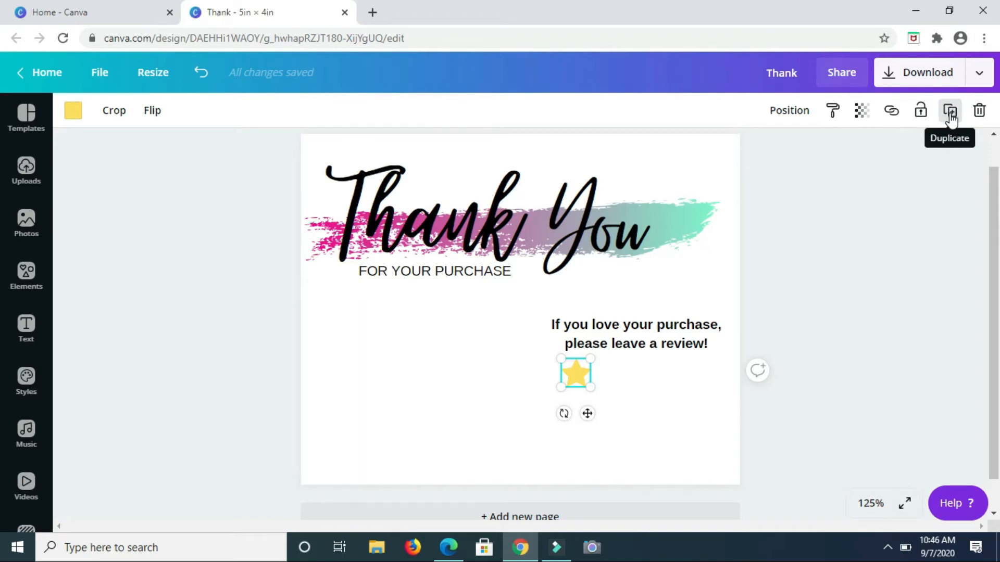
# - Duplicate the yellow star into a horizontal rating row of five beneath the review text
pyautogui.click(950, 110)
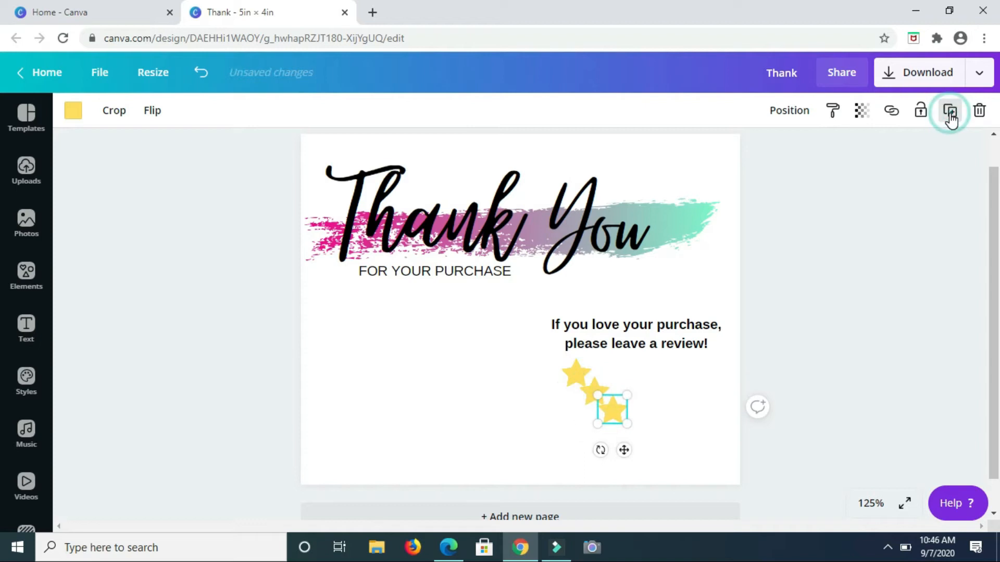
pyautogui.click(950, 110)
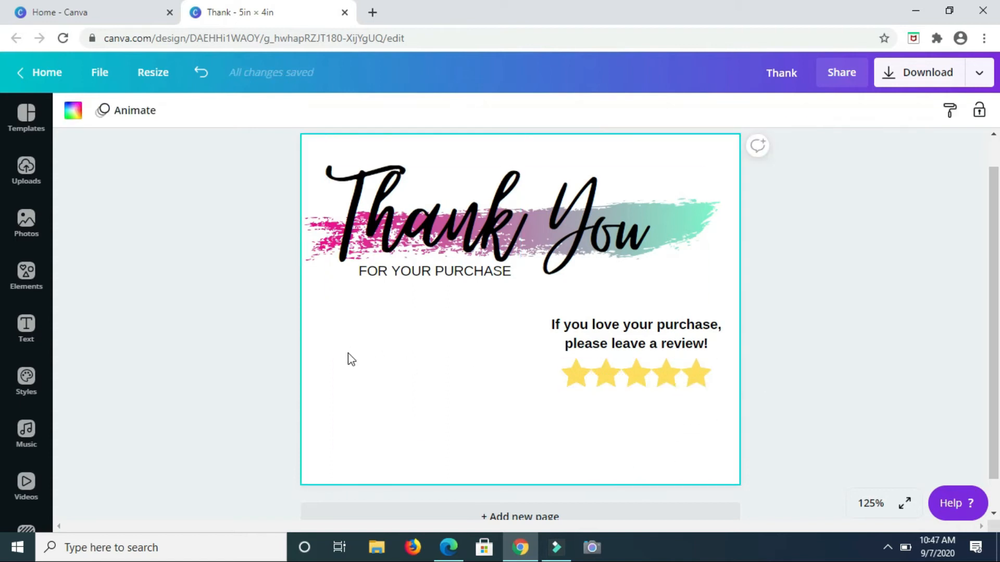
pyautogui.moveTo(367, 406)
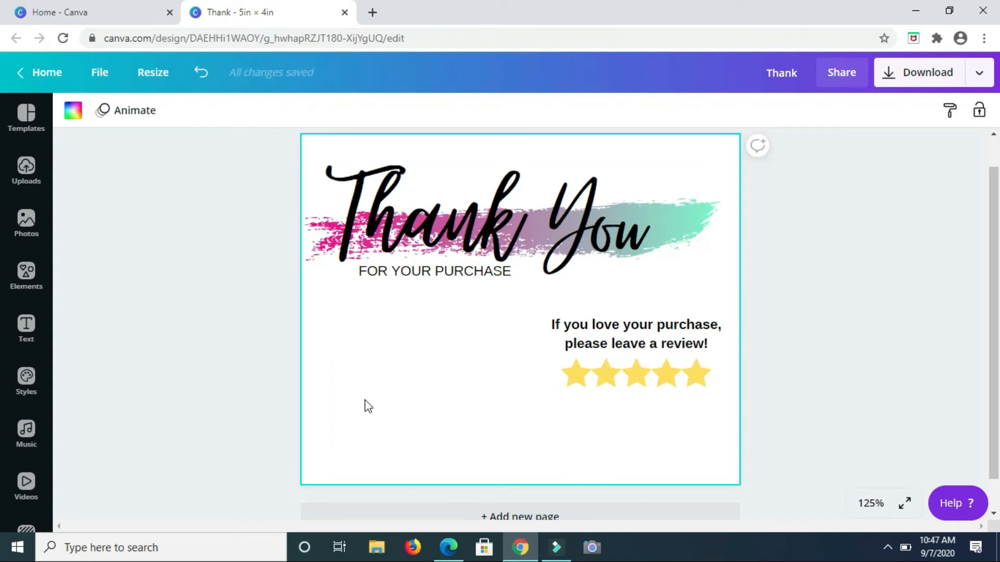
pyautogui.moveTo(361, 354)
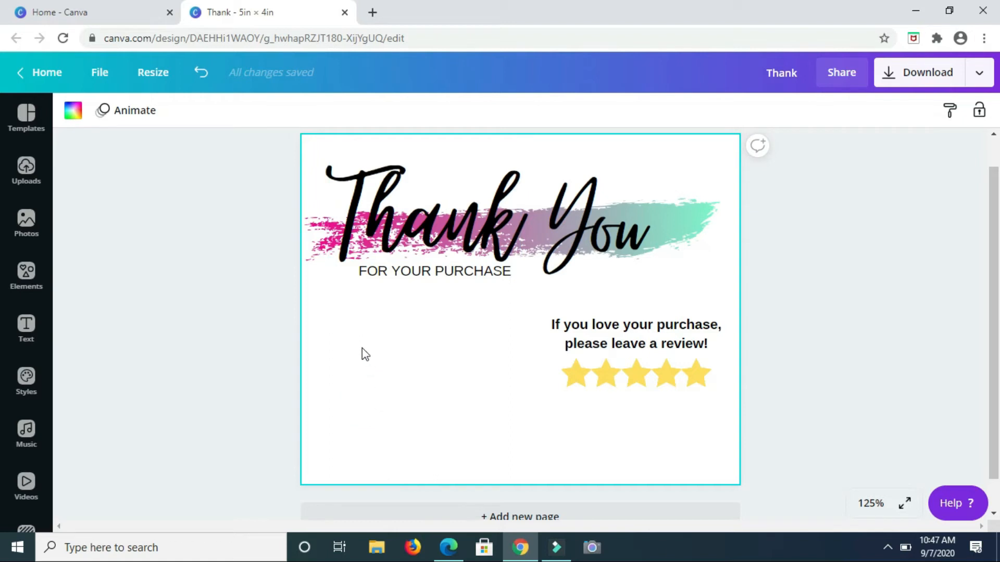
pyautogui.moveTo(354, 358)
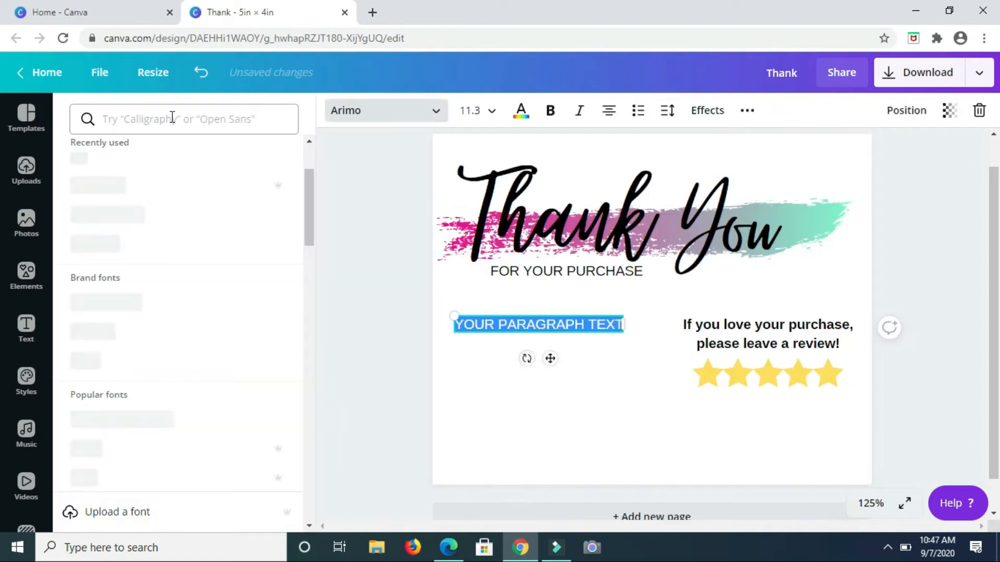
pyautogui.moveTo(124, 220)
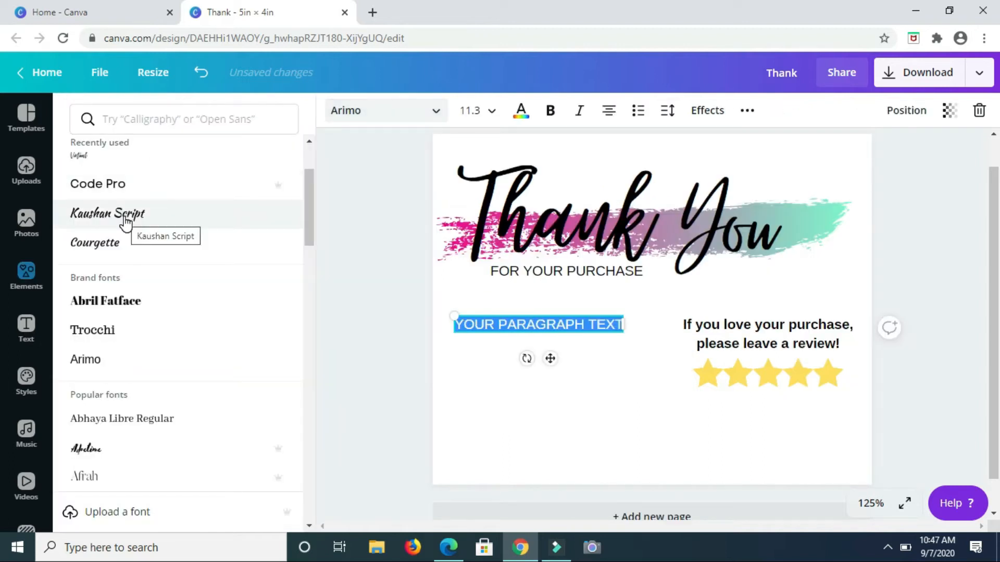
# - Add a Kaushan Script text box reading 'connect with us' on the card's left below FOR YOUR PURCHASE
pyautogui.click(107, 213)
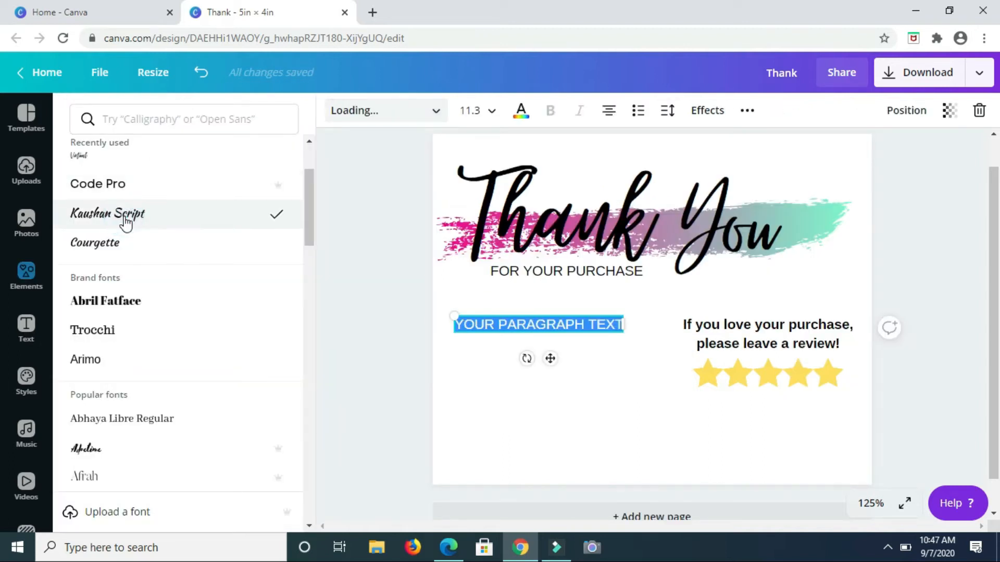
pyautogui.click(107, 213)
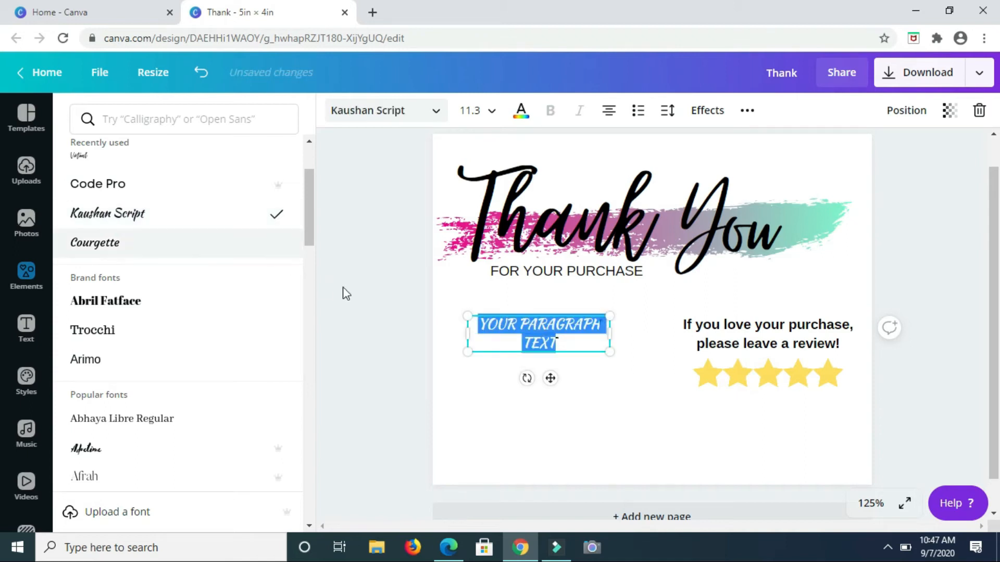
pyautogui.moveTo(472, 439)
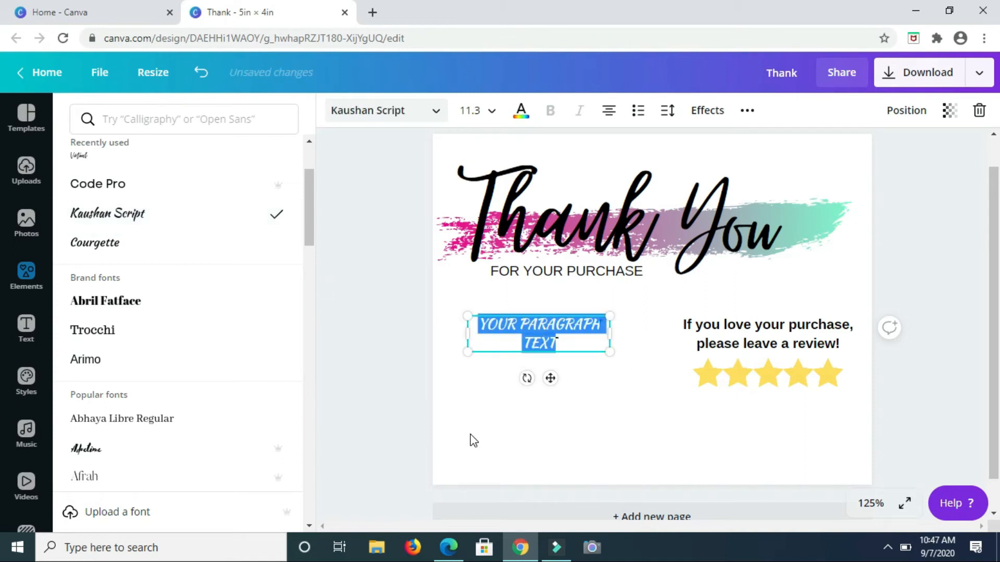
pyautogui.write('CONNECT')
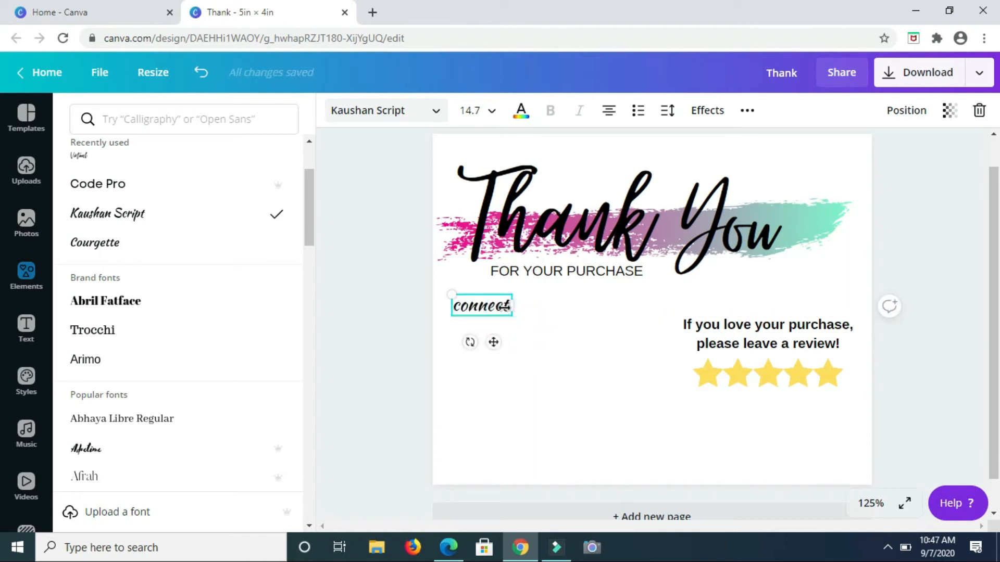
pyautogui.write('with us')
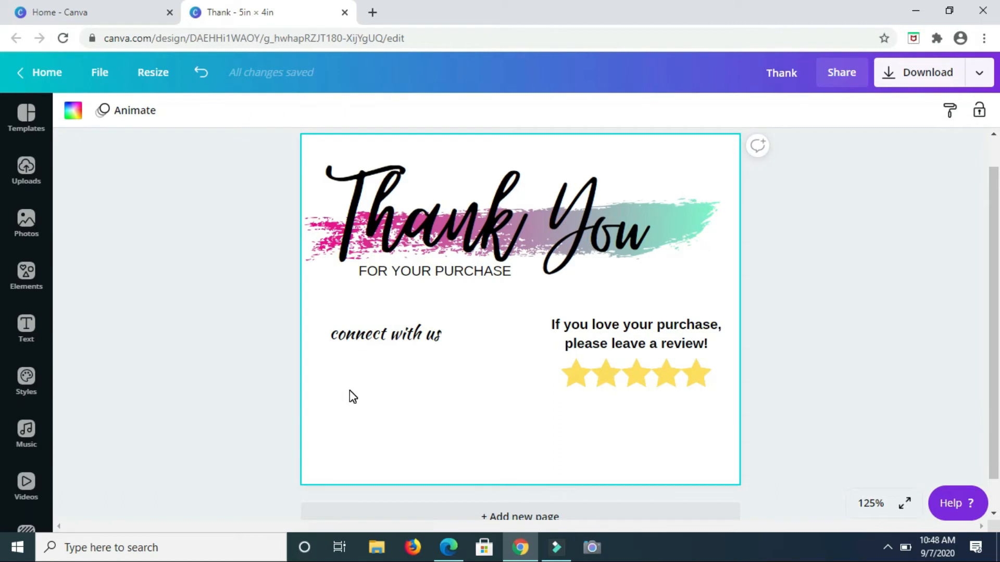
pyautogui.moveTo(377, 394)
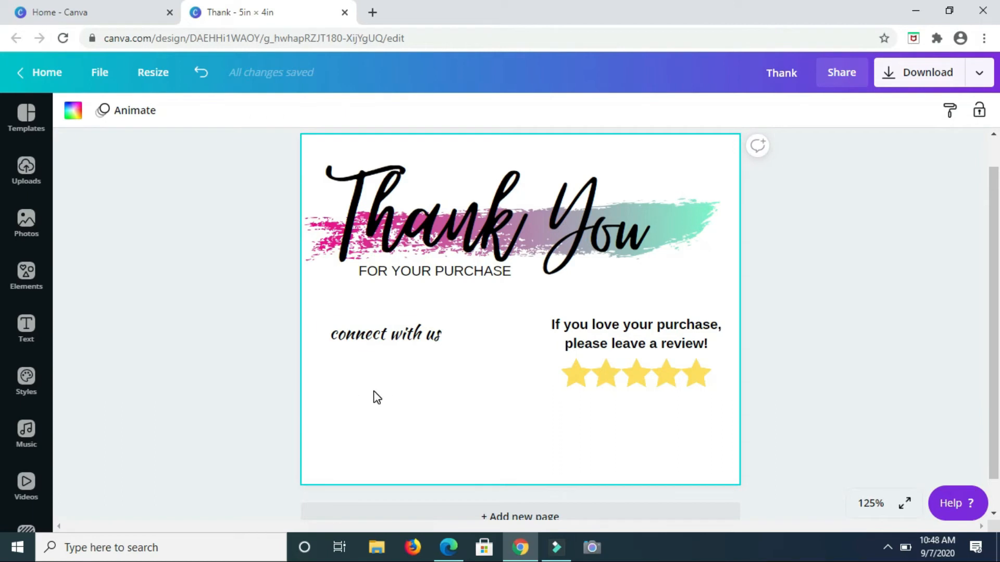
pyautogui.moveTo(86, 254)
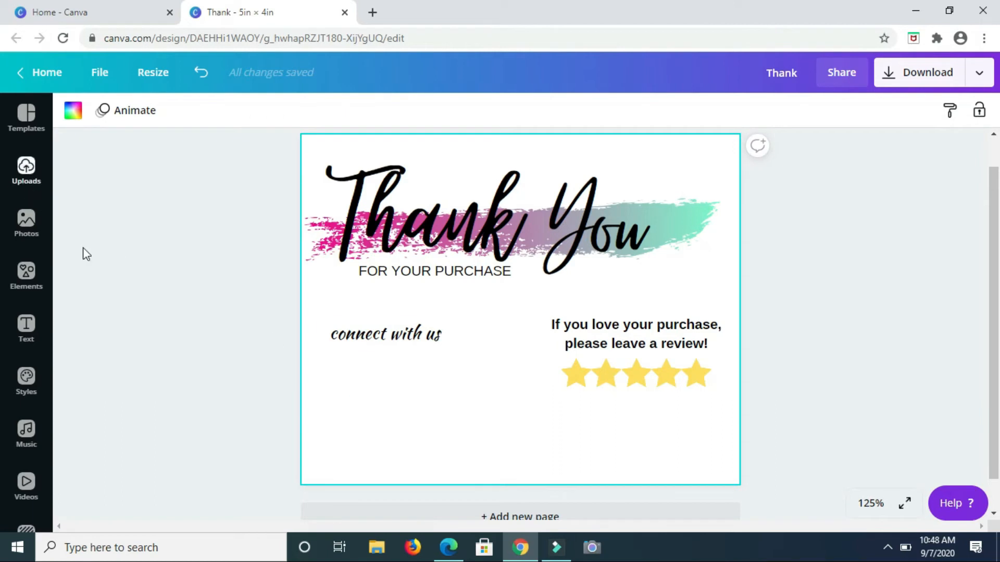
pyautogui.moveTo(104, 268)
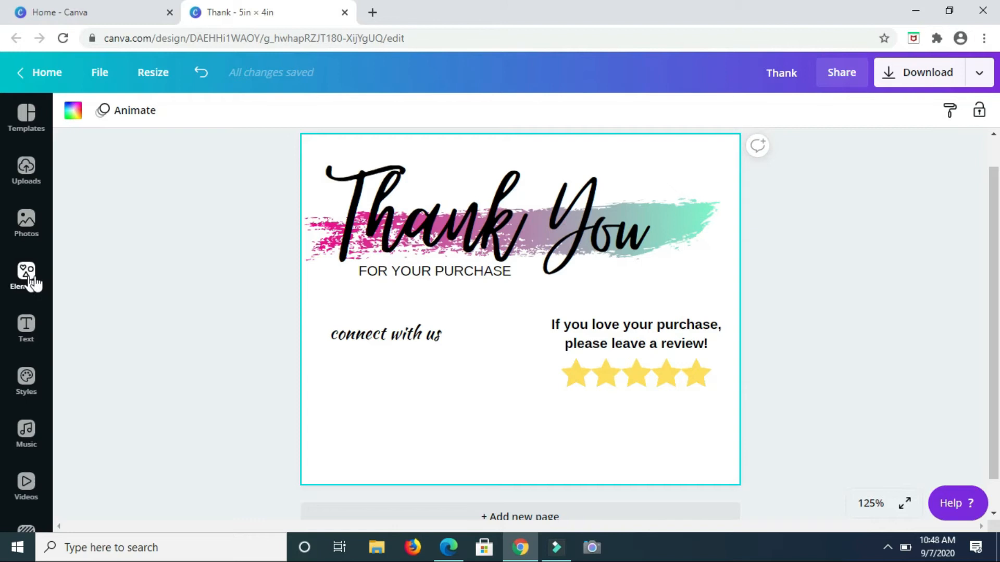
# - Search Elements for 'instagram' and place the outline Instagram icon under the caption
pyautogui.click(26, 277)
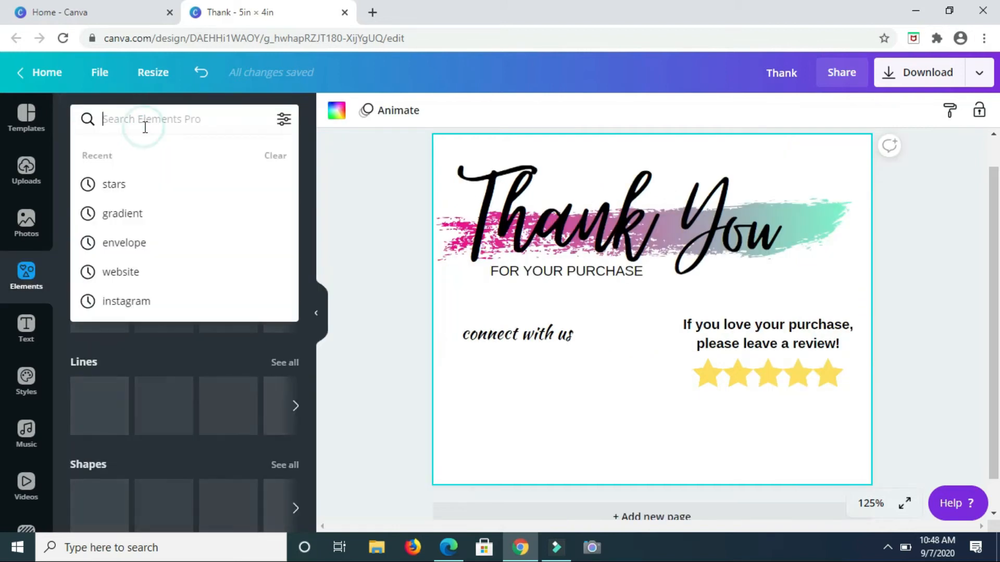
pyautogui.write('insta')
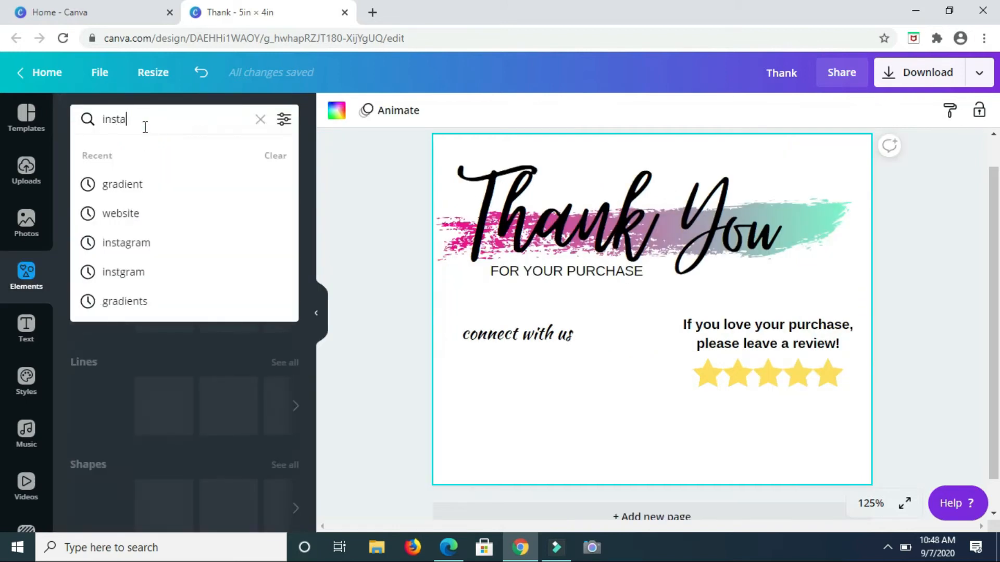
pyautogui.click(116, 242)
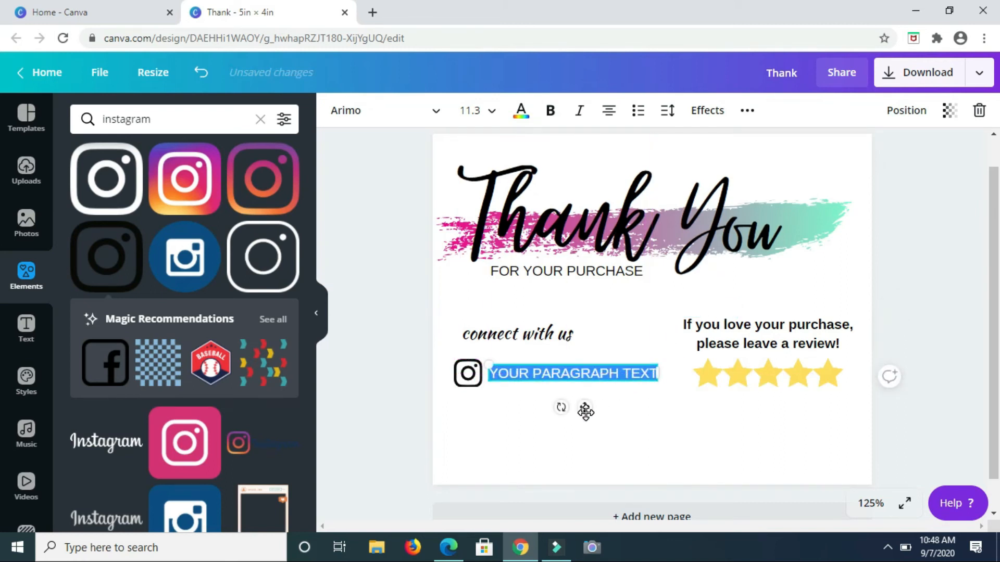
# - Add a small text box reading YOURINSTAGRAM.COM beside the Instagram icon
pyautogui.write('YOURINST')
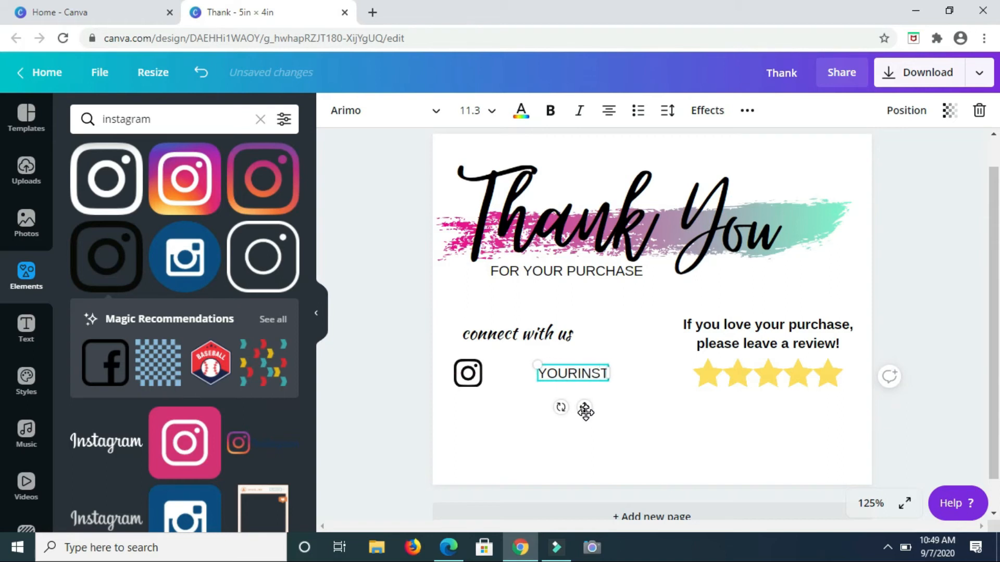
pyautogui.write('RAM.COM')
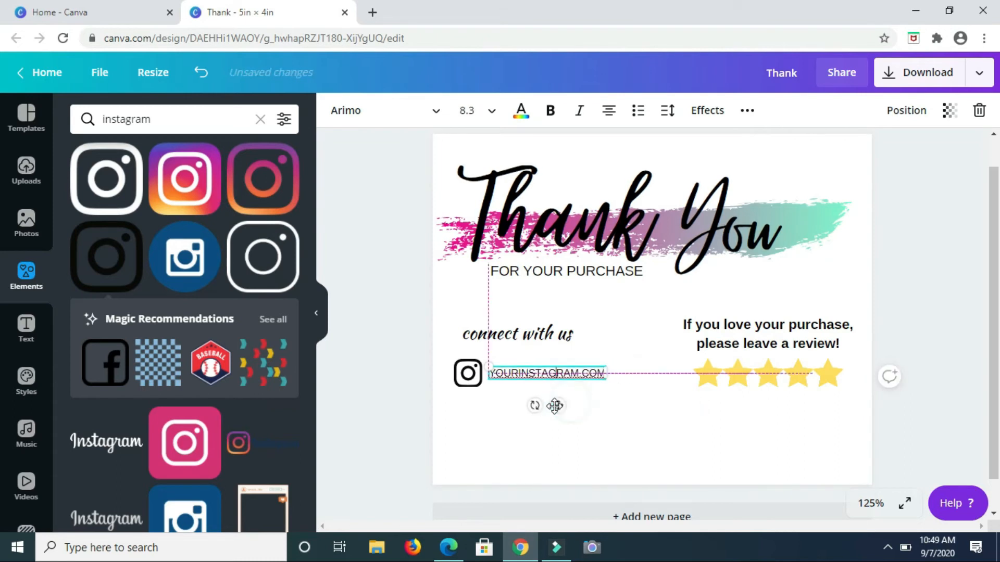
pyautogui.click(373, 360)
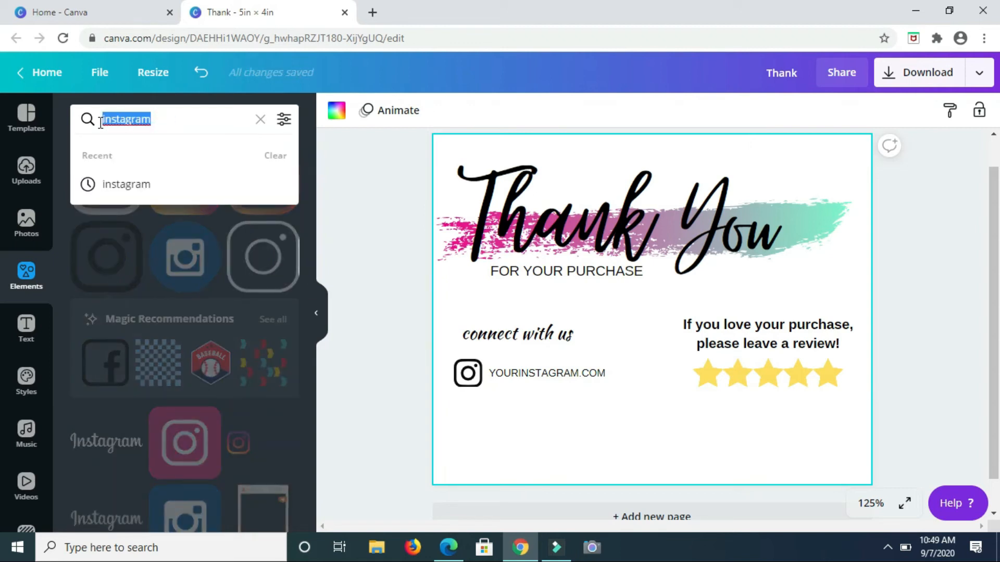
# - Search Elements for 'website' and place the outline globe icon below the Instagram icon
pyautogui.write('website')
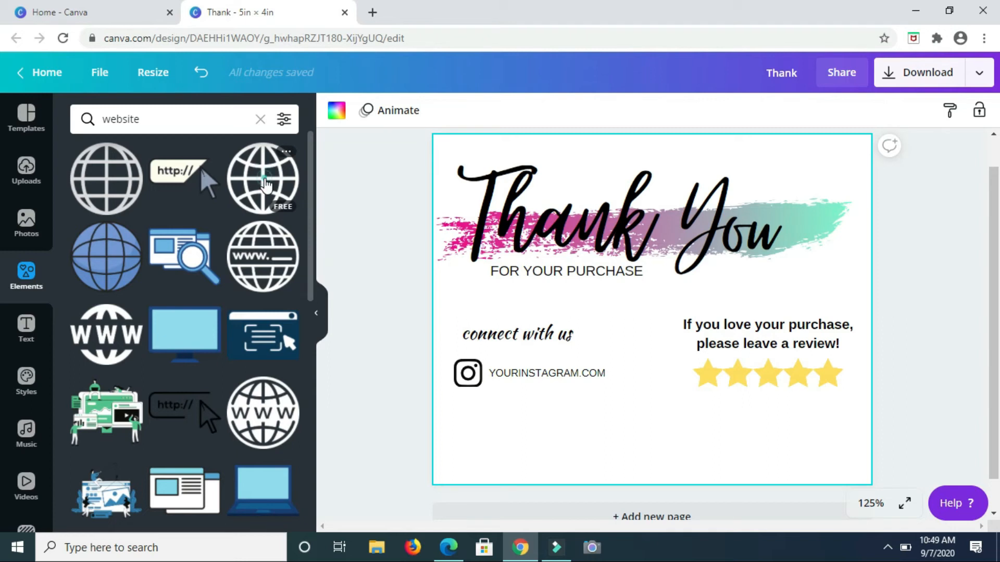
pyautogui.click(263, 177)
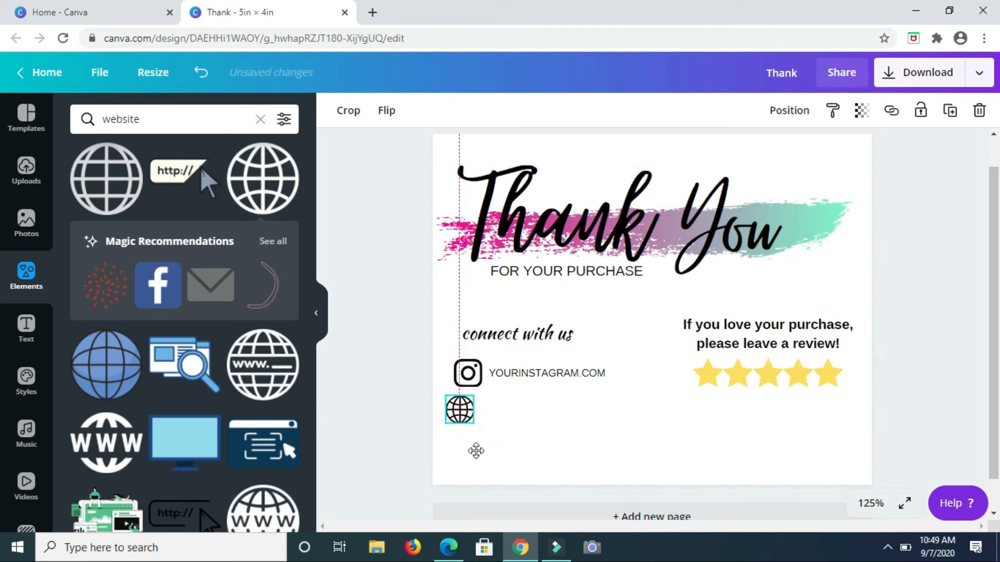
pyautogui.click(460, 410)
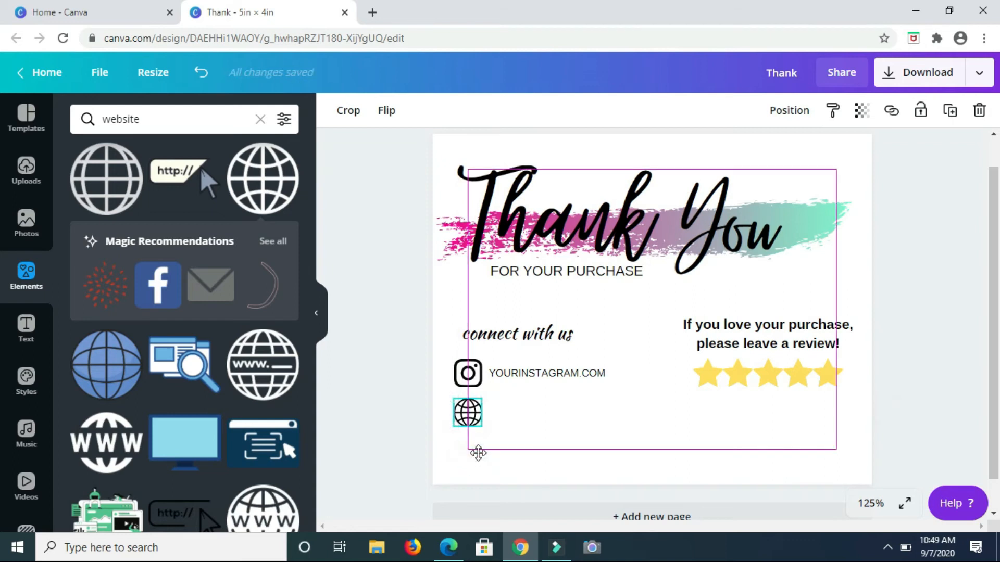
pyautogui.click(509, 424)
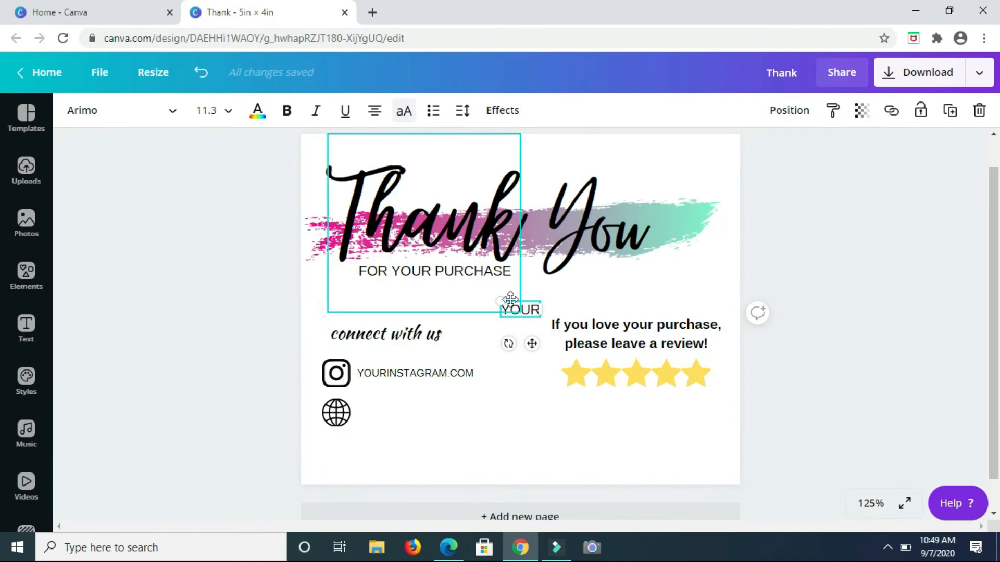
# - Add a small text box reading YOURWEBSITE.COM beside the globe icon
pyautogui.click(635, 335)
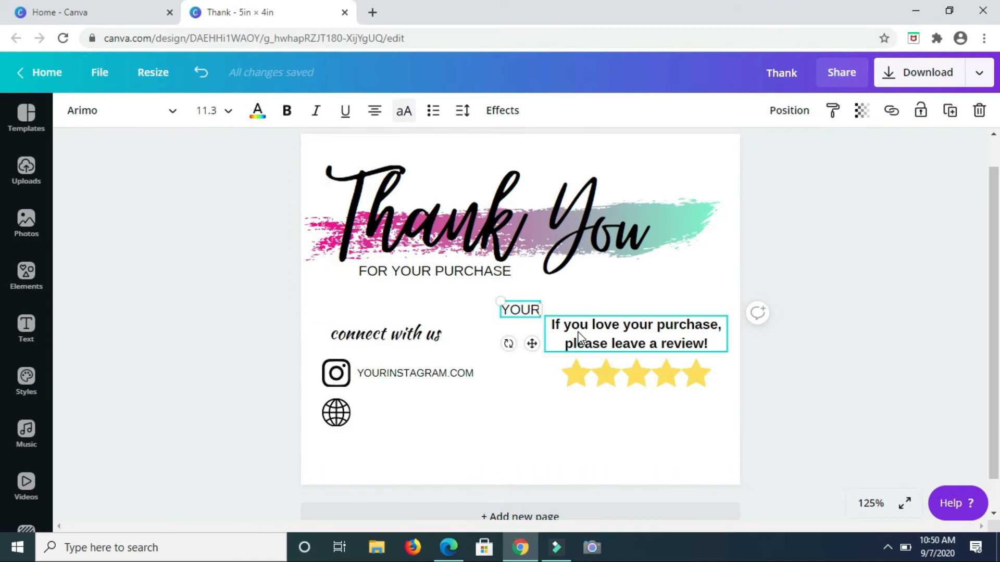
pyautogui.click(519, 310)
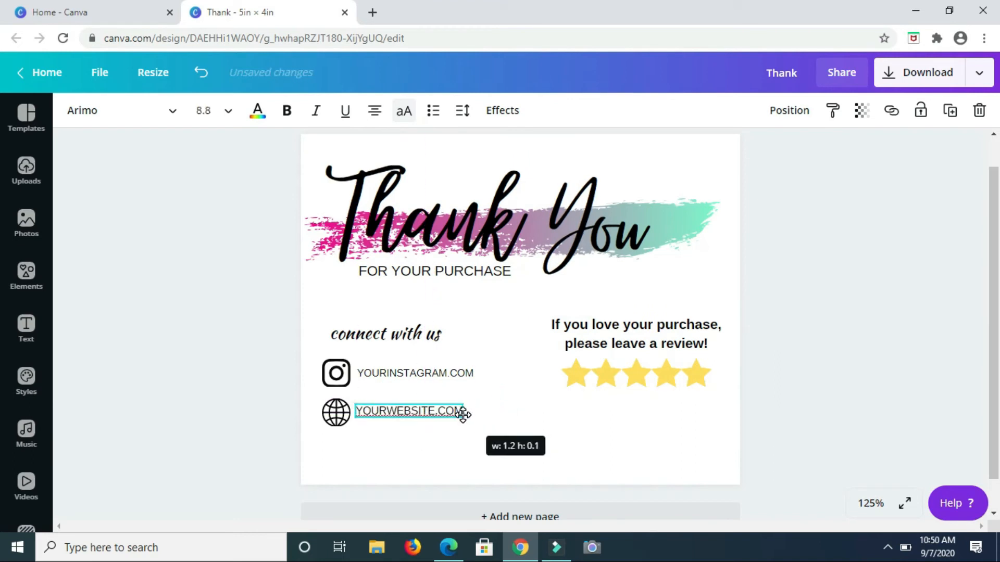
pyautogui.click(803, 221)
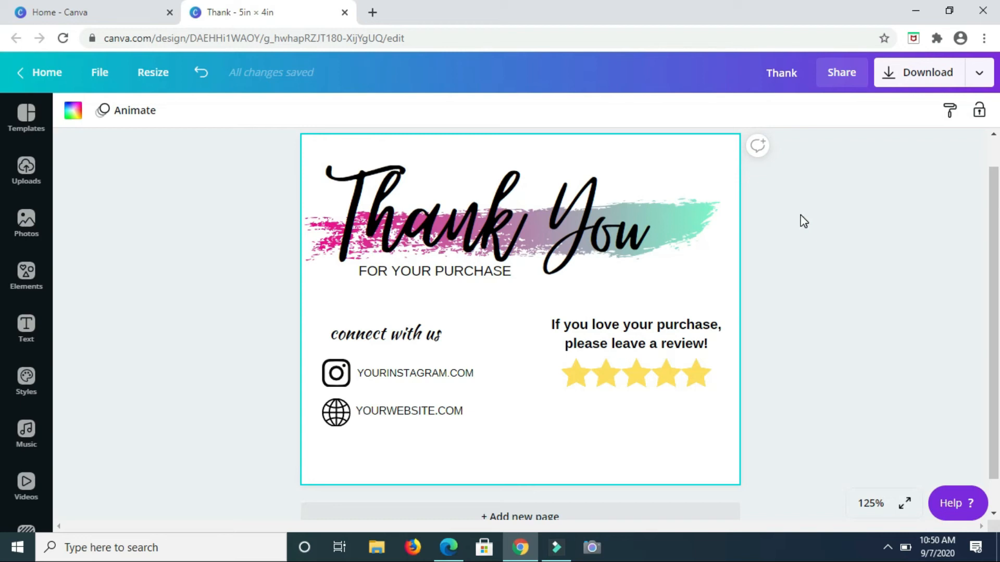
# - Duplicate the finished card page twice so the design has three identical pages
pyautogui.click(423, 223)
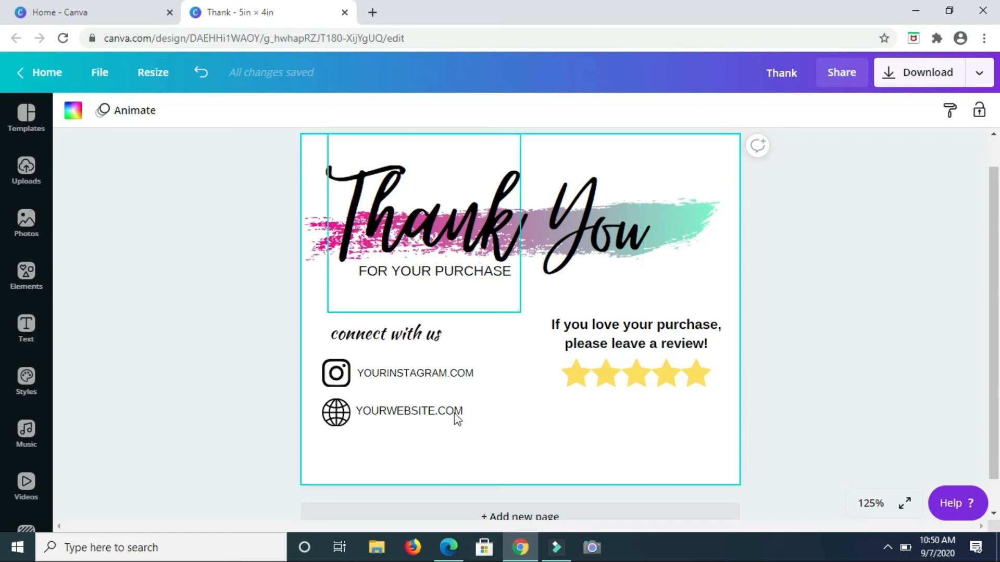
pyautogui.click(593, 223)
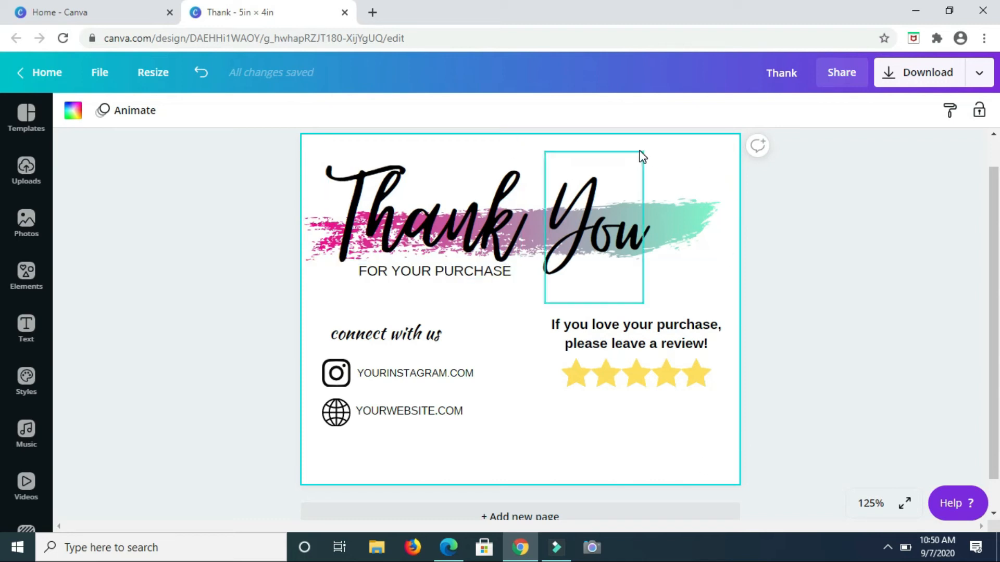
pyautogui.click(660, 170)
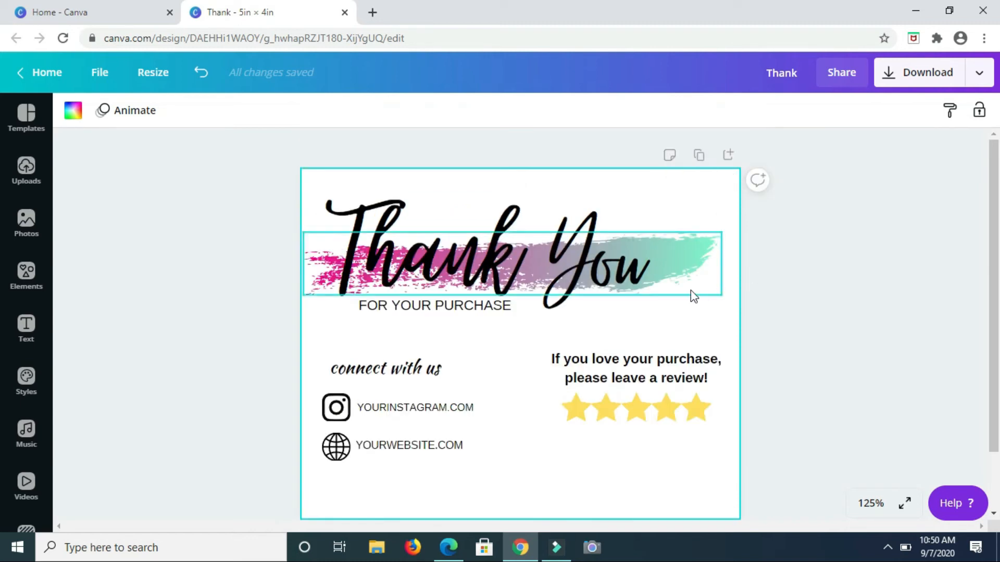
pyautogui.click(699, 155)
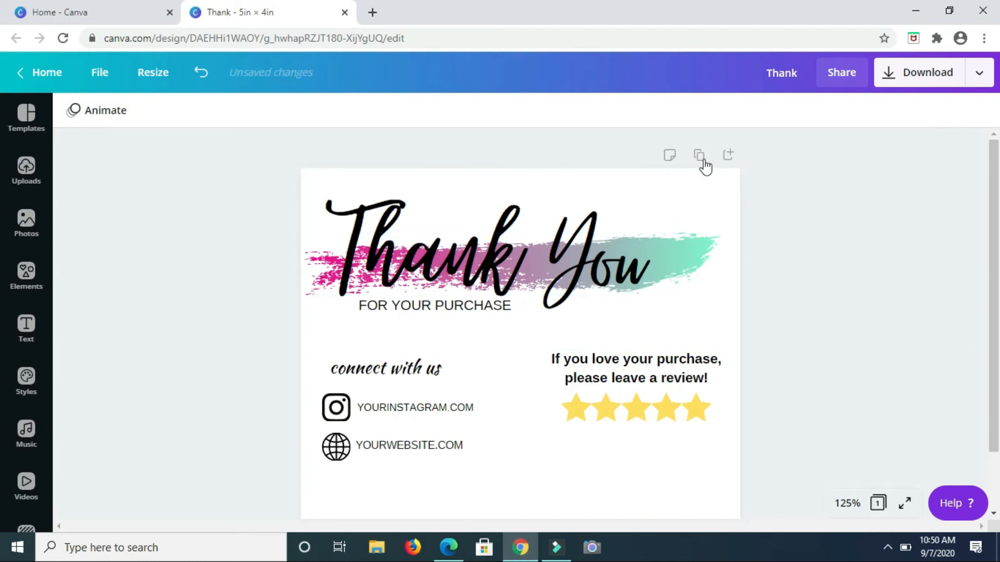
pyautogui.click(698, 156)
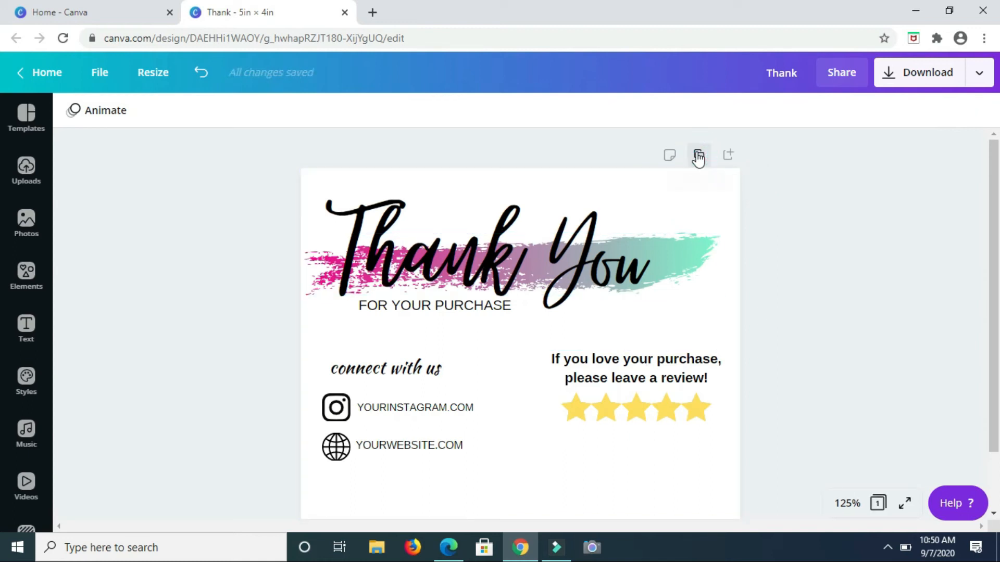
pyautogui.click(698, 155)
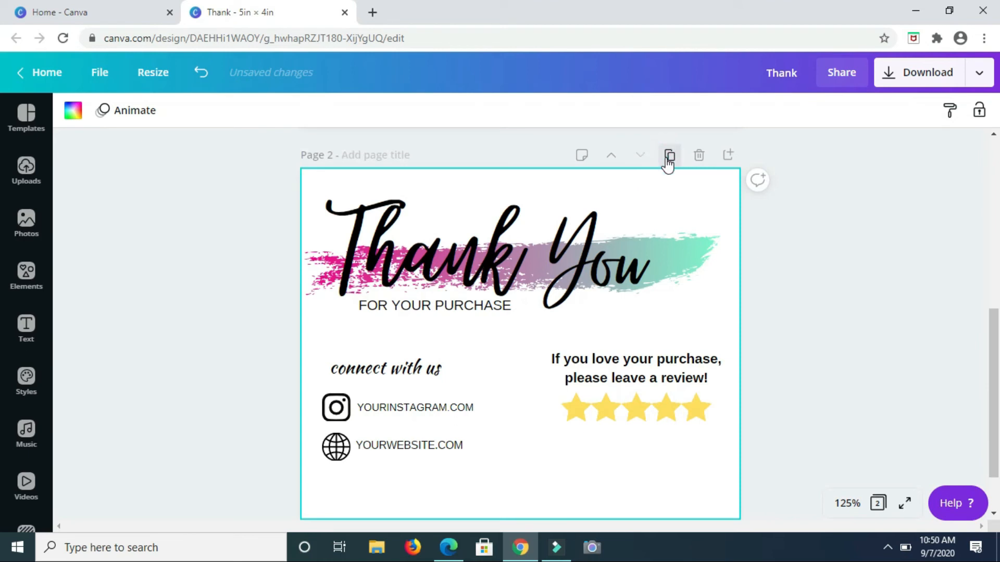
pyautogui.click(669, 155)
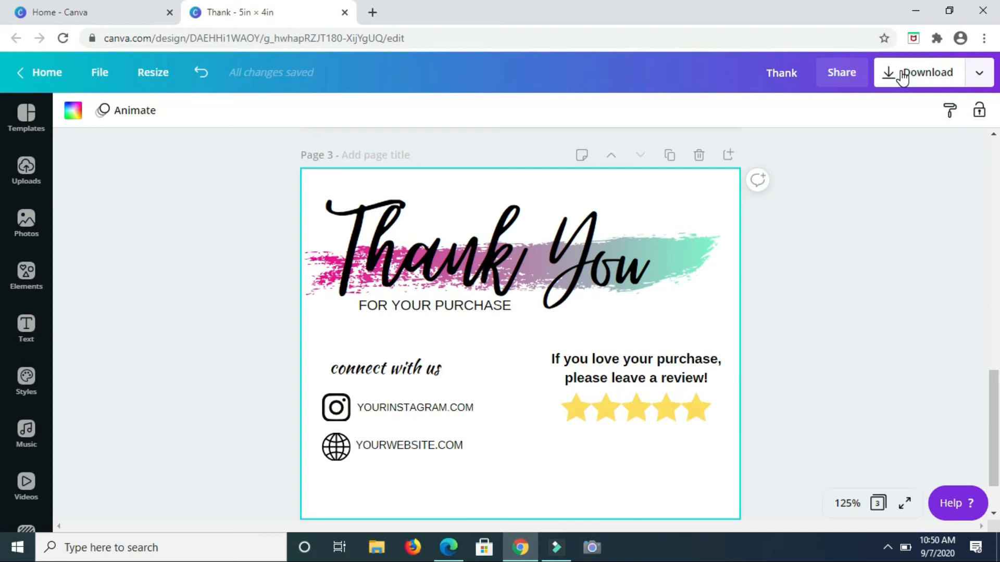
# - Set the PNG download to include only Page 1 of the card
pyautogui.click(928, 72)
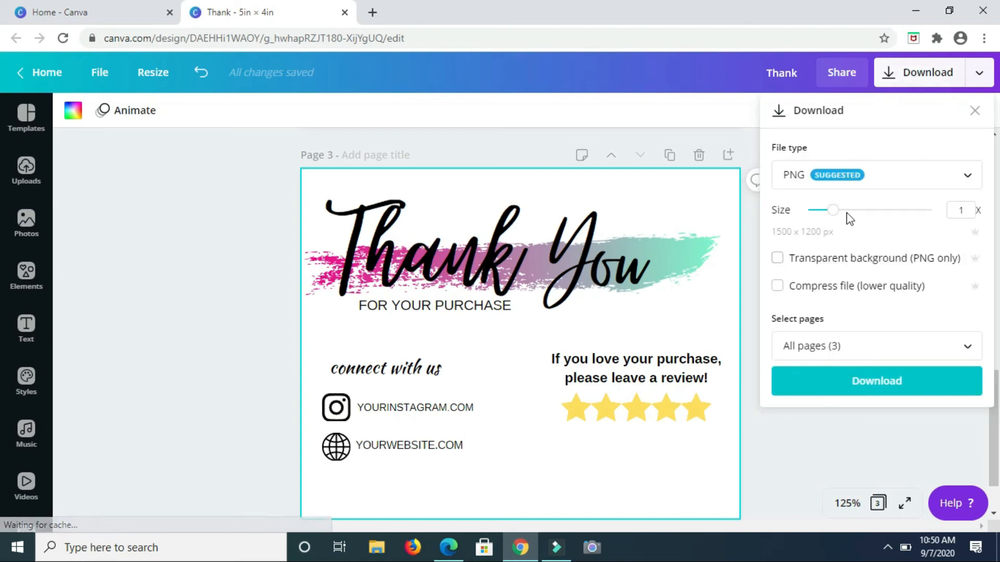
pyautogui.click(875, 381)
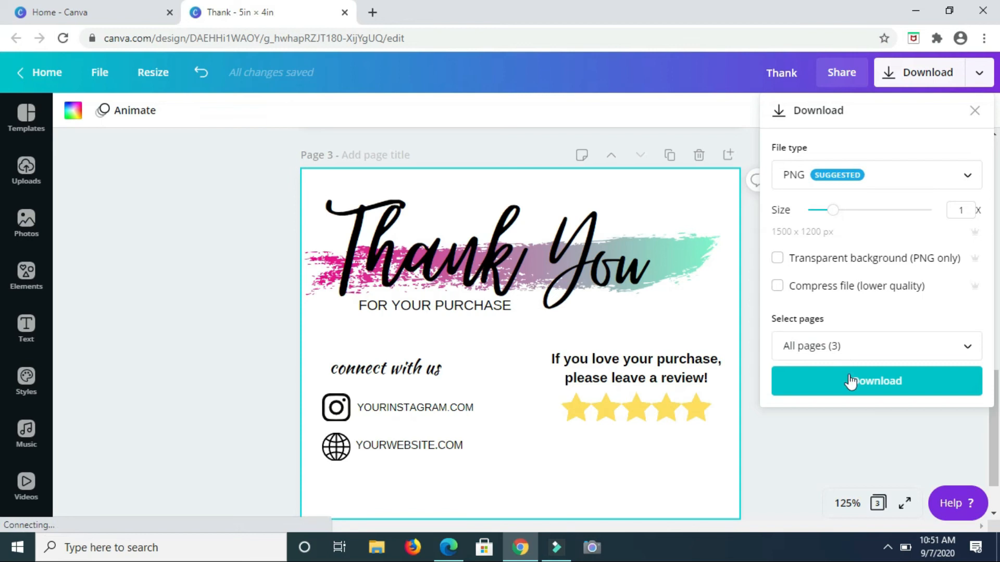
pyautogui.click(875, 346)
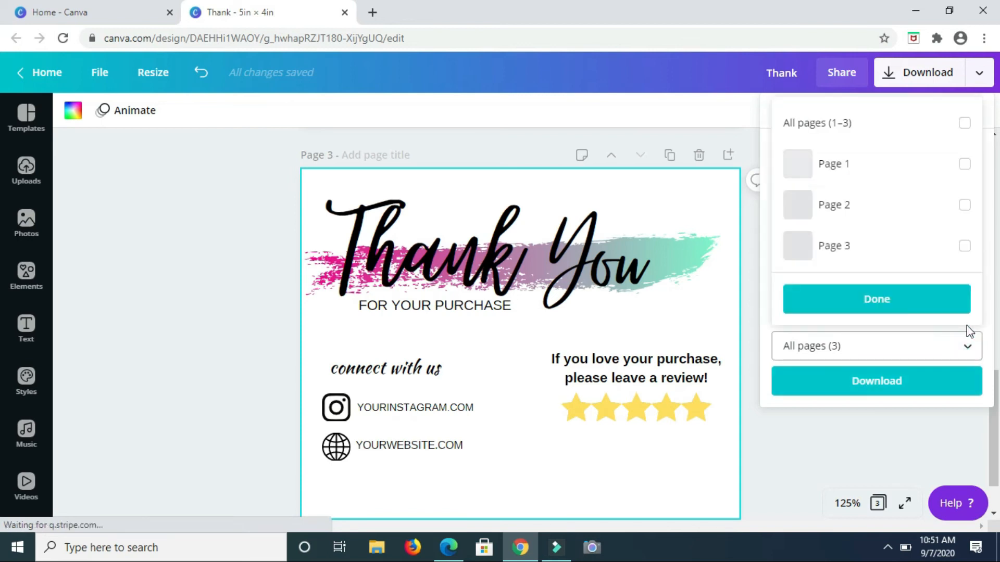
pyautogui.click(965, 163)
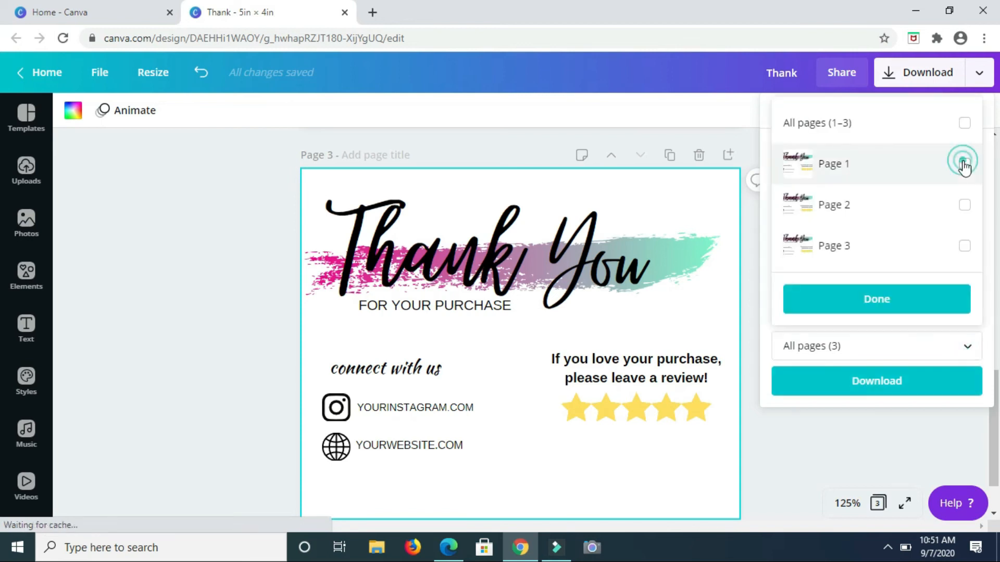
pyautogui.click(963, 163)
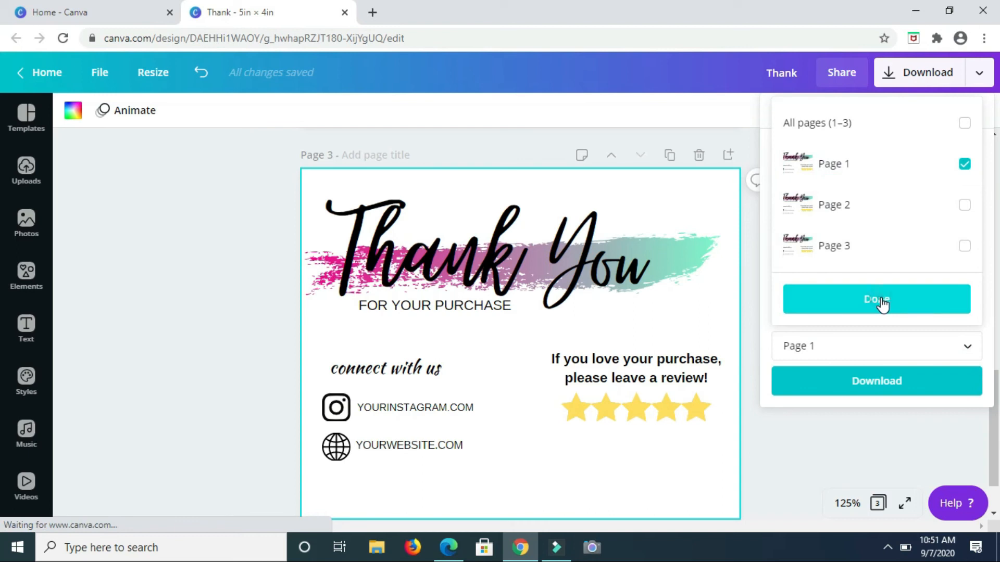
pyautogui.click(876, 299)
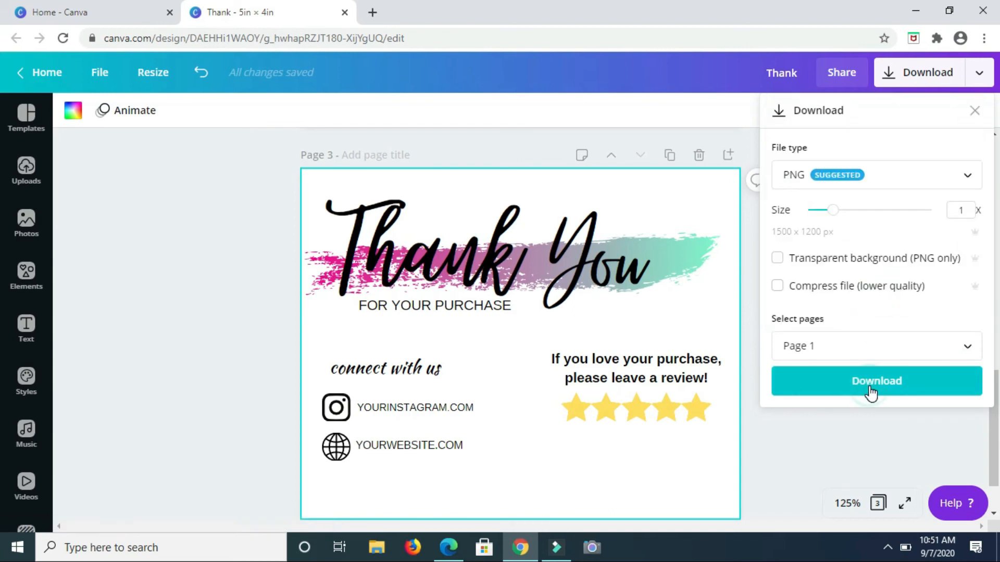
# - Download the card as 'Thank (5).png' and close the 'You saved your design!' popup
pyautogui.click(876, 381)
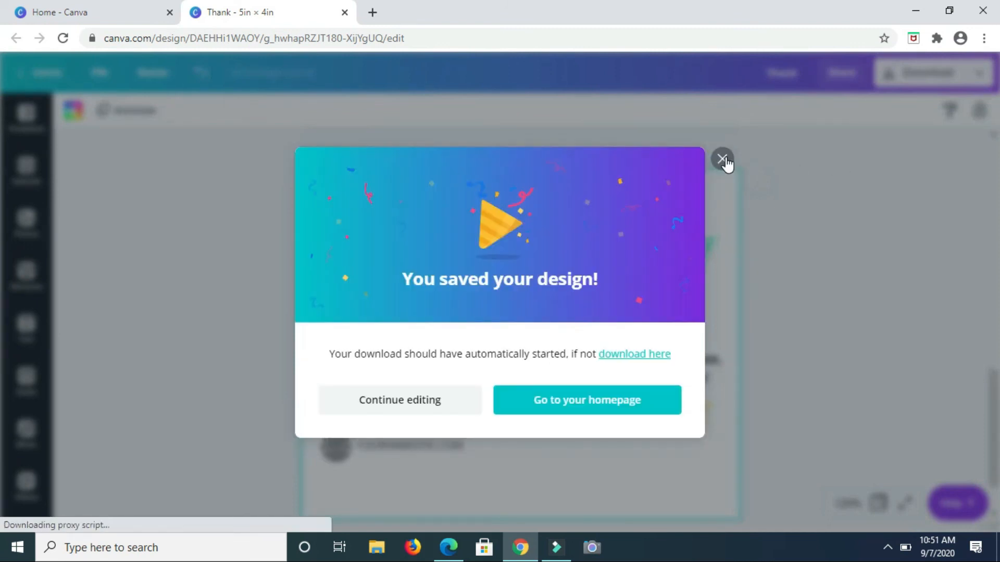
pyautogui.click(723, 158)
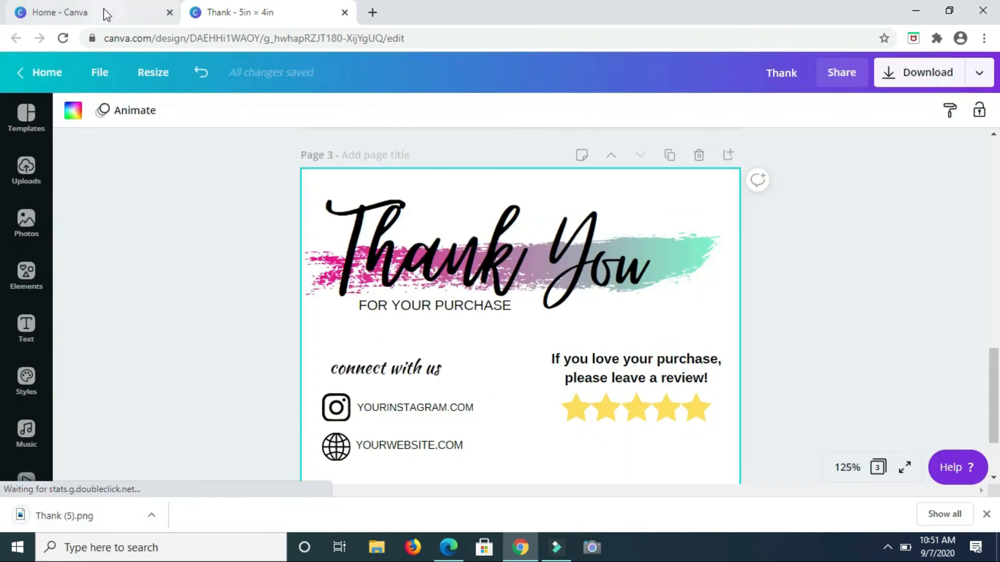
# - From Canva Home, search 'flyer' and open a blank Real Estate Flyer design
pyautogui.click(83, 12)
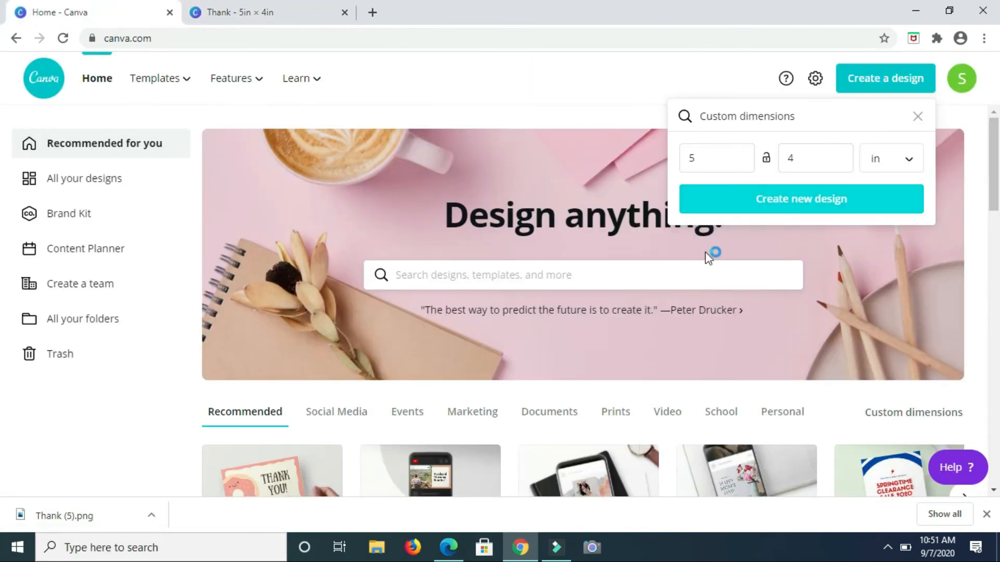
pyautogui.moveTo(640, 311)
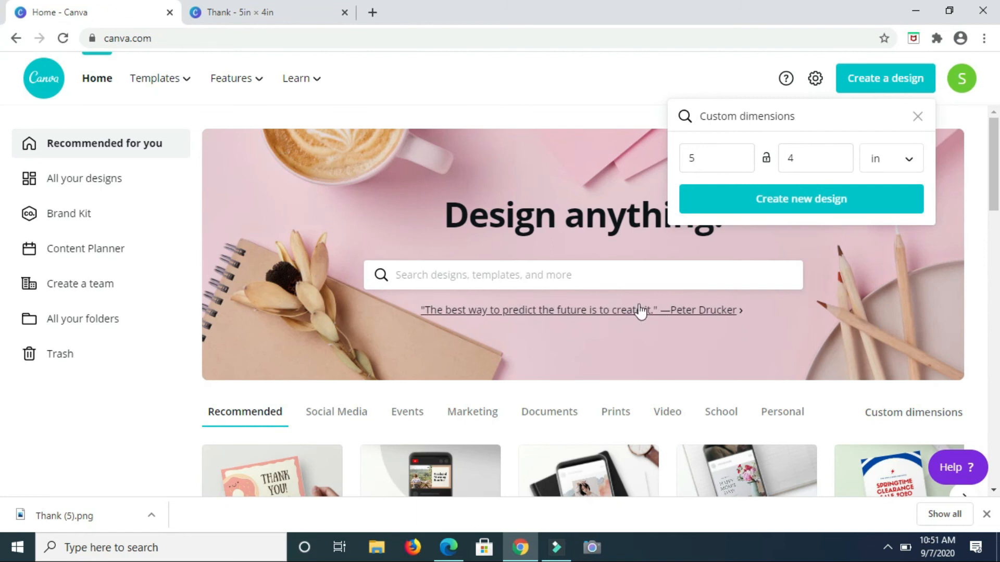
pyautogui.click(510, 275)
pyautogui.write('flyer')
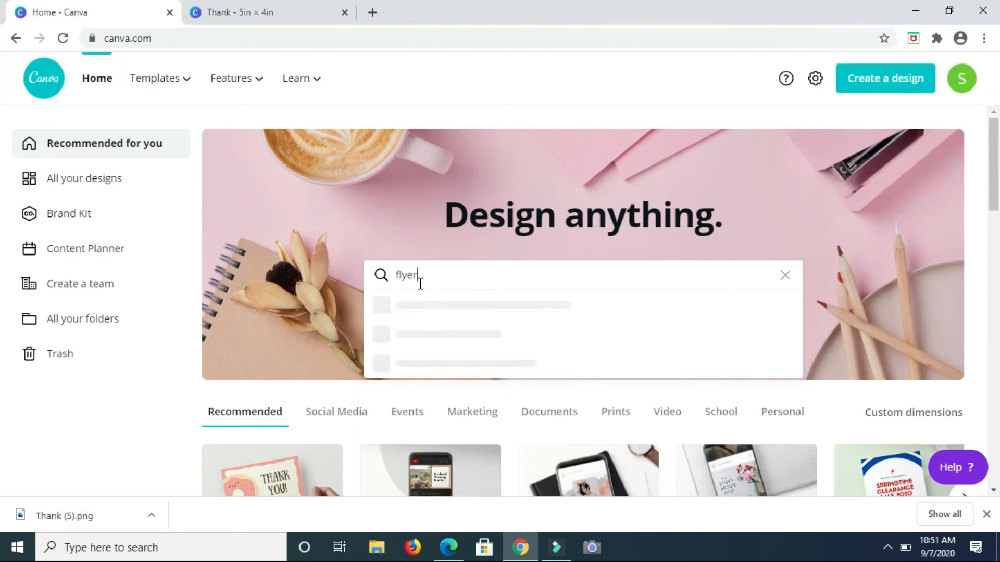
pyautogui.press('Return')
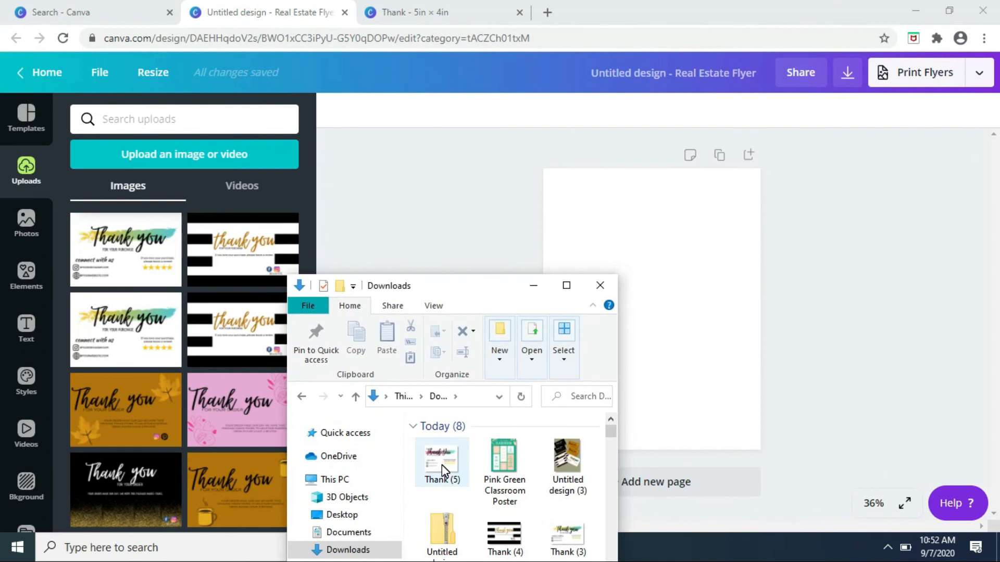
# - Upload Thank (5).png and place the card image onto the blank flyer page
pyautogui.click(441, 462)
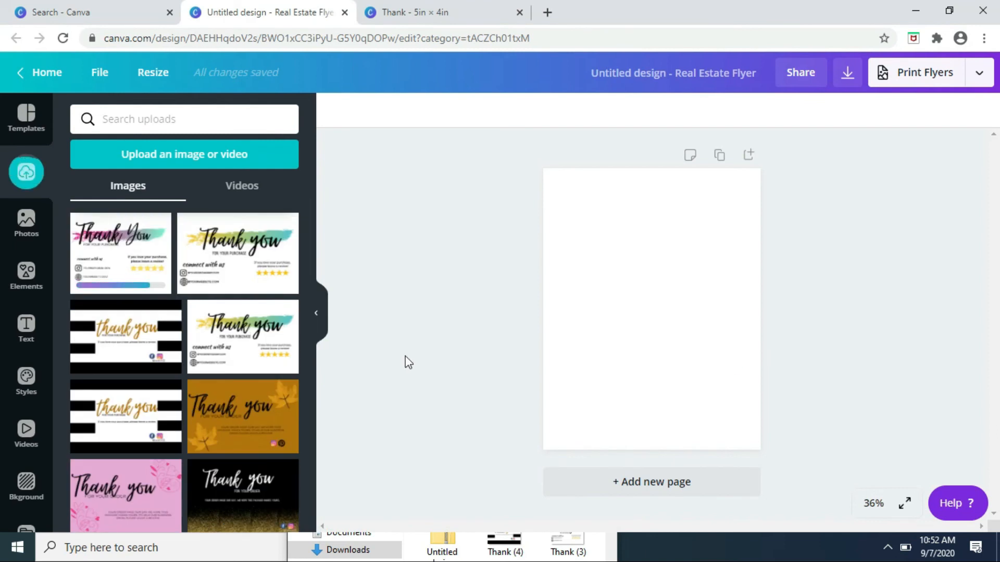
pyautogui.moveTo(426, 268)
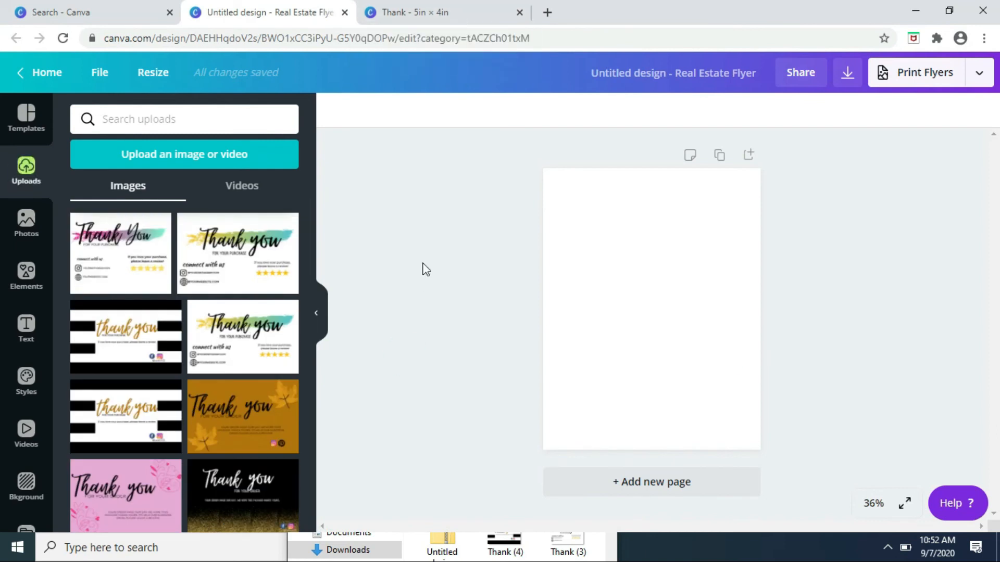
pyautogui.moveTo(317, 314)
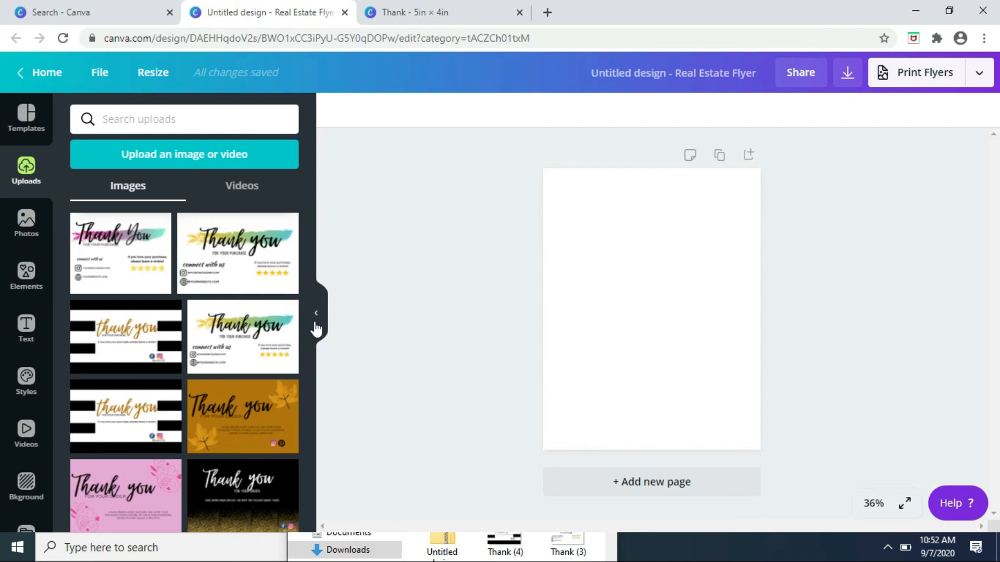
pyautogui.moveTo(121, 239)
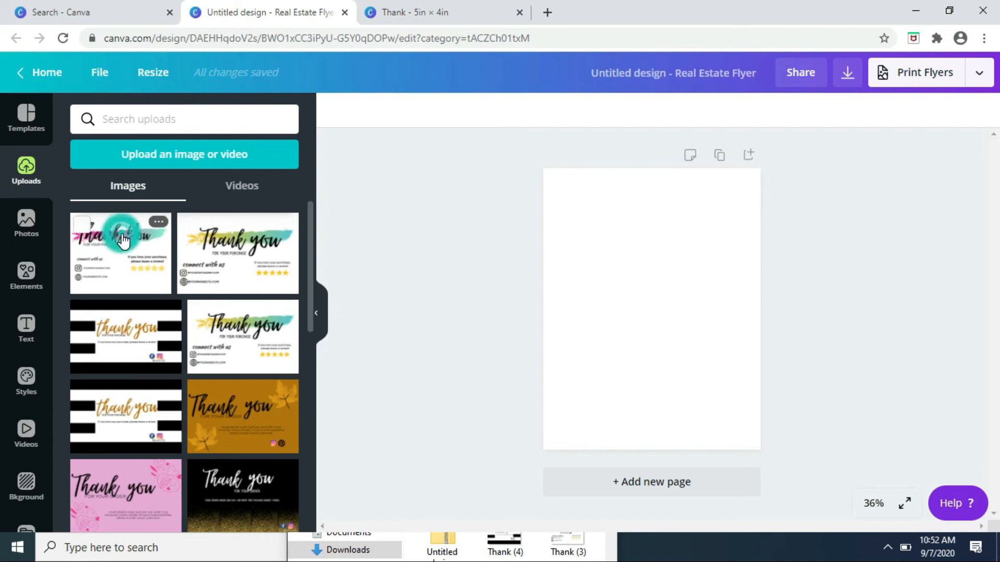
pyautogui.click(121, 252)
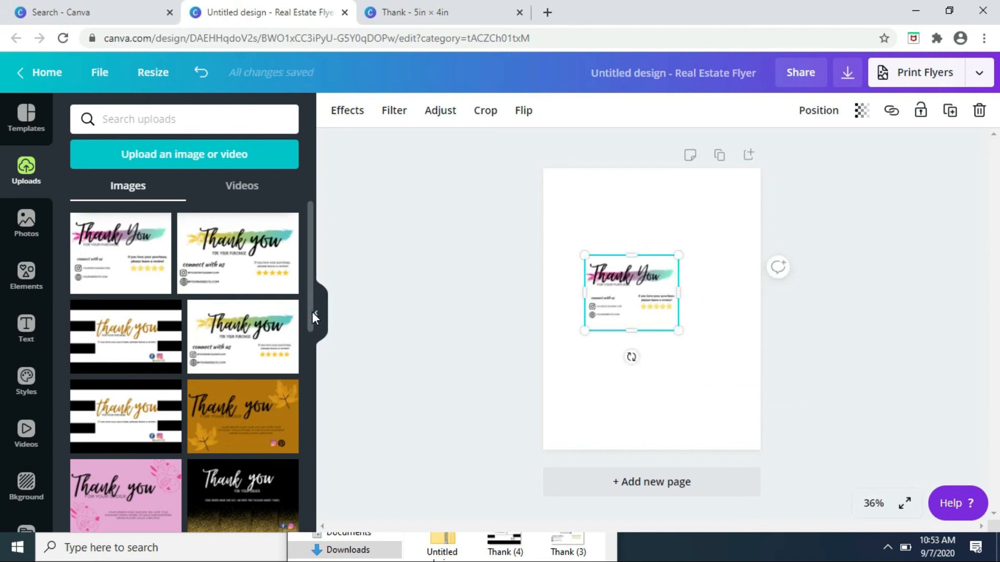
# - Duplicate the resized card into pairs until six copies fill three rows of two
pyautogui.click(322, 318)
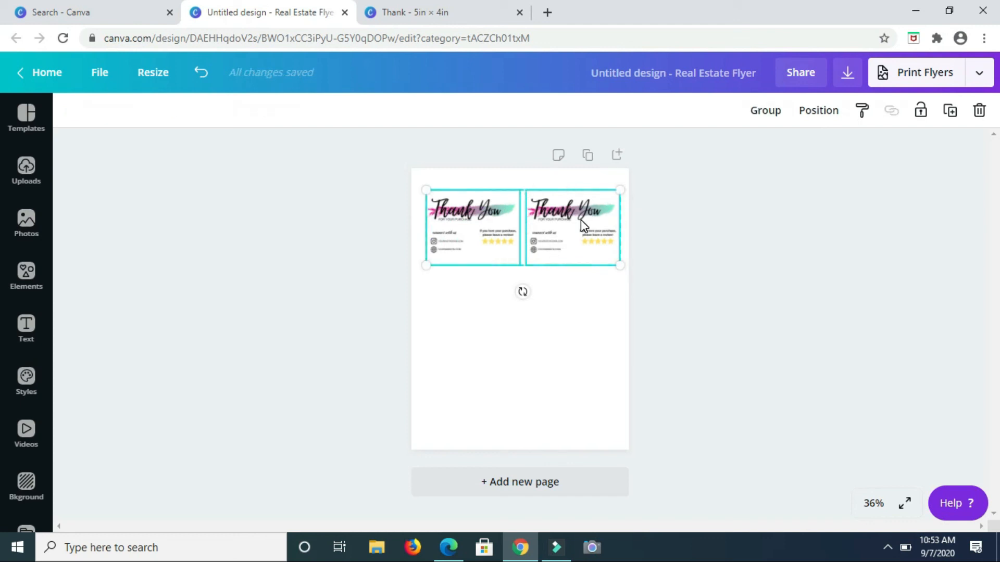
pyautogui.moveTo(891, 131)
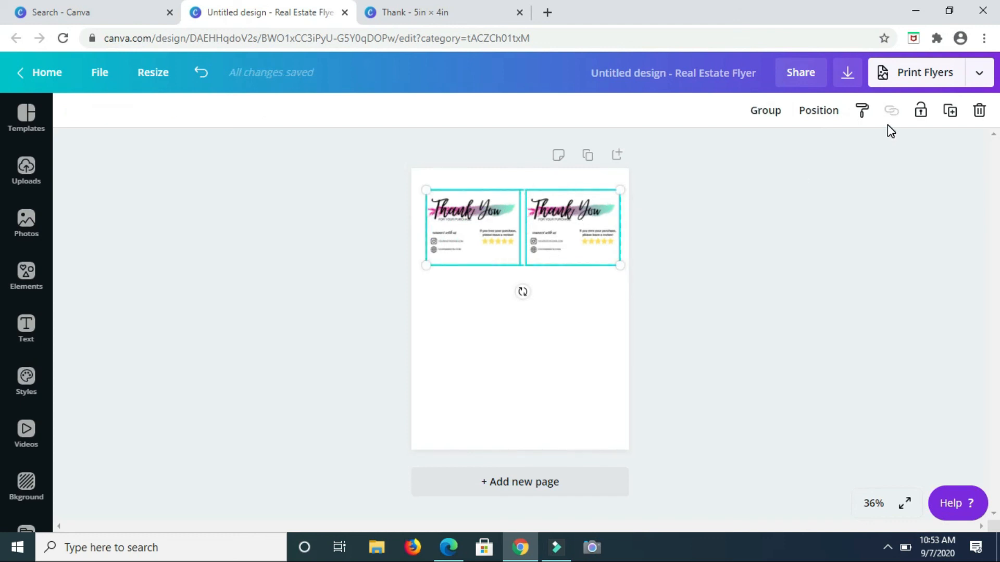
pyautogui.click(950, 110)
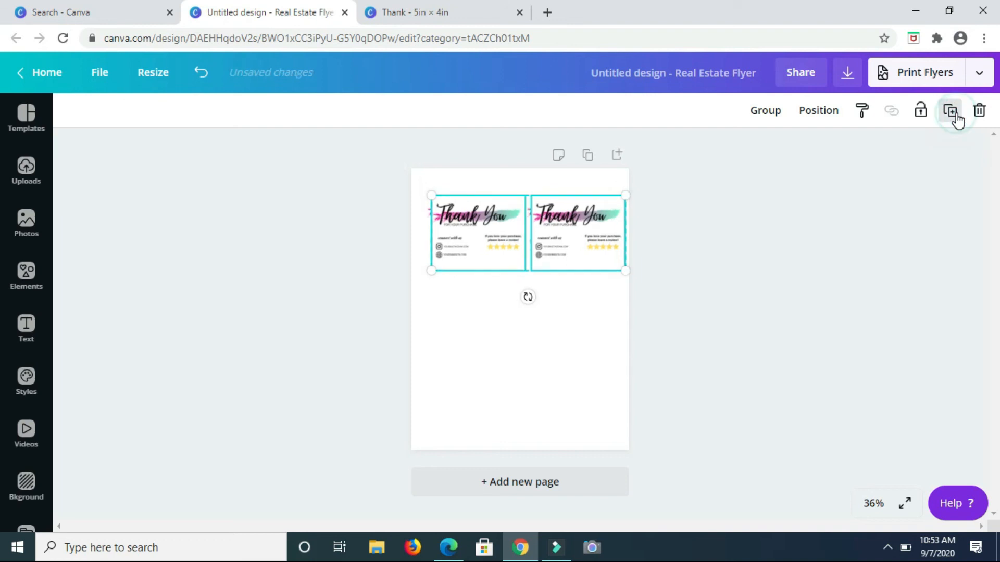
pyautogui.click(950, 111)
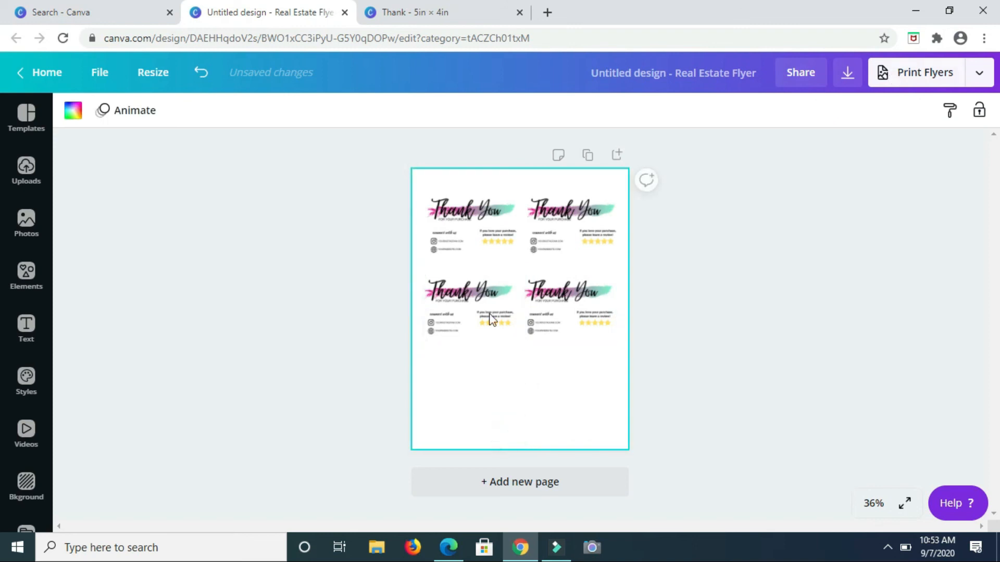
pyautogui.click(442, 385)
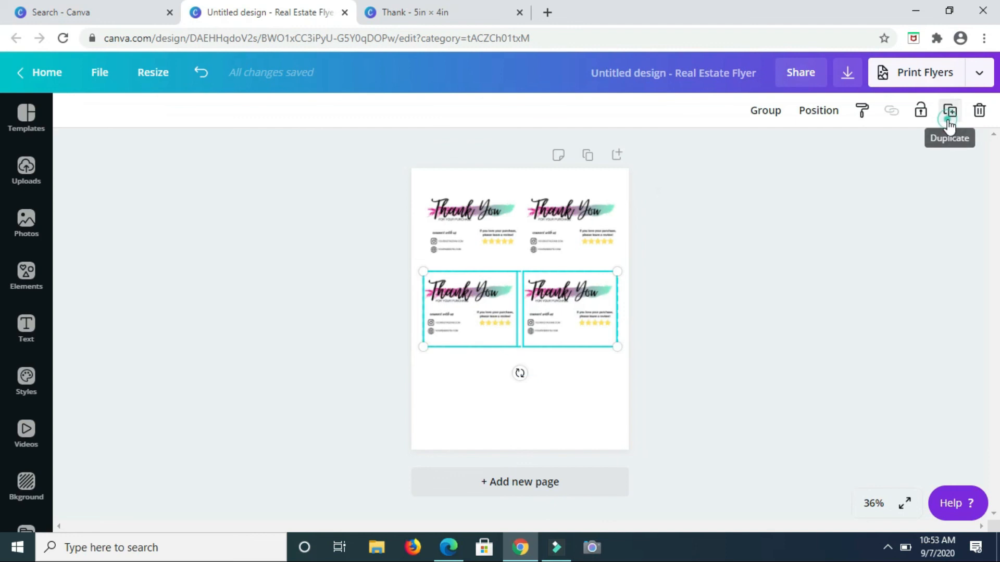
pyautogui.click(950, 110)
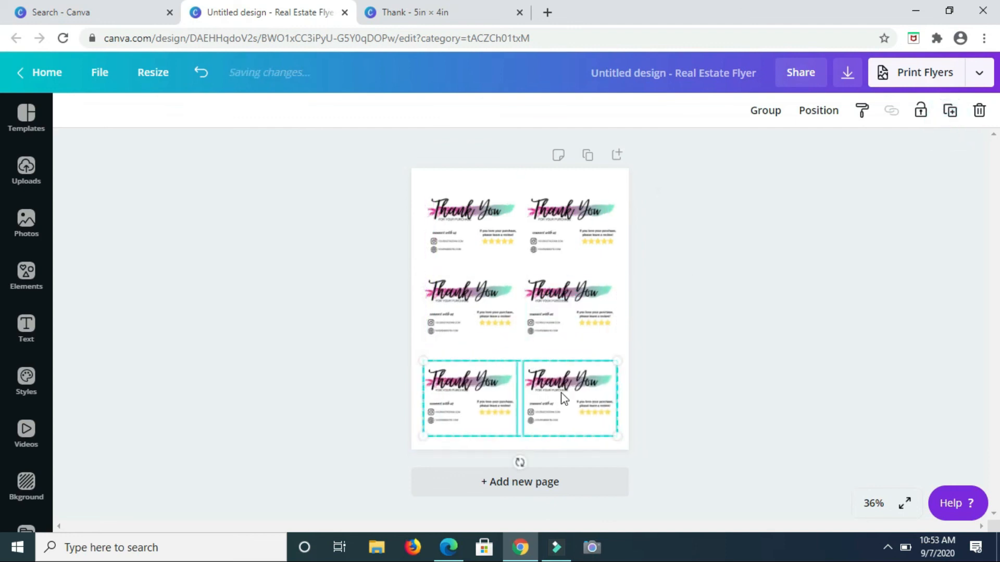
pyautogui.click(701, 266)
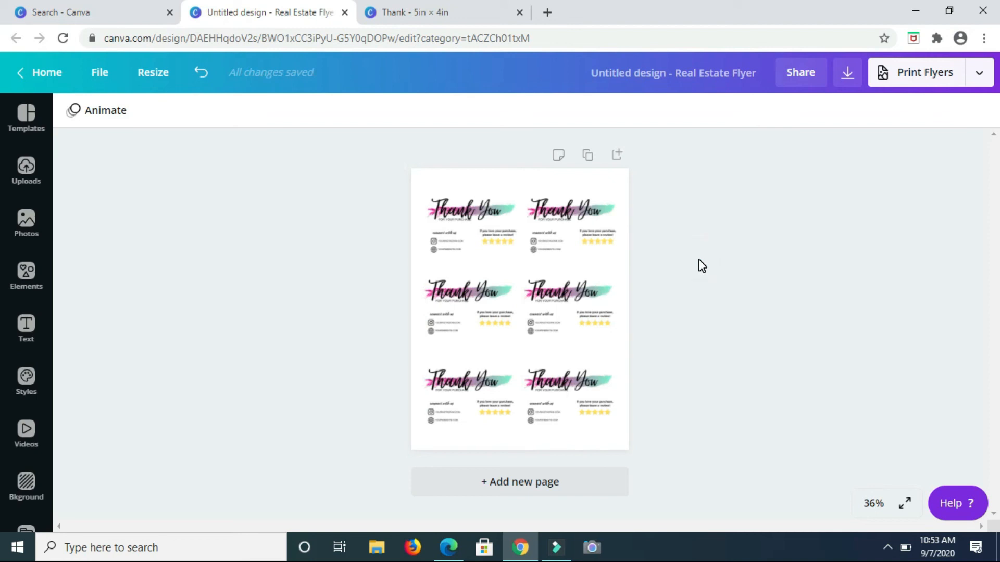
pyautogui.moveTo(752, 94)
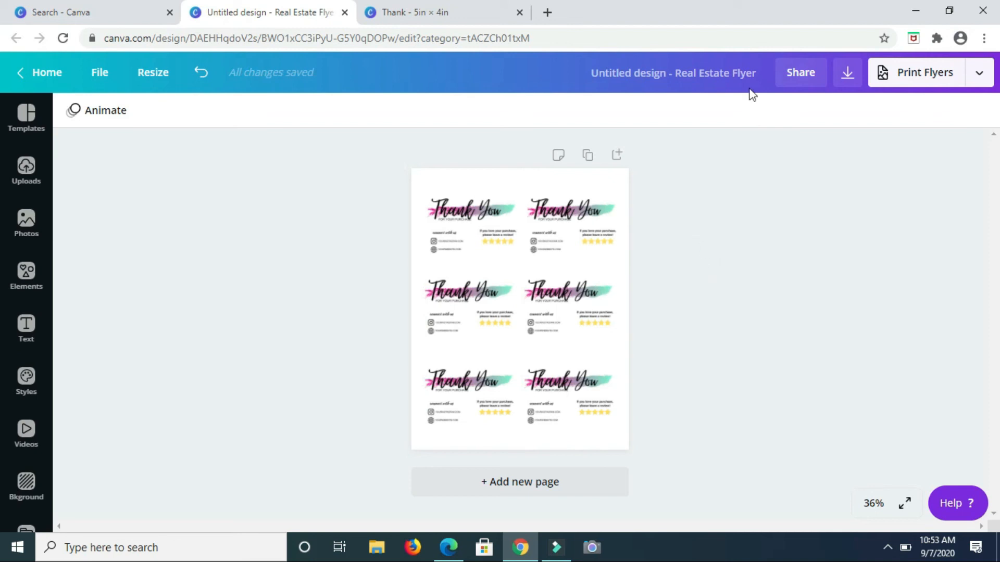
# - Download the flyer page as PNG, saved as 'Untitled design (4).png'
pyautogui.click(848, 72)
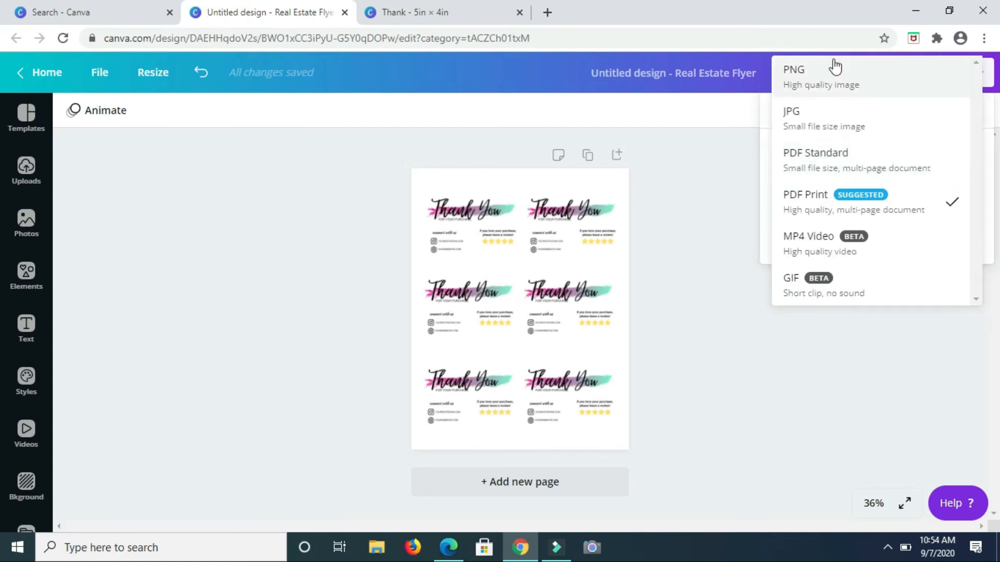
pyautogui.click(794, 76)
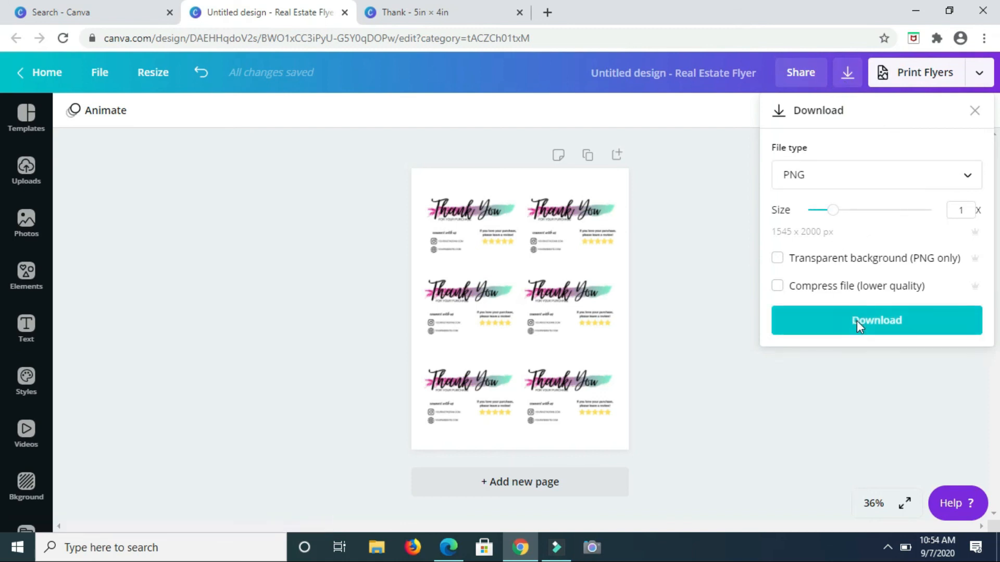
pyautogui.click(876, 319)
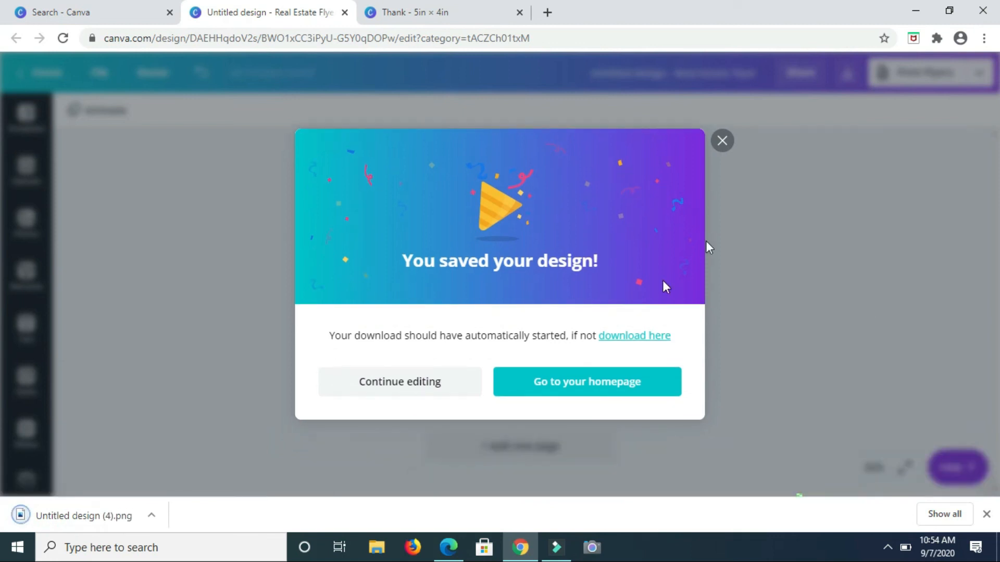
pyautogui.moveTo(798, 219)
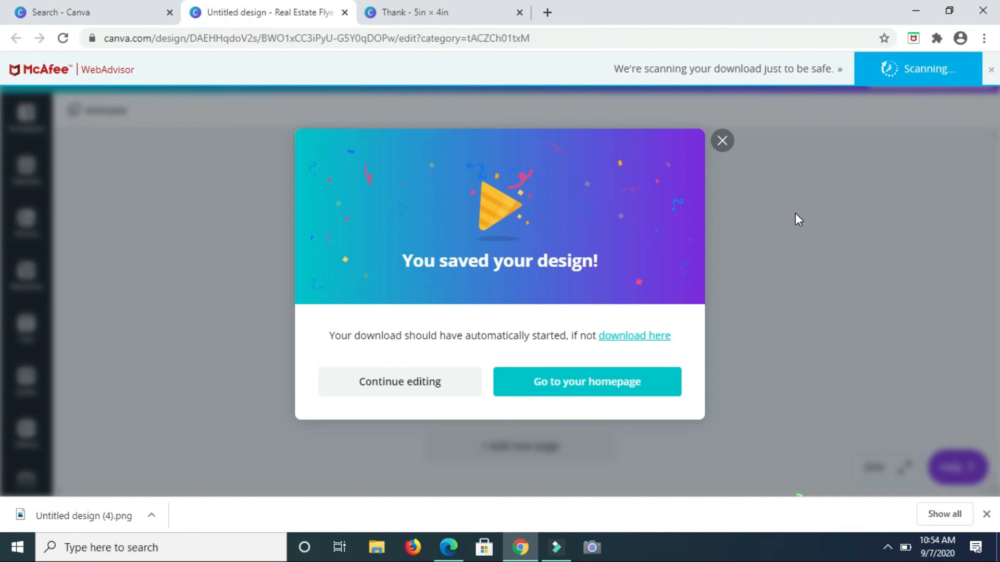
pyautogui.moveTo(372, 178)
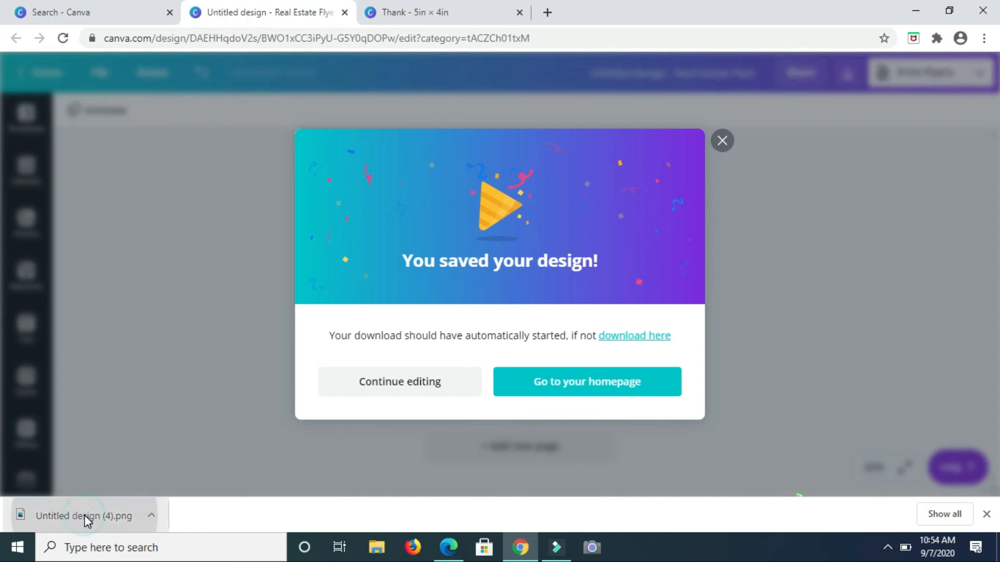
pyautogui.moveTo(186, 210)
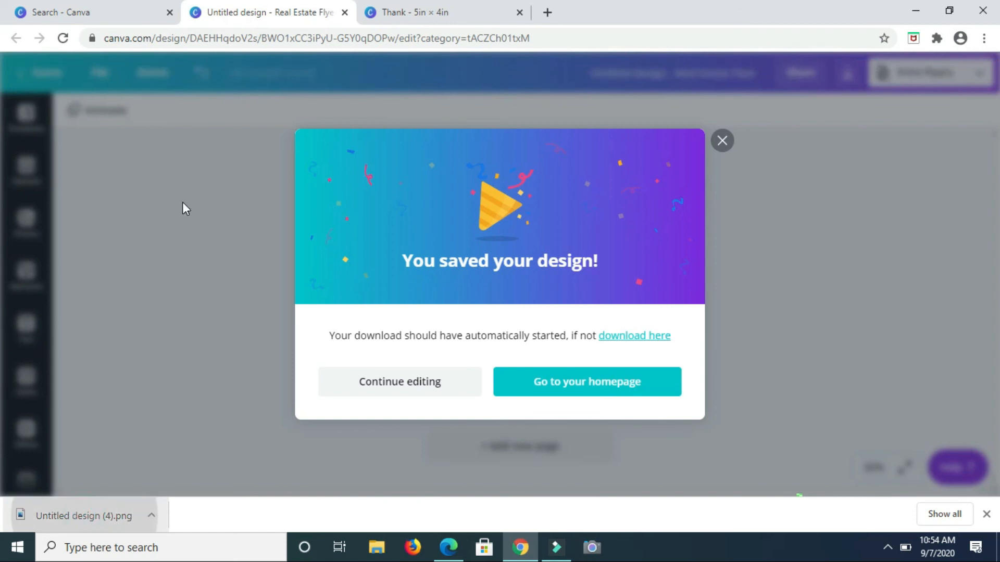
pyautogui.moveTo(722, 141)
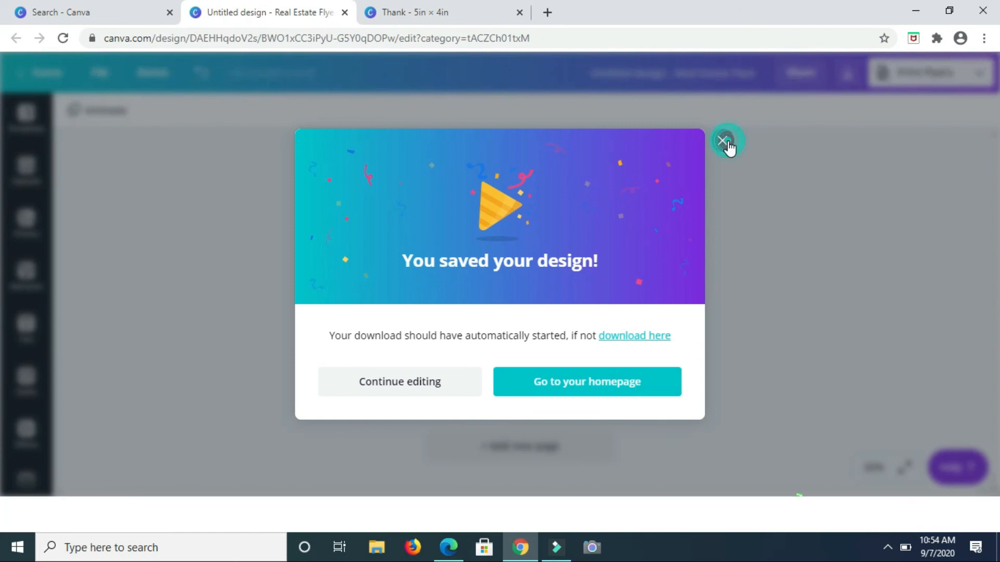
# - Dismiss the 'You saved your design!' popup and view the exported six-card flyer
pyautogui.click(726, 140)
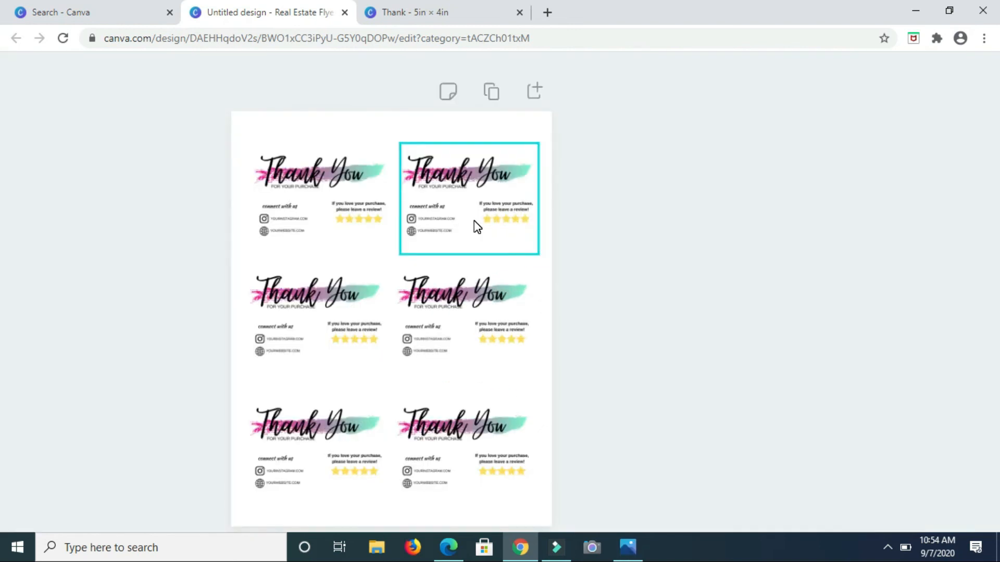
pyautogui.click(613, 283)
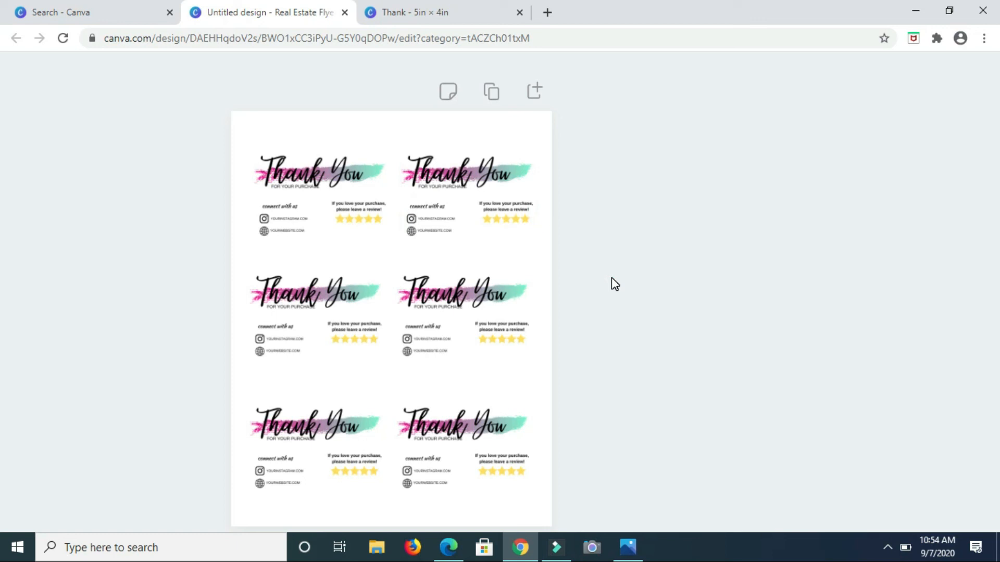